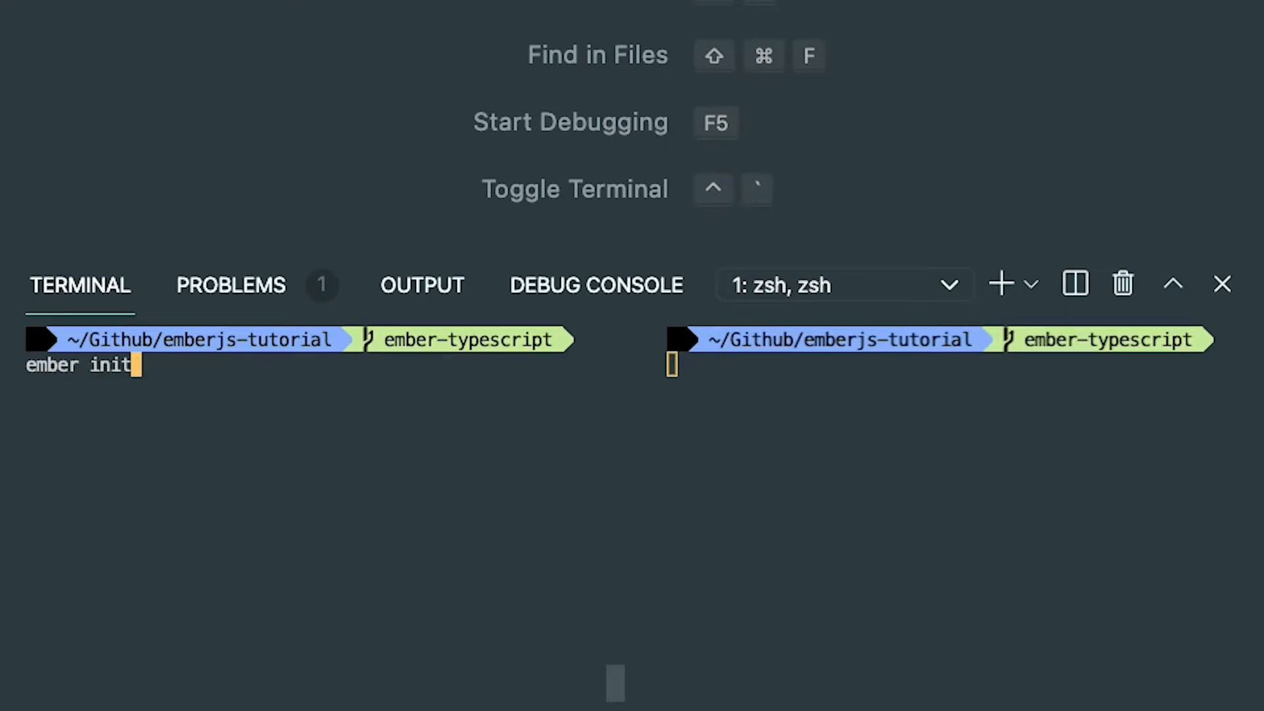
Initialize the Ember project with 'ember init' and start the dev server with 'ember s'.
type("s")
key("enter")
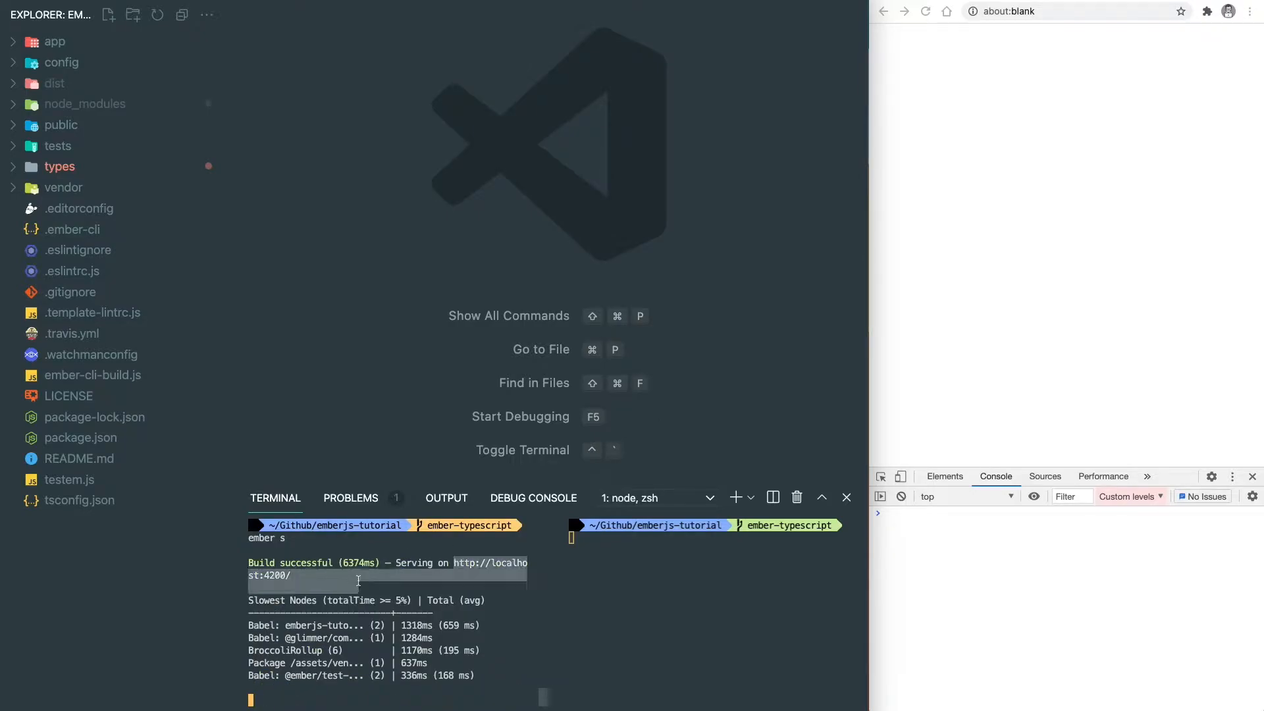
Load localhost:4200 in the browser to see the Ember welcome page.
type("localhost:4200")
type("ember g component -gc")
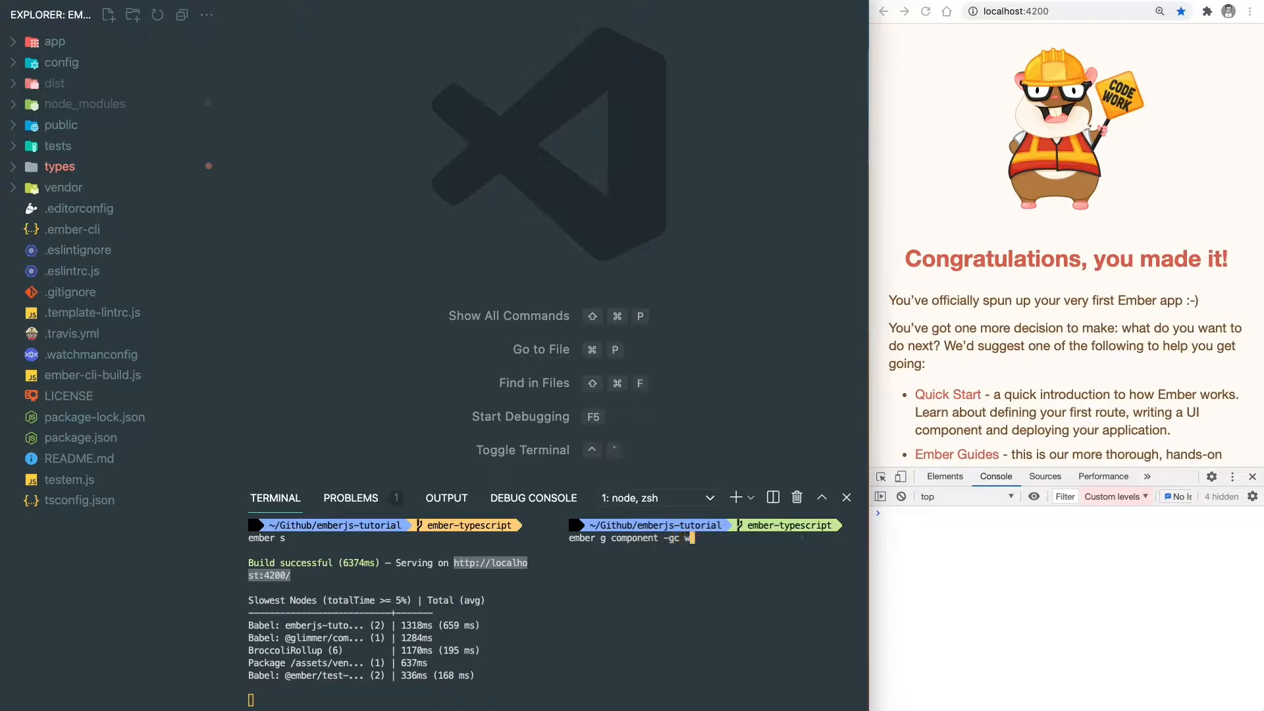
Generate the 'welcome' component and add 'name: string;' to its WelcomeArgs interface.
type("elcome")
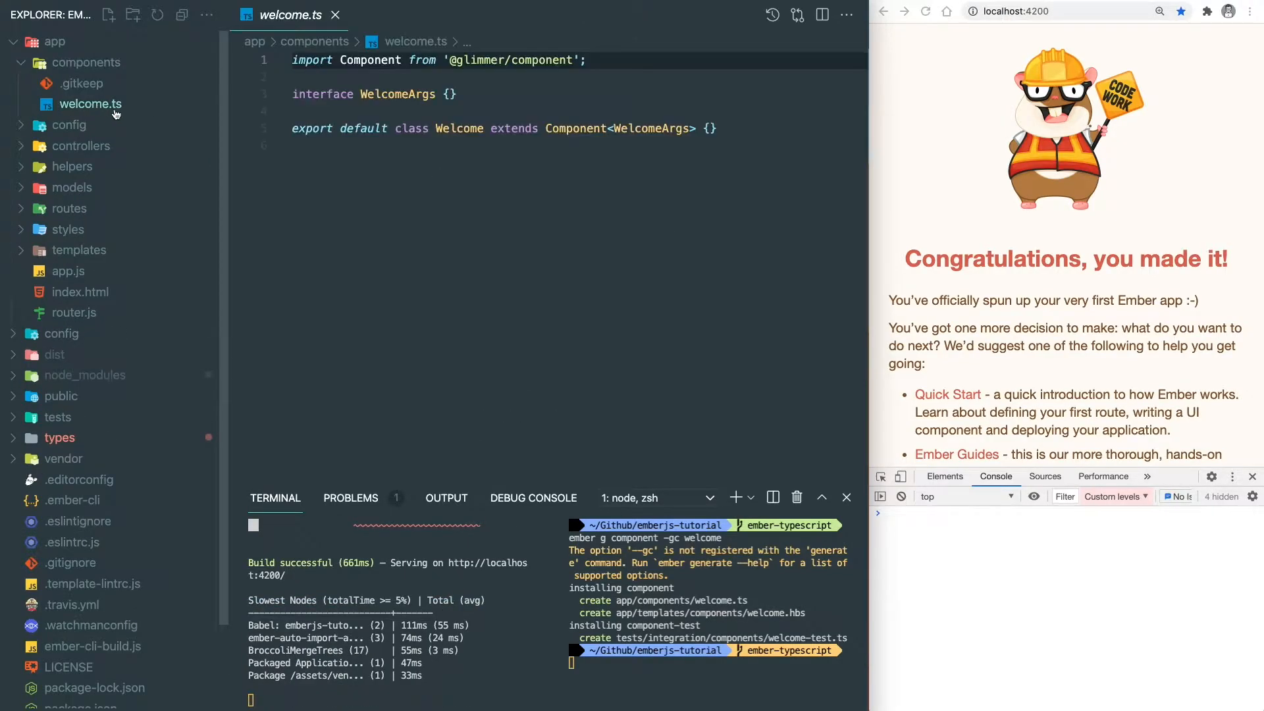
left_click(434, 94)
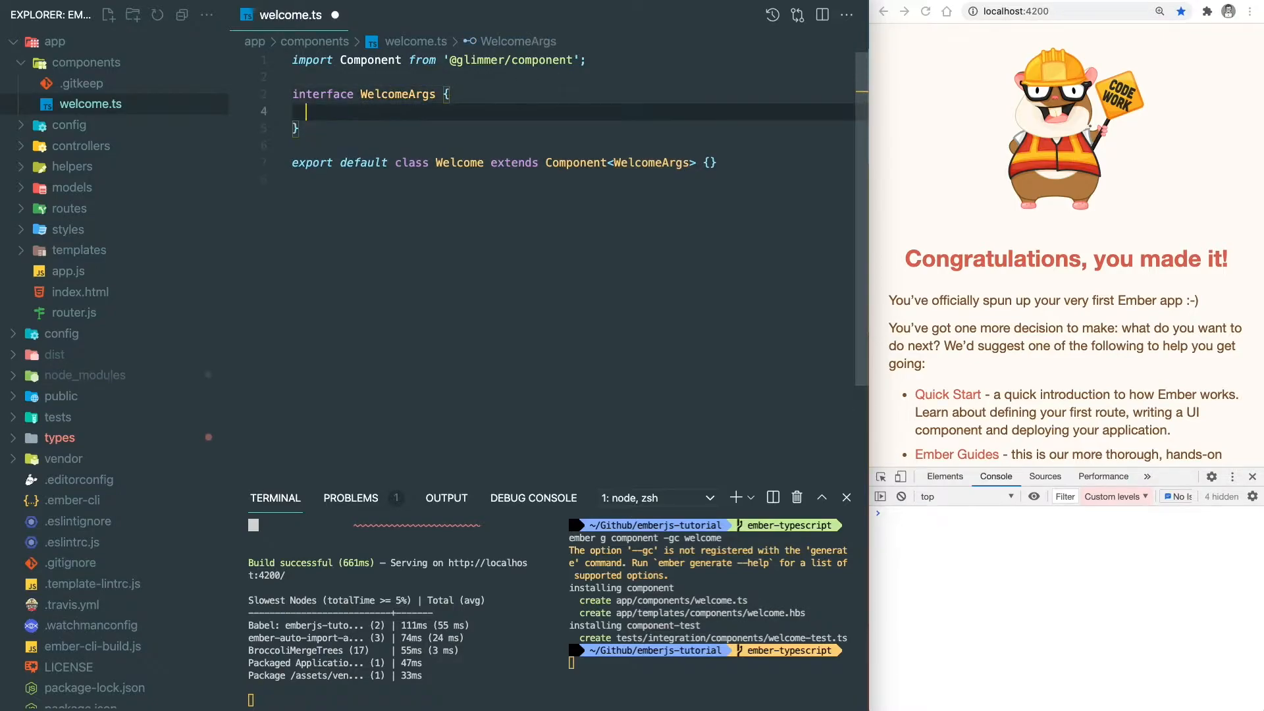
type("name:")
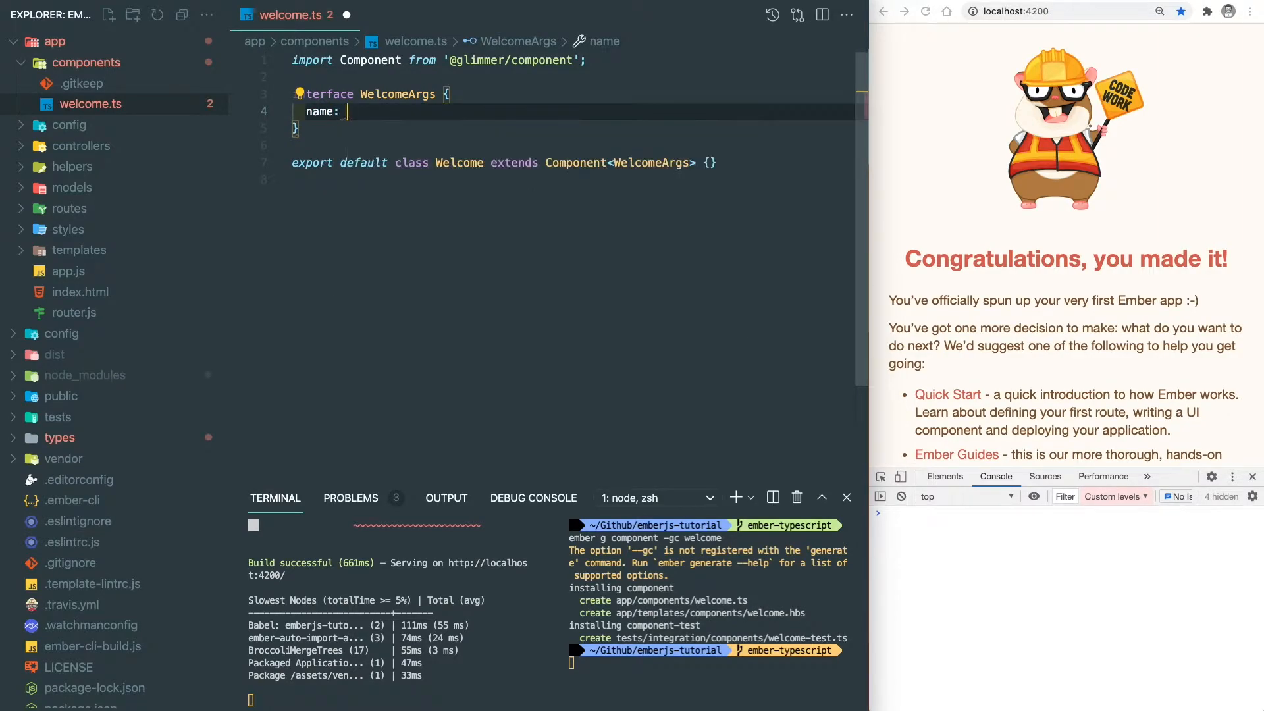
type("string;")
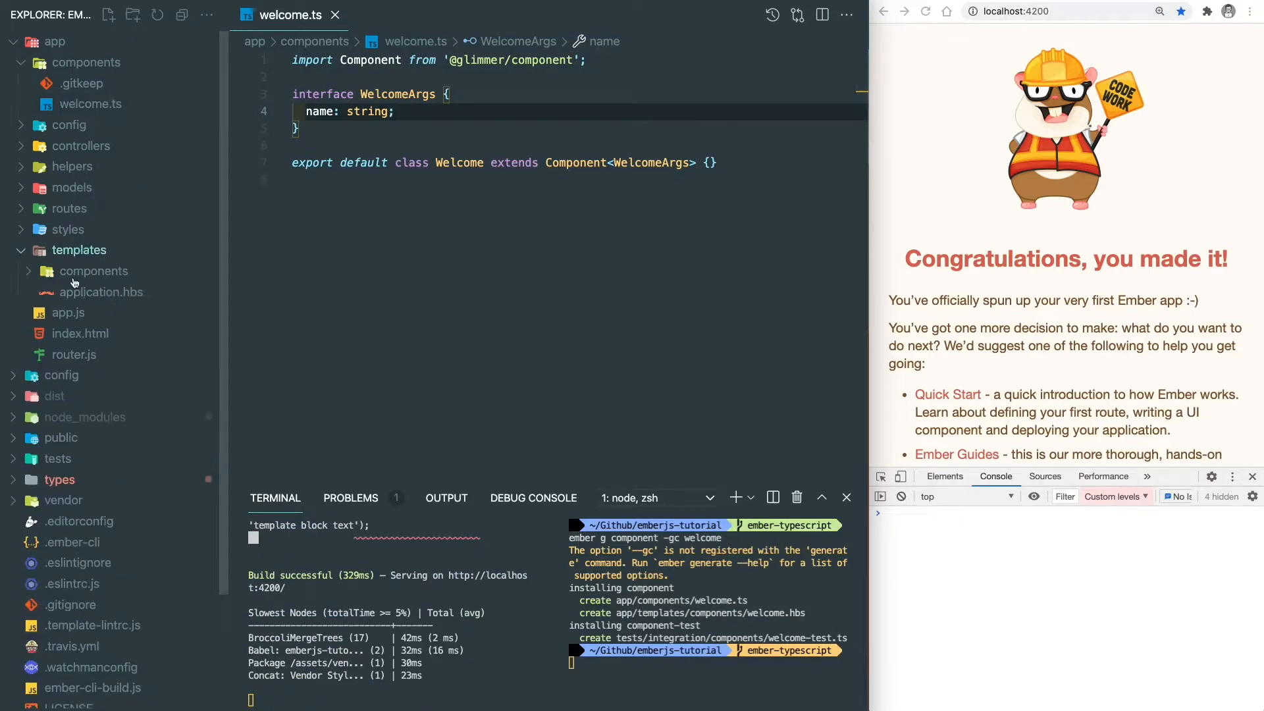
left_click(101, 291)
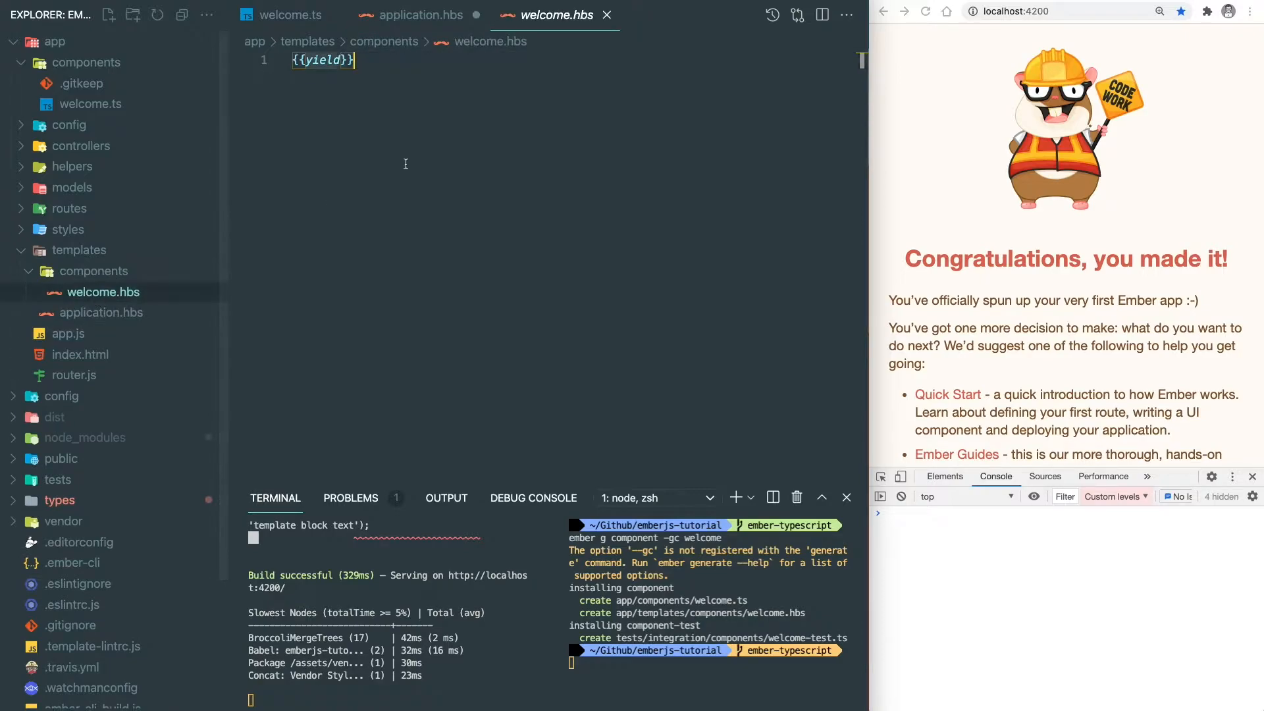
type("<h4></h4>")
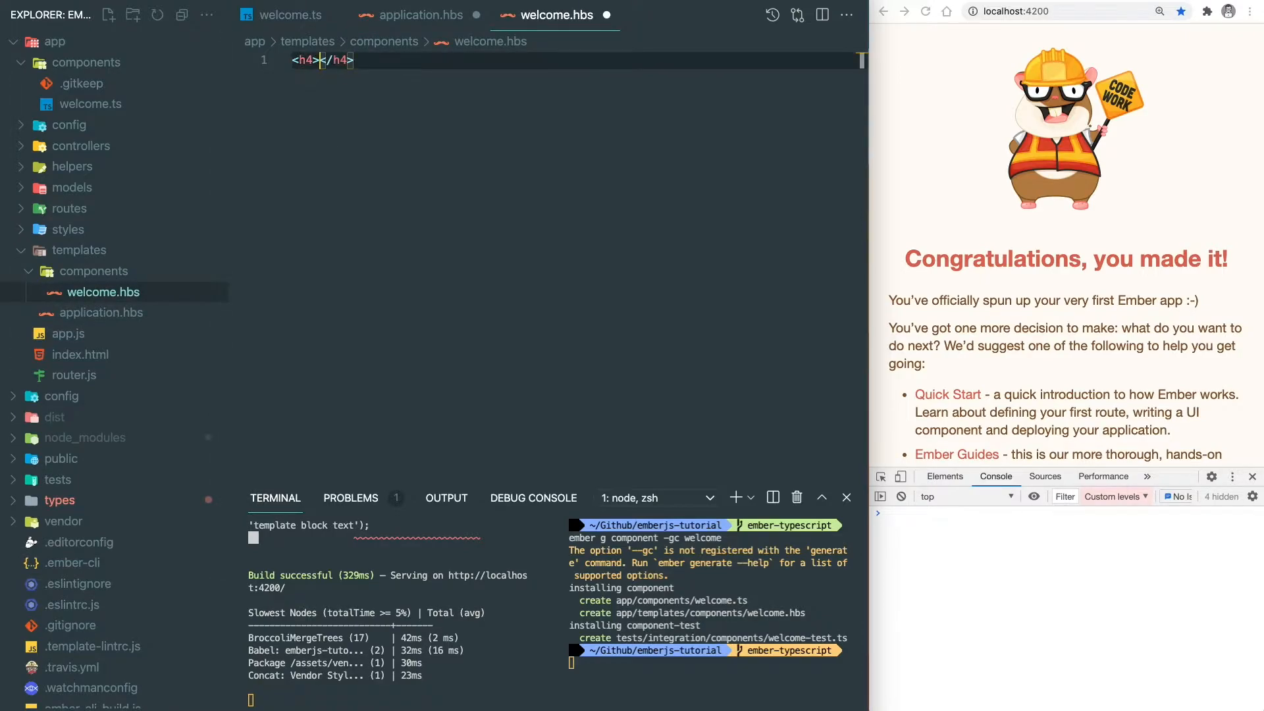
type("Your name is:")
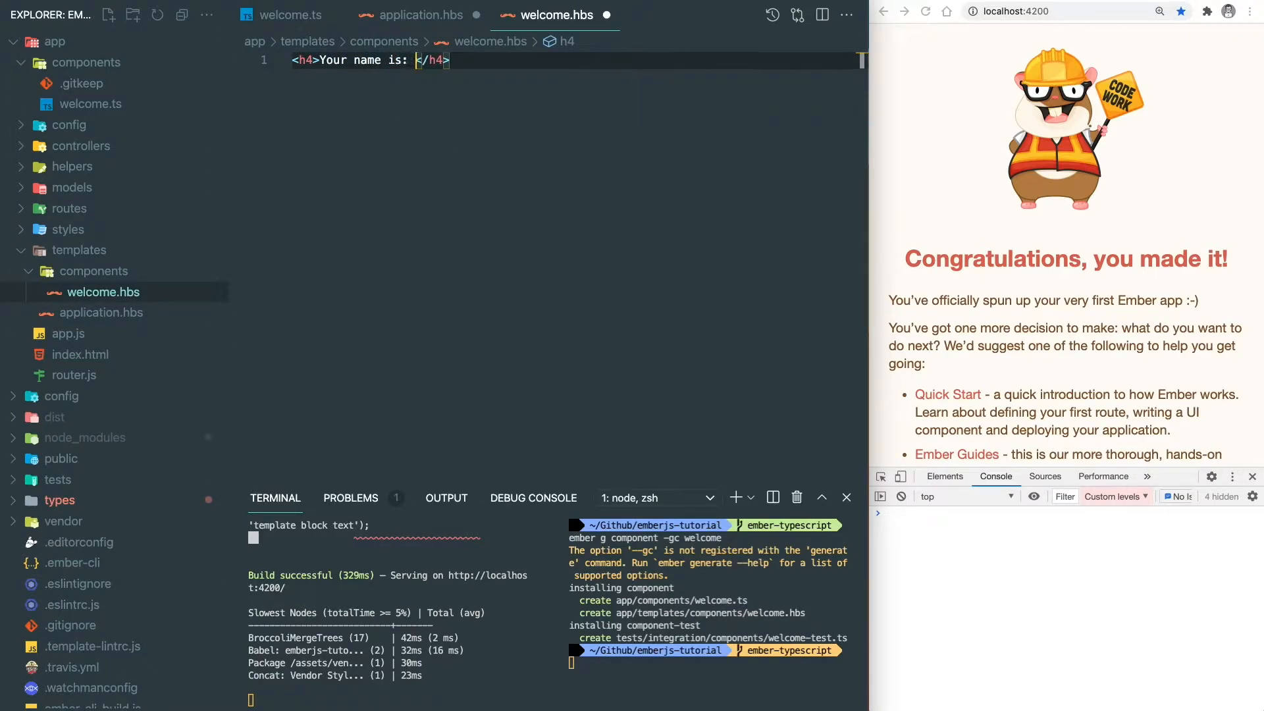
type("{{@name}}")
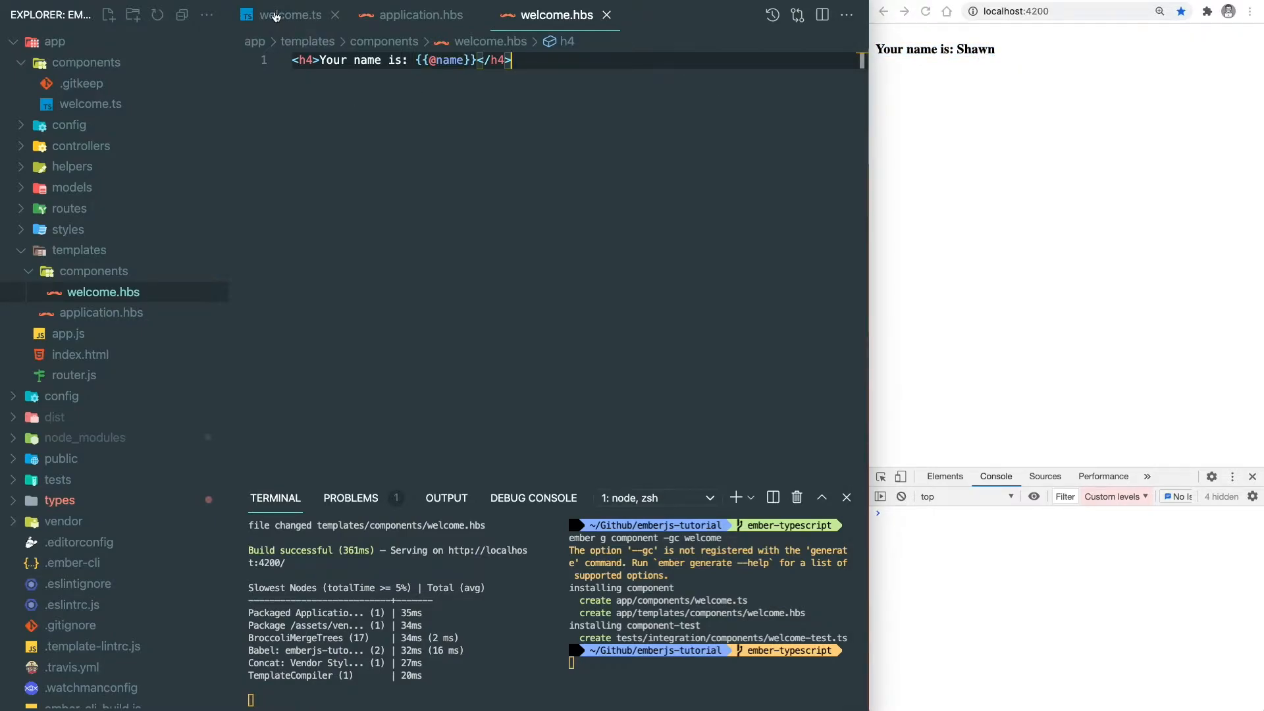
Add a hello property set to 'Hello' in welcome.ts.
left_click(292, 14)
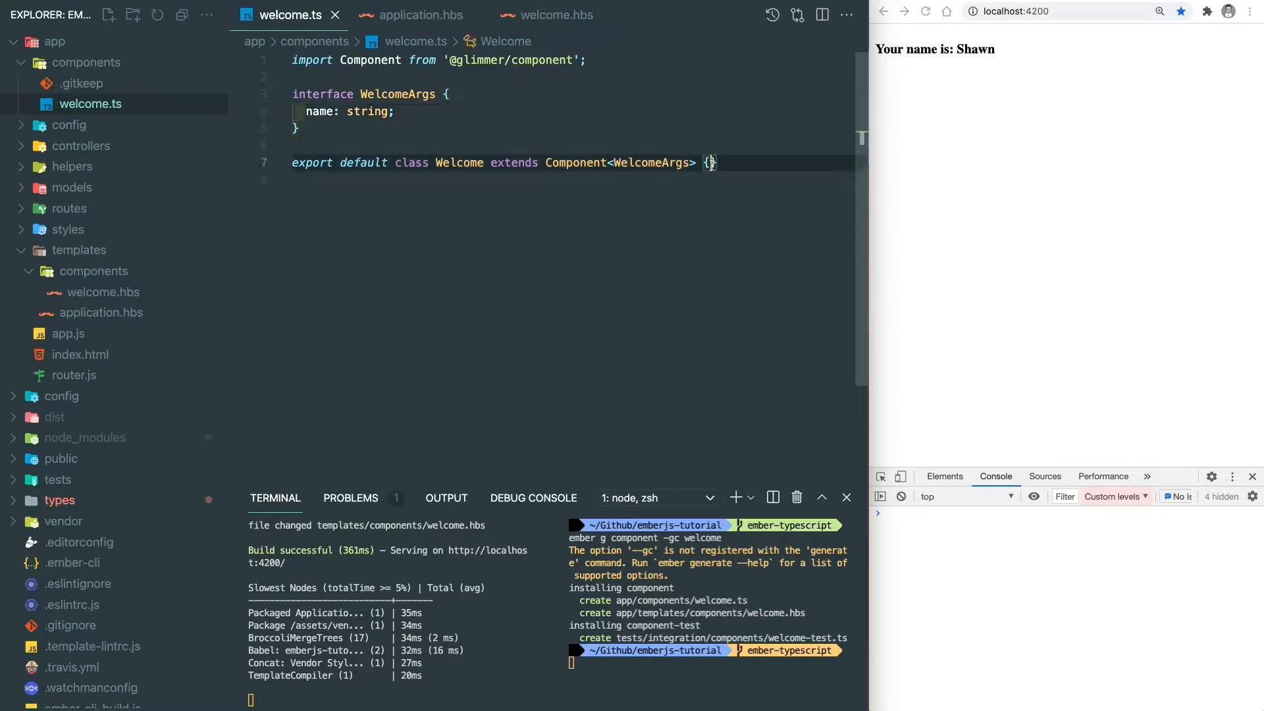
type("he")
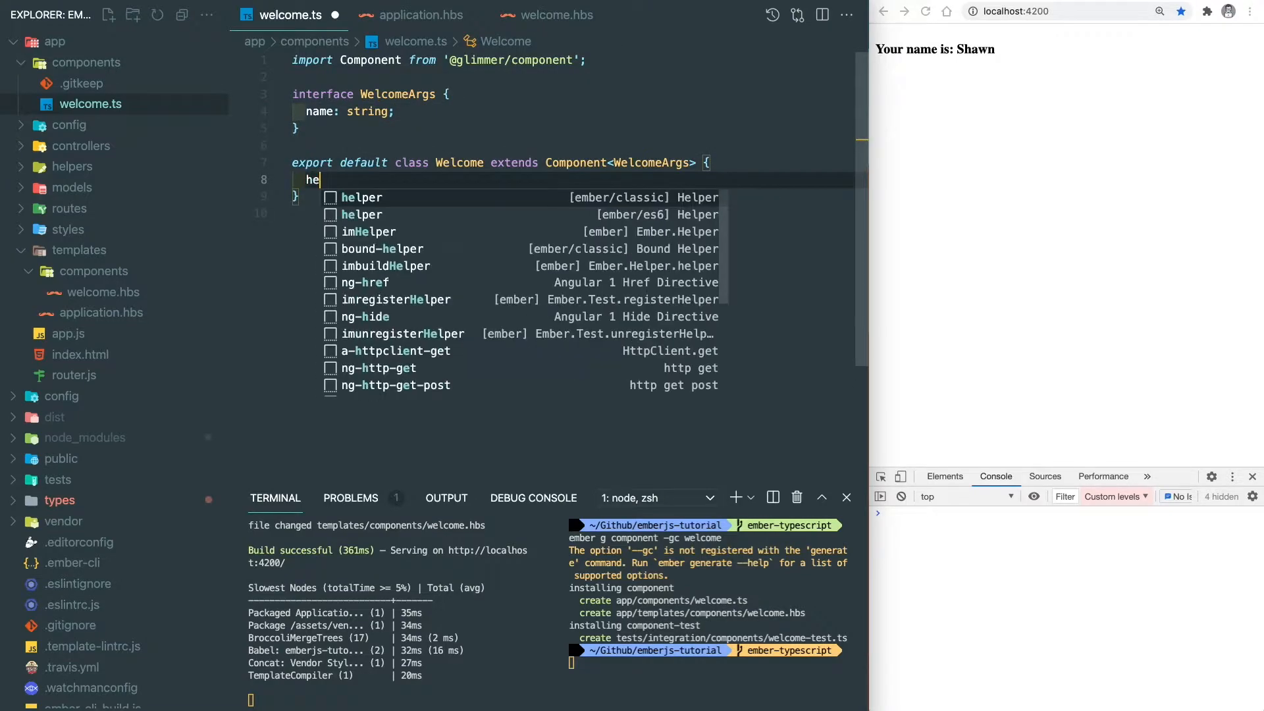
type("llo: string =")
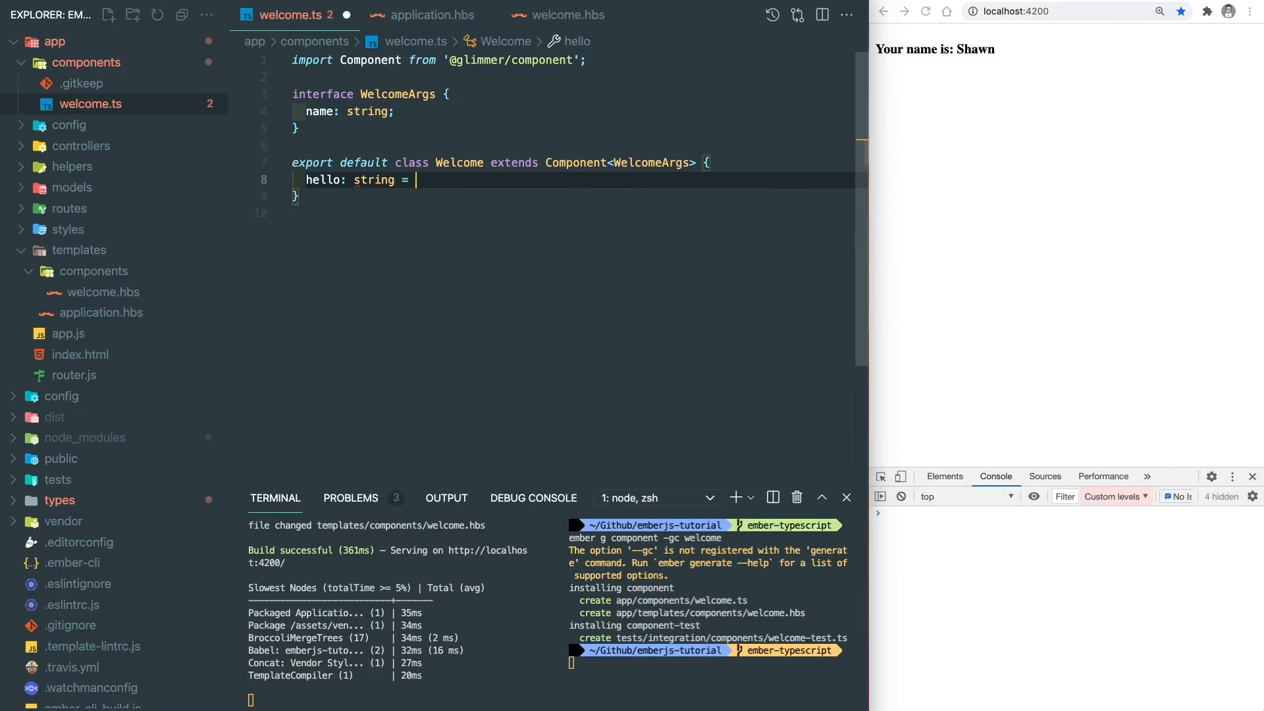
type("'Hello';")
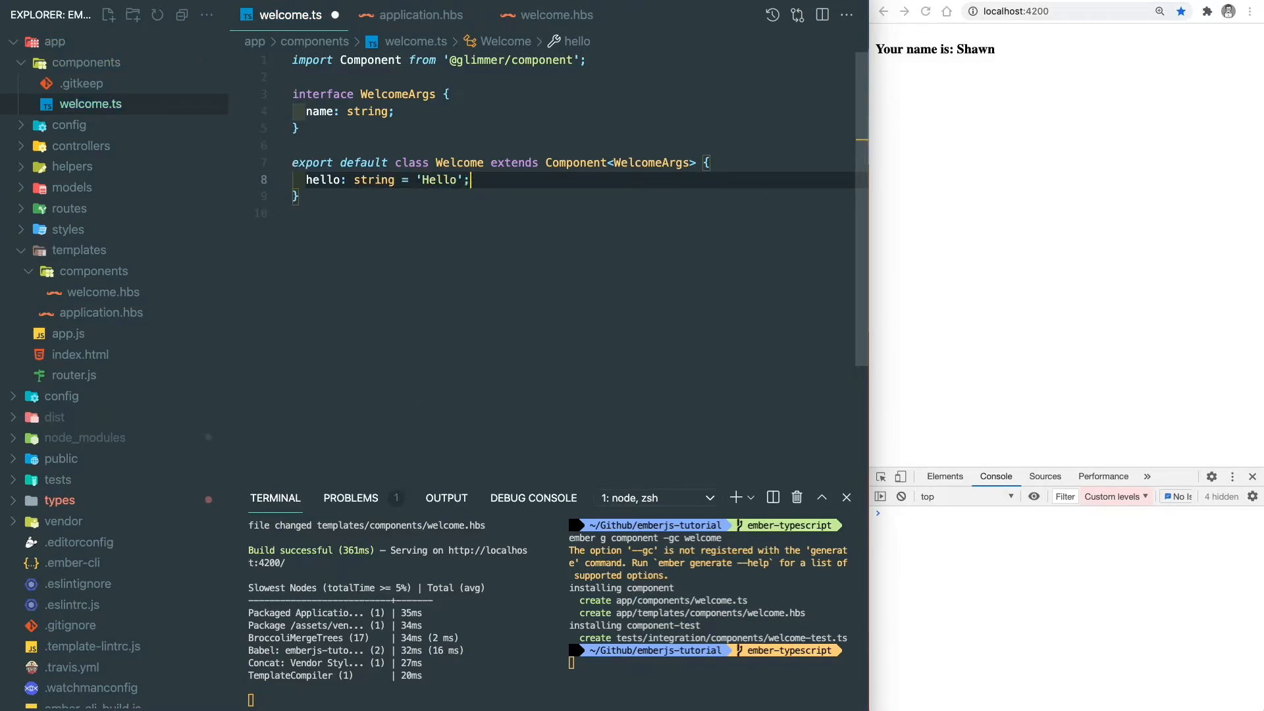
Add a greeting getter returning `${this.hello} ${this.args.name}` and save.
type("get g")
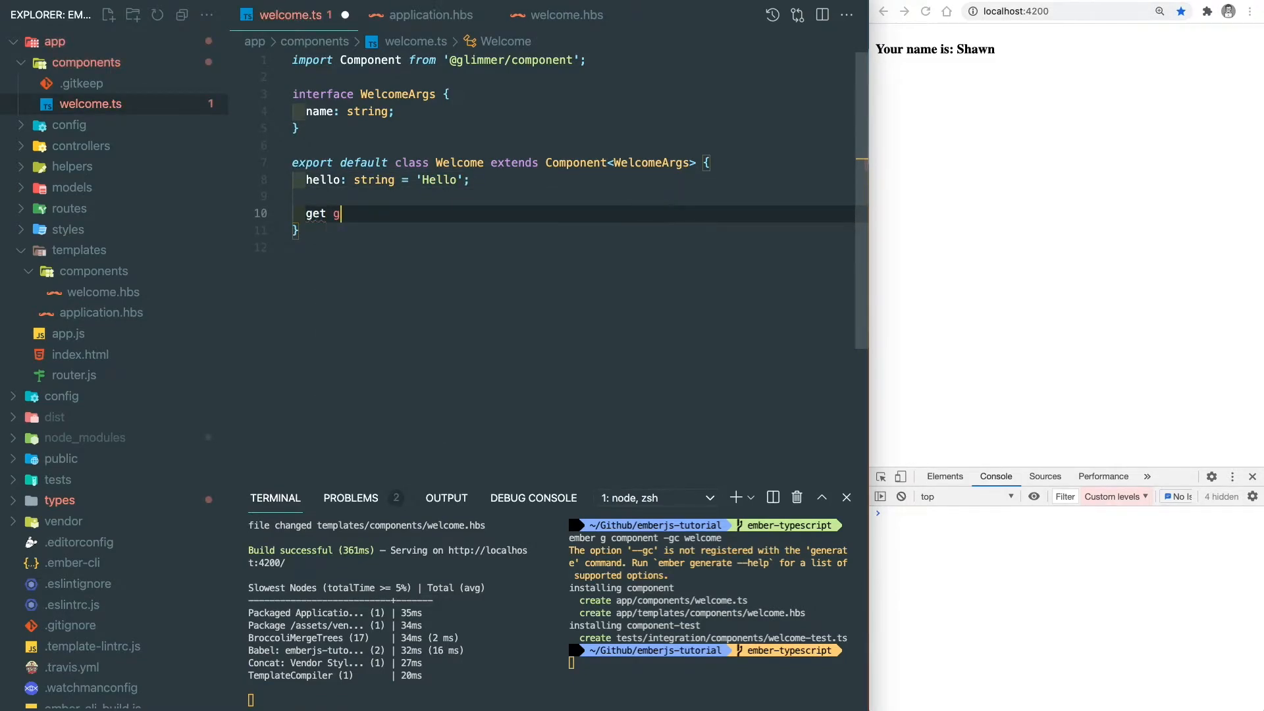
type("reeti")
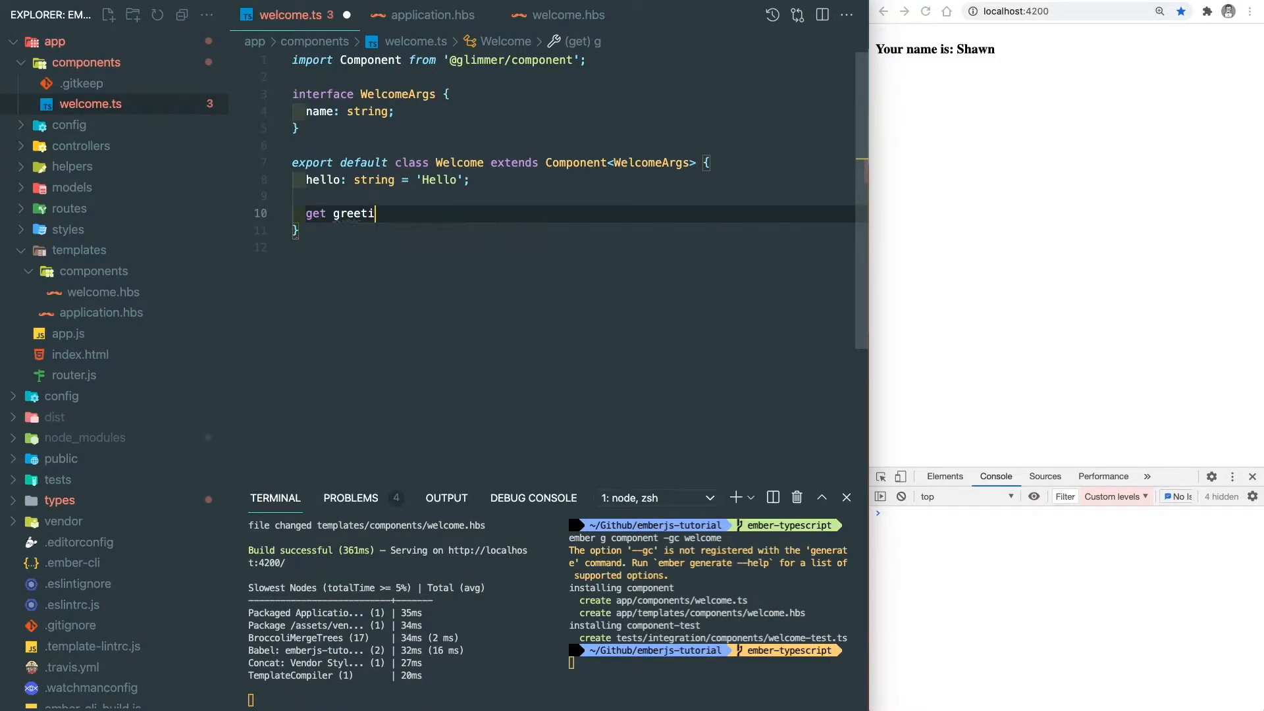
type("ng()")
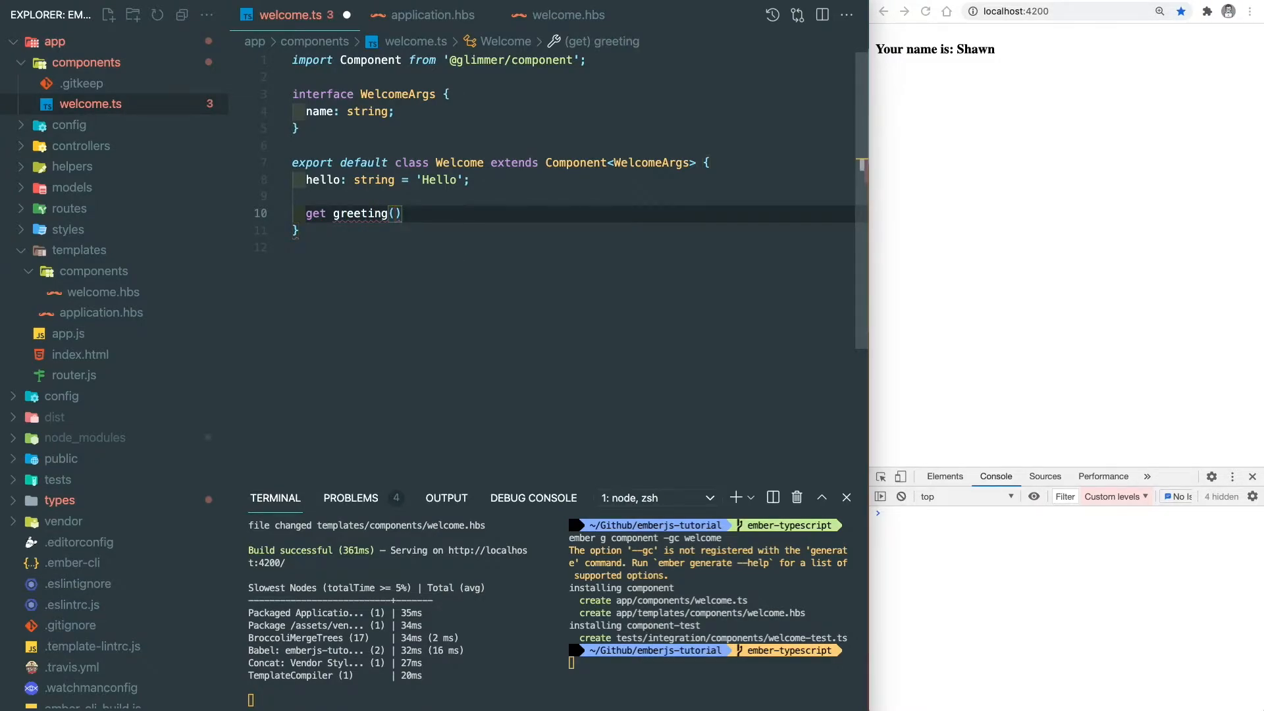
type(": string")
type("return `$")
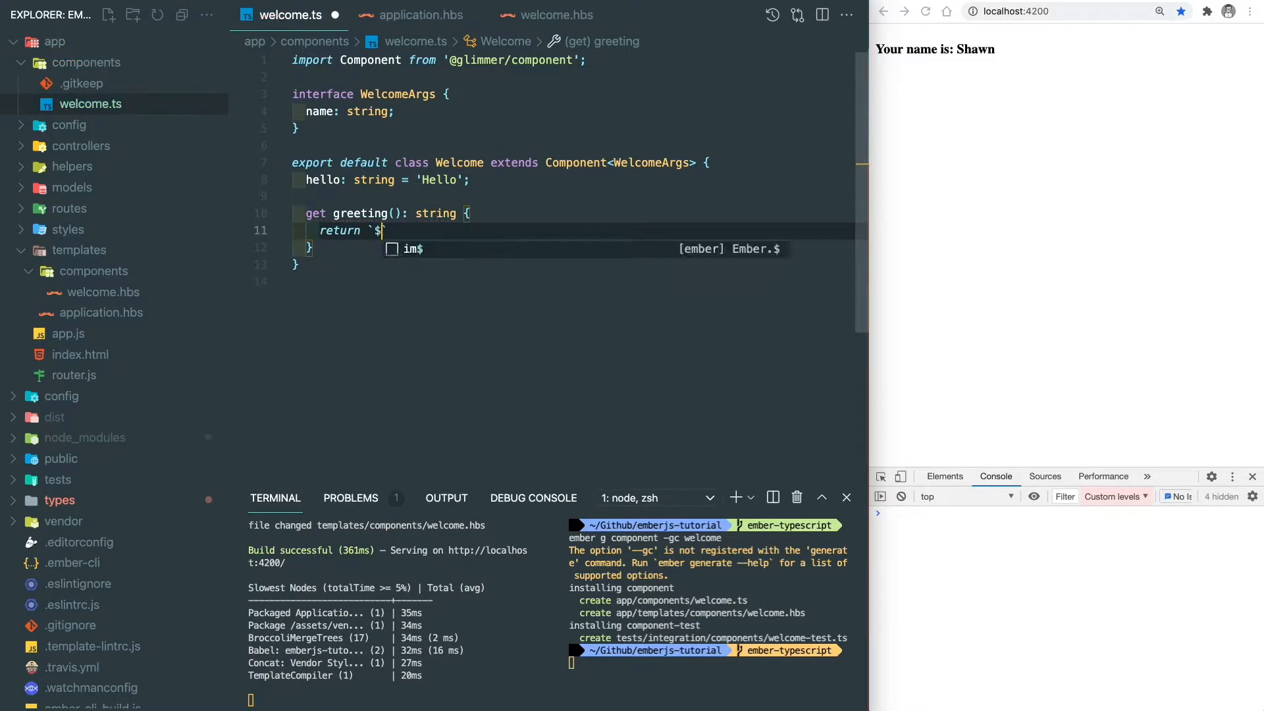
type("{this.hello} ${}`")
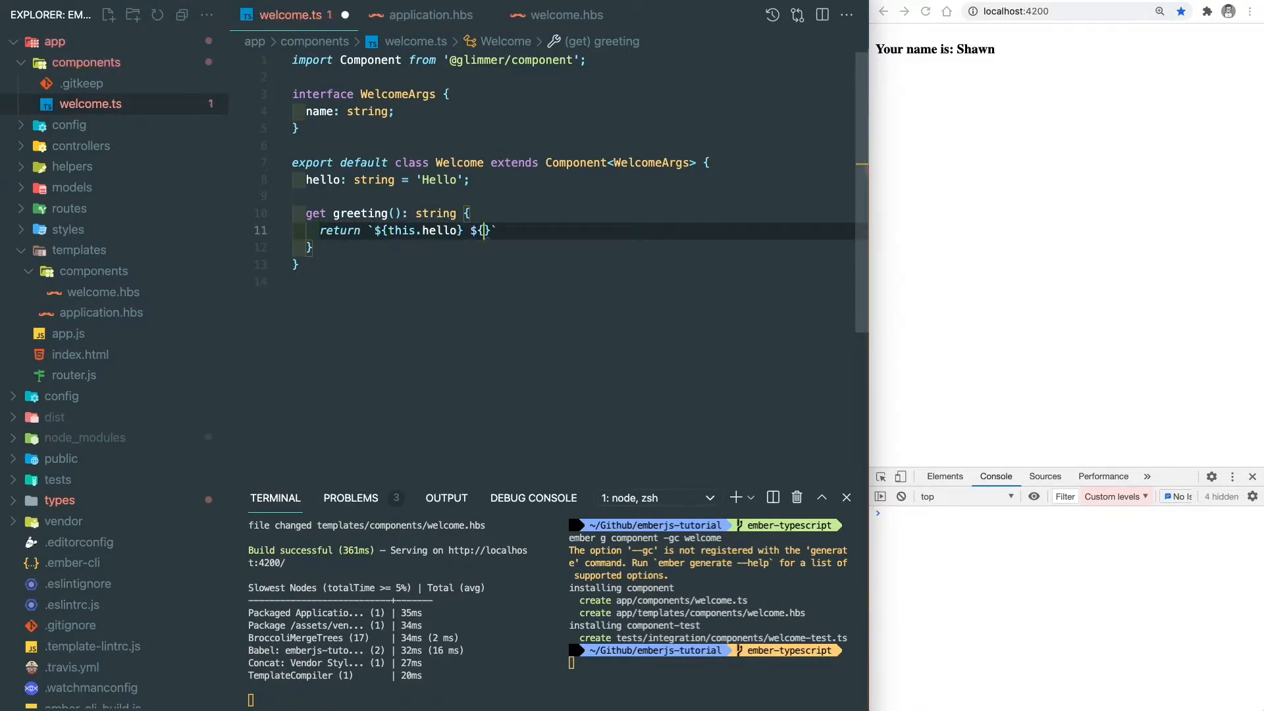
type("this.args.name")
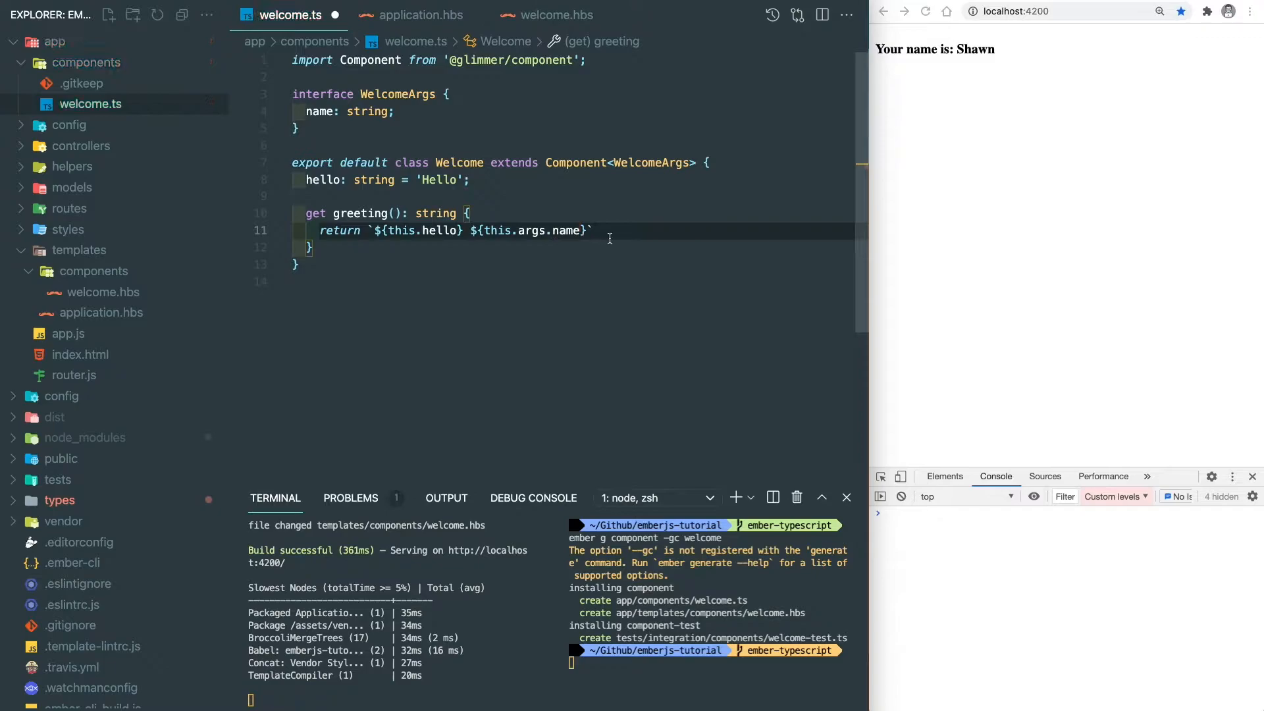
type(";")
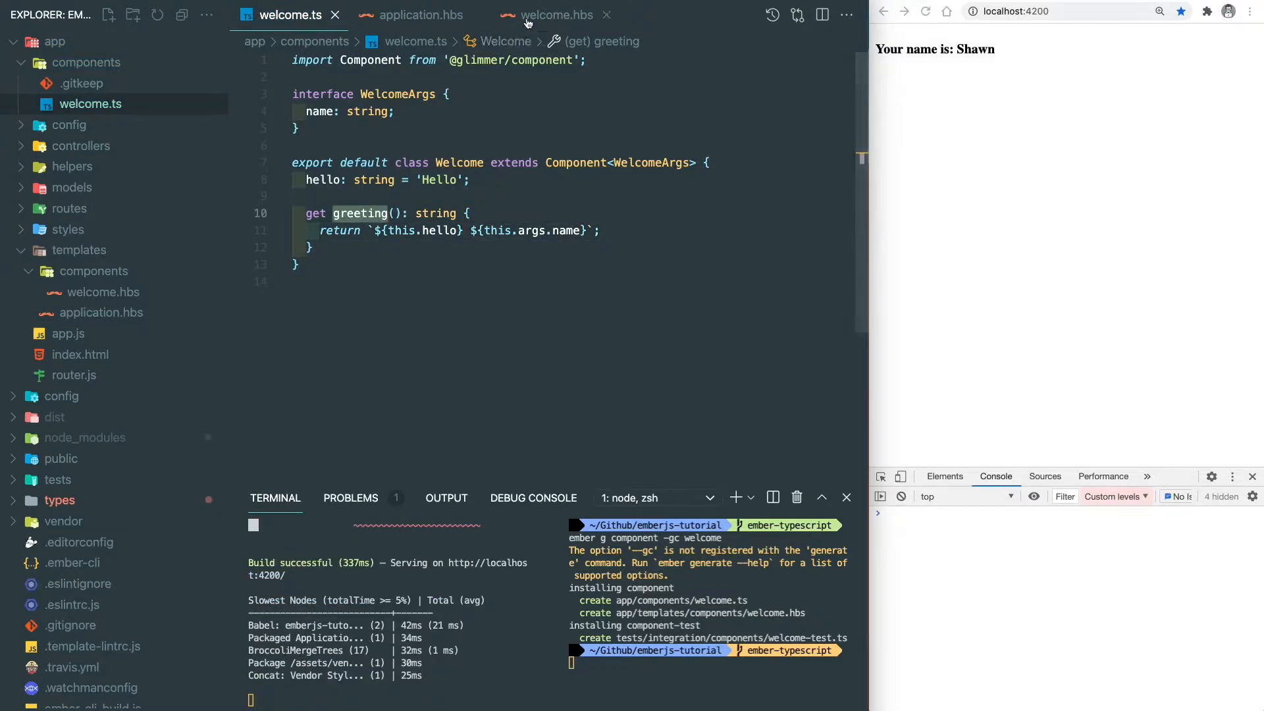
Add <h3>{{this.greeting}}</h3> above the h4 in welcome.hbs and save.
left_click(554, 15)
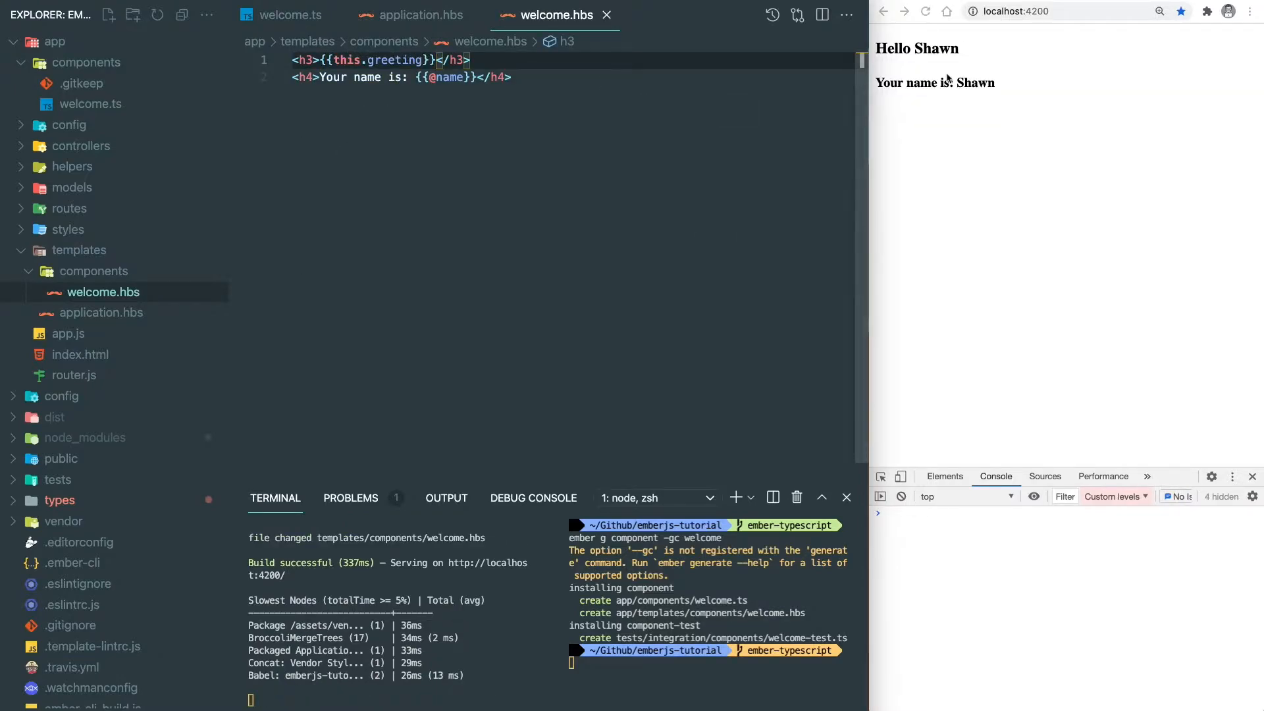
mouse_move(980, 110)
type("ember g route p")
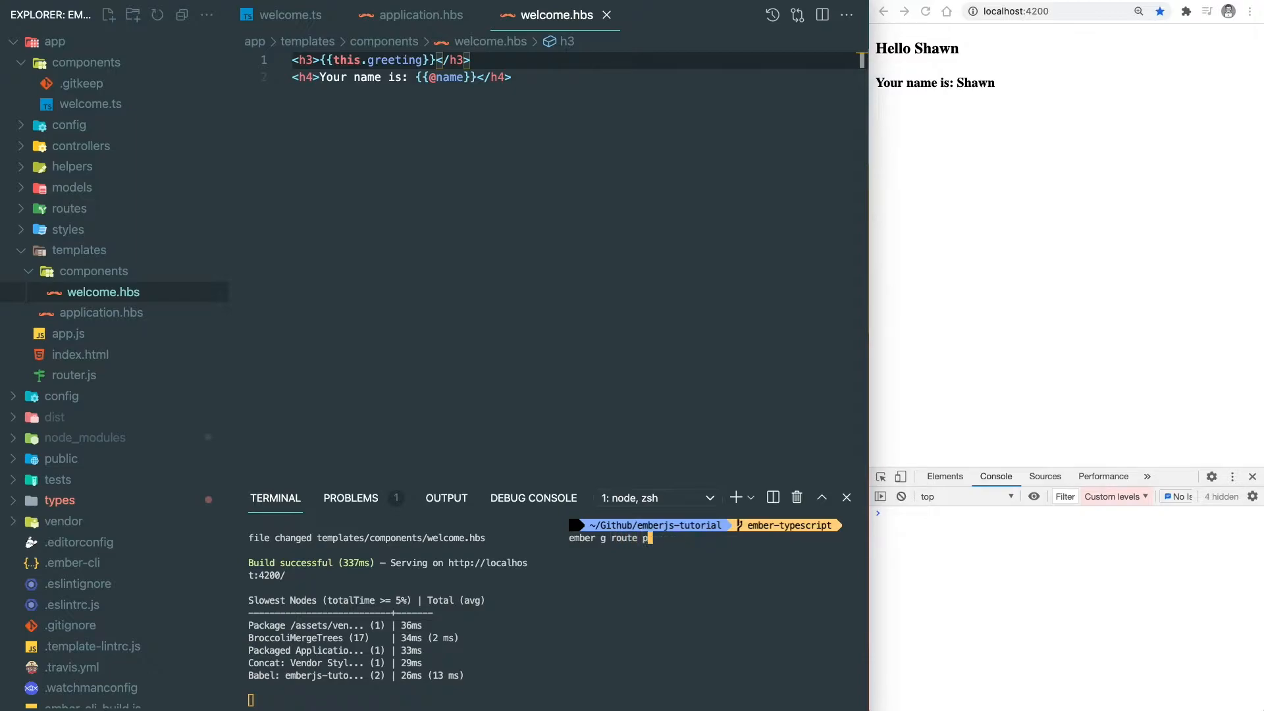
Generate the 'products' route and open app/routes/products.ts.
type("roducts")
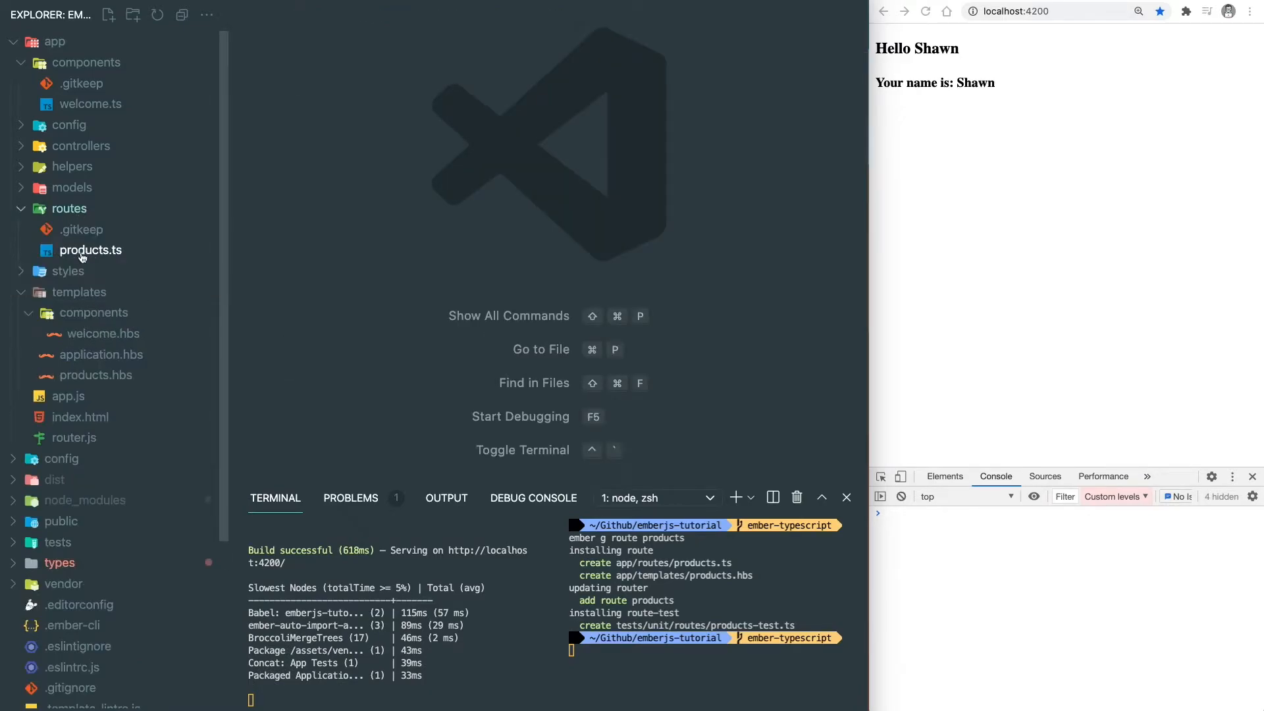
left_click(90, 250)
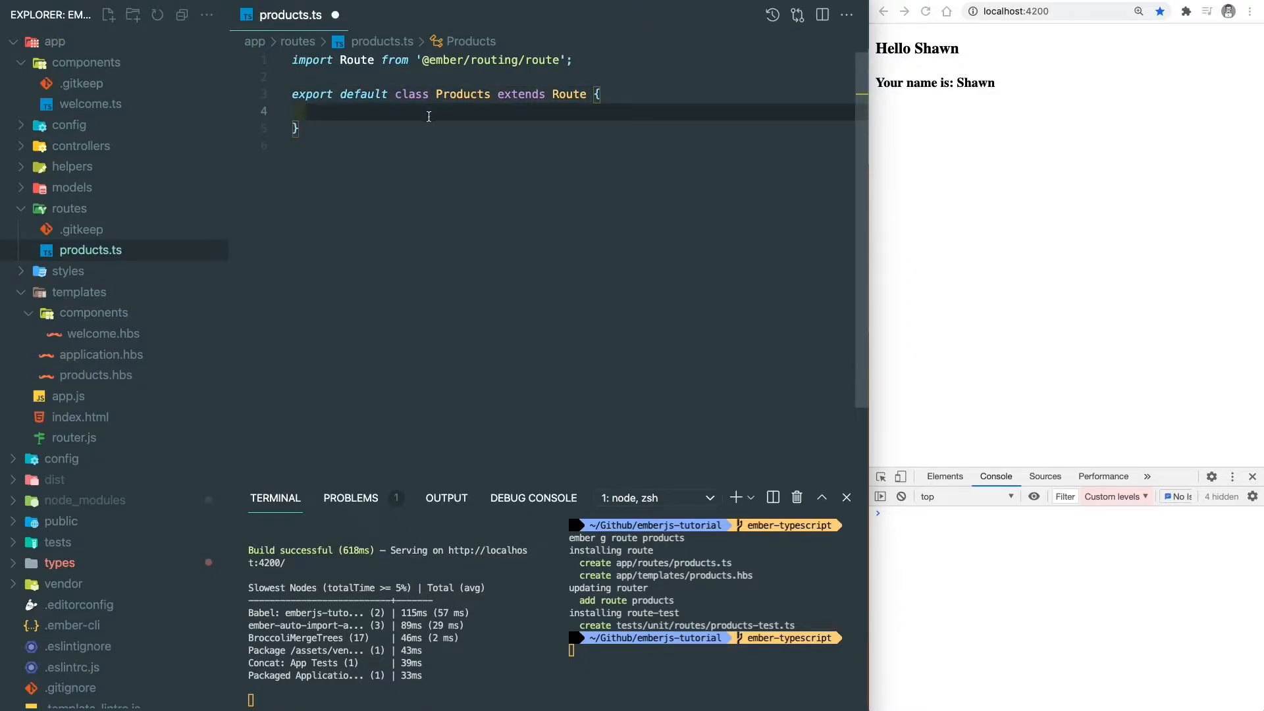
Add a model() hook that awaits fetch('/api/products.json') in the Products class.
left_click(306, 111)
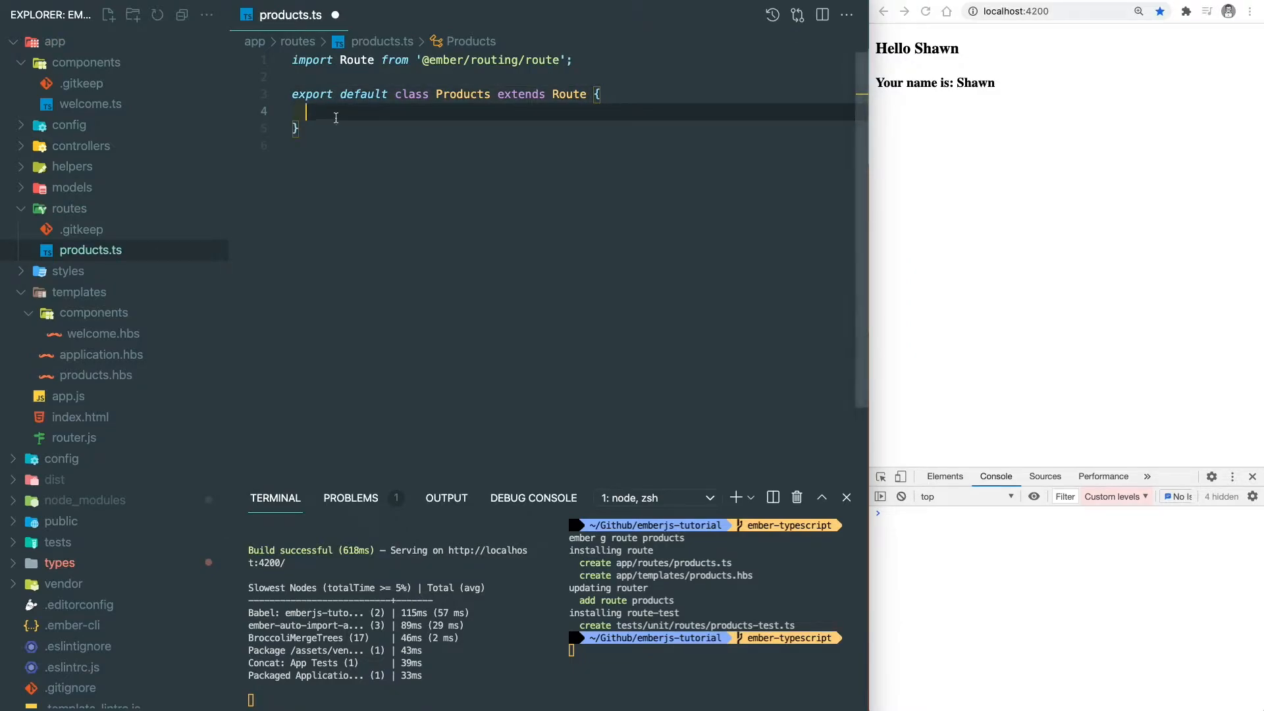
type("model() {")
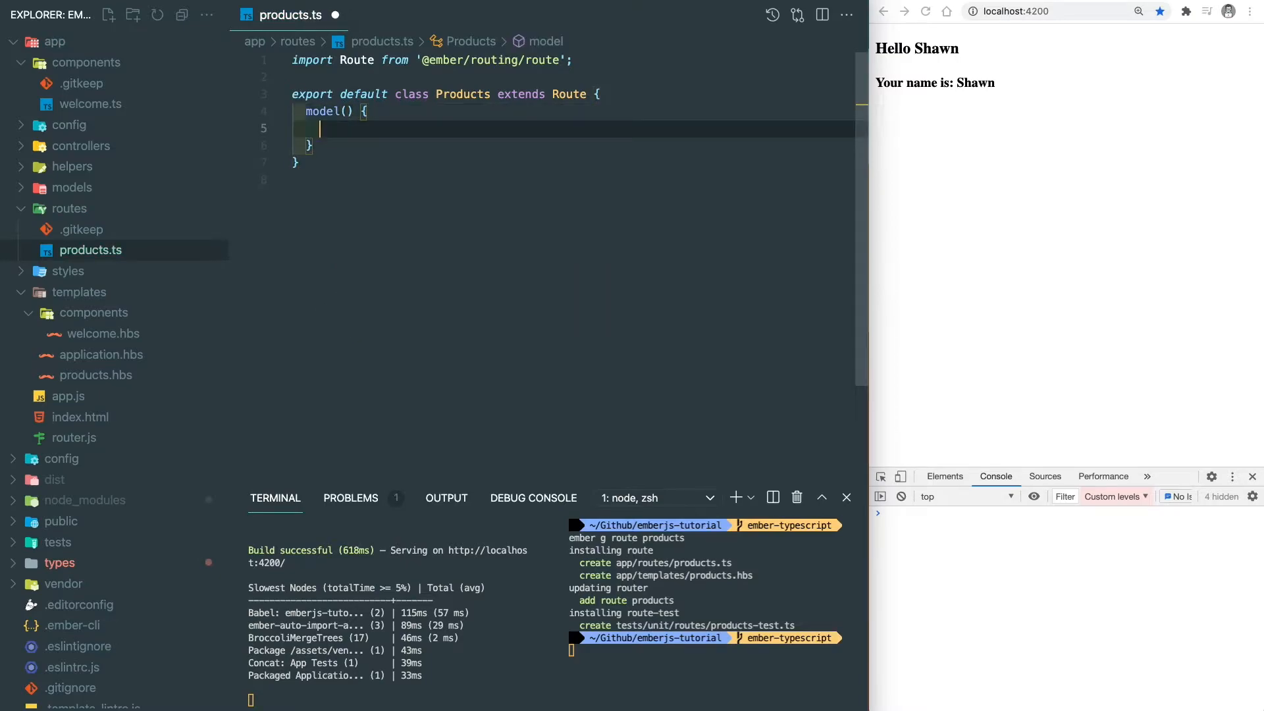
type("const response = await")
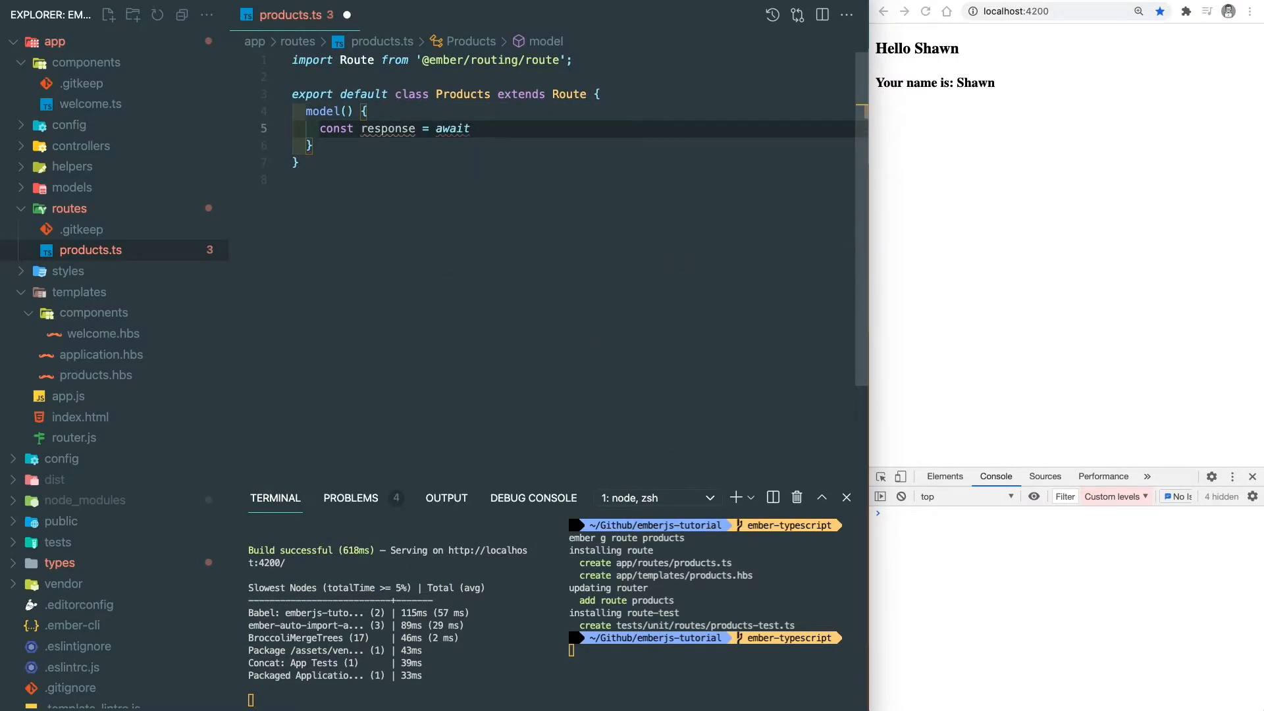
type("fetch('/api/products.js')")
type("\"name\":")
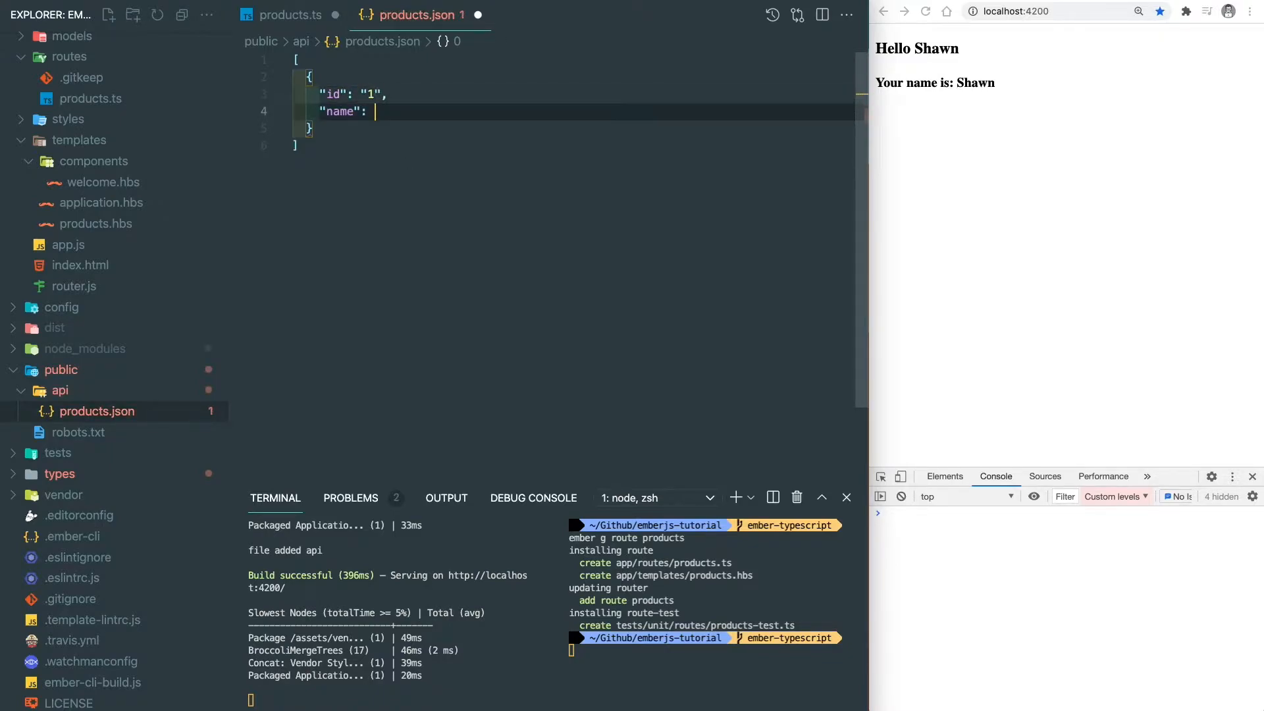
Write a first product with id "1" named "Beats solo wireless headphones" in products.json.
type("Beats solo wireless headp\"")
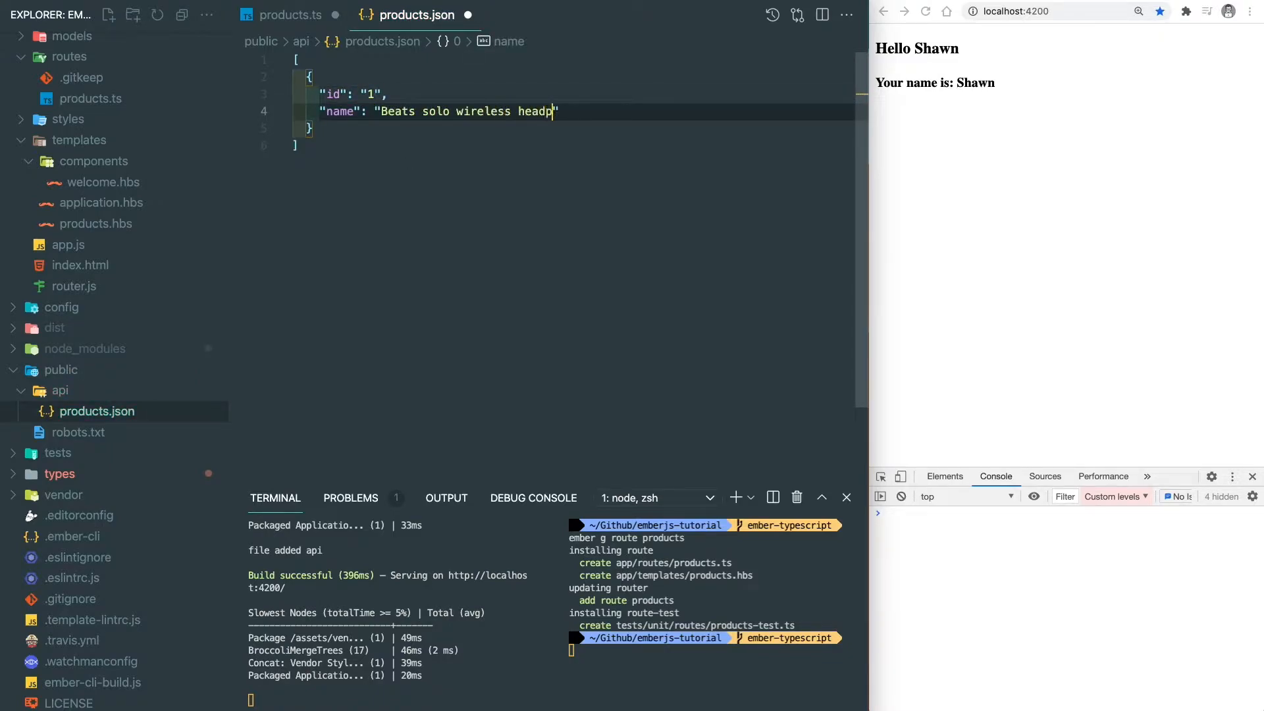
type("hones\",")
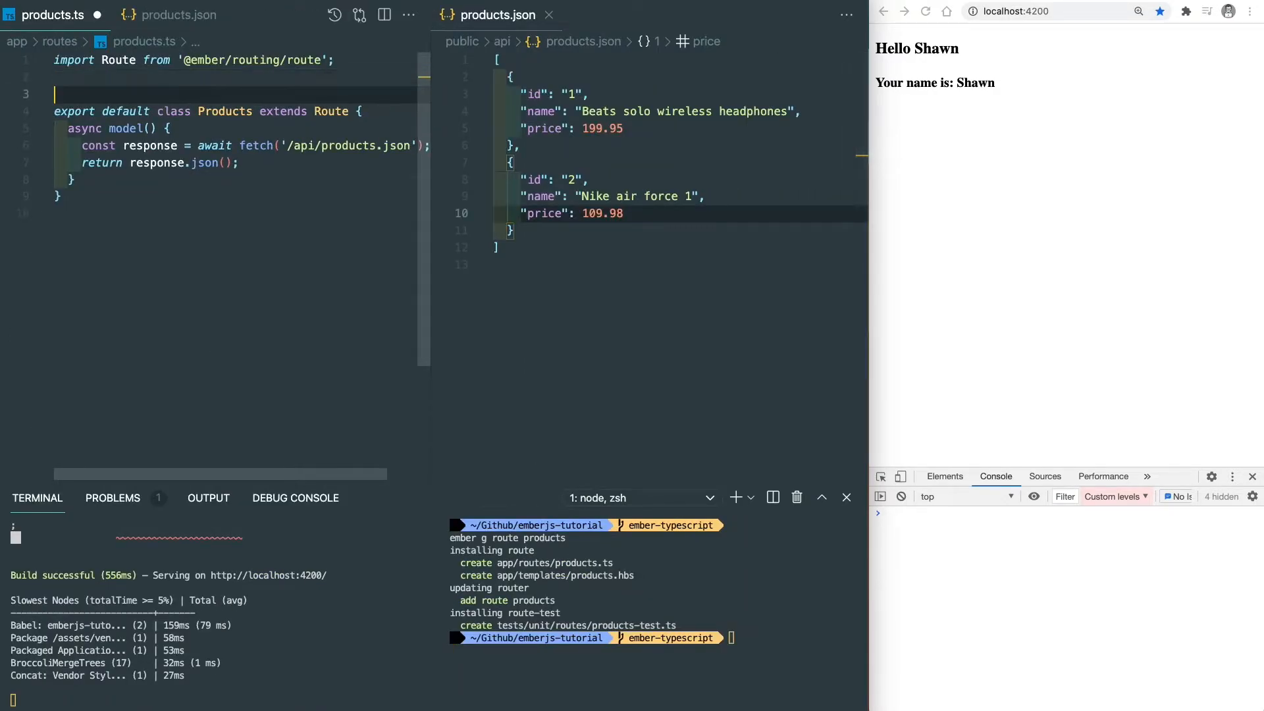
Declare a Product interface with id, name and price, and make model async returning response.json().
type("interface Product {")
type("id: string;")
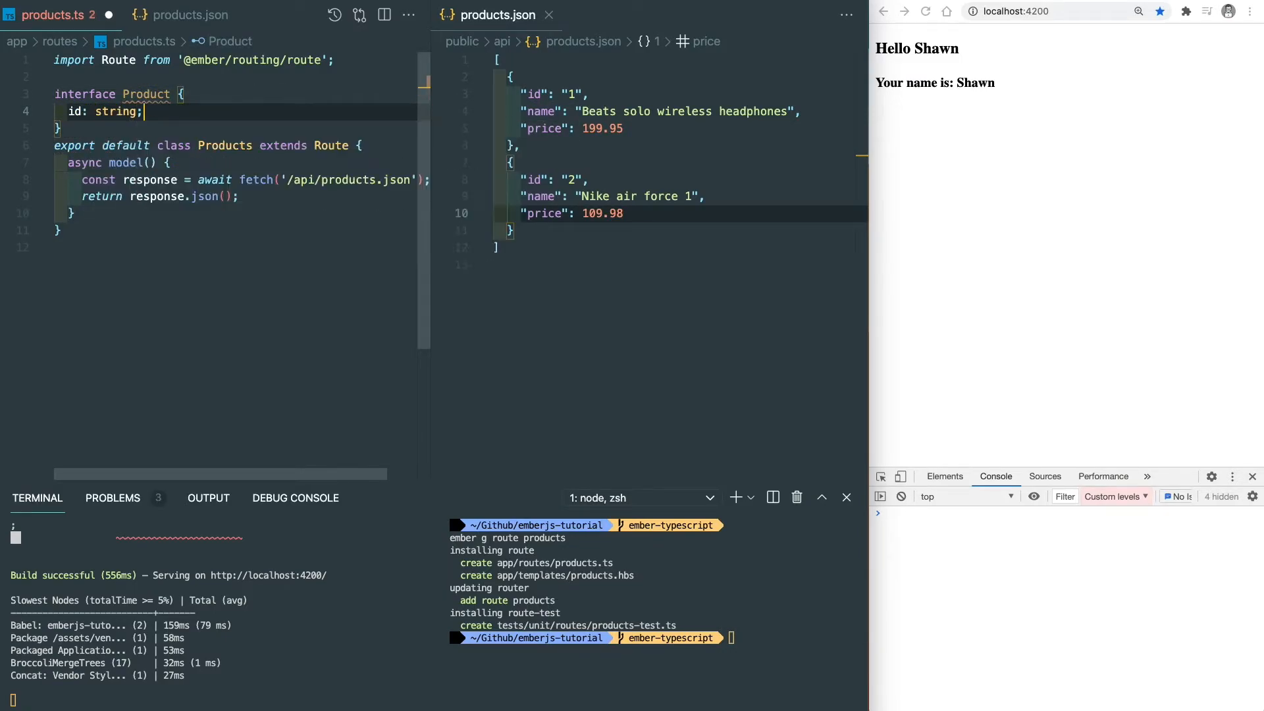
type("name: string;")
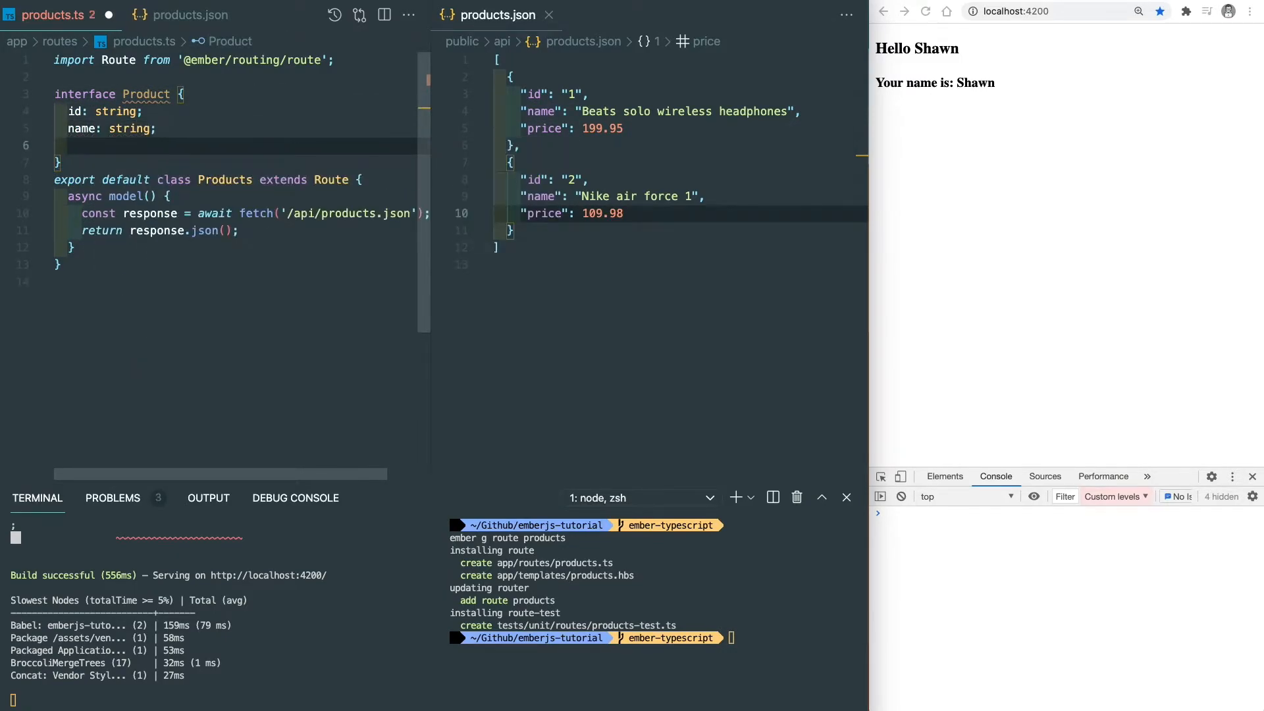
type("price: number;")
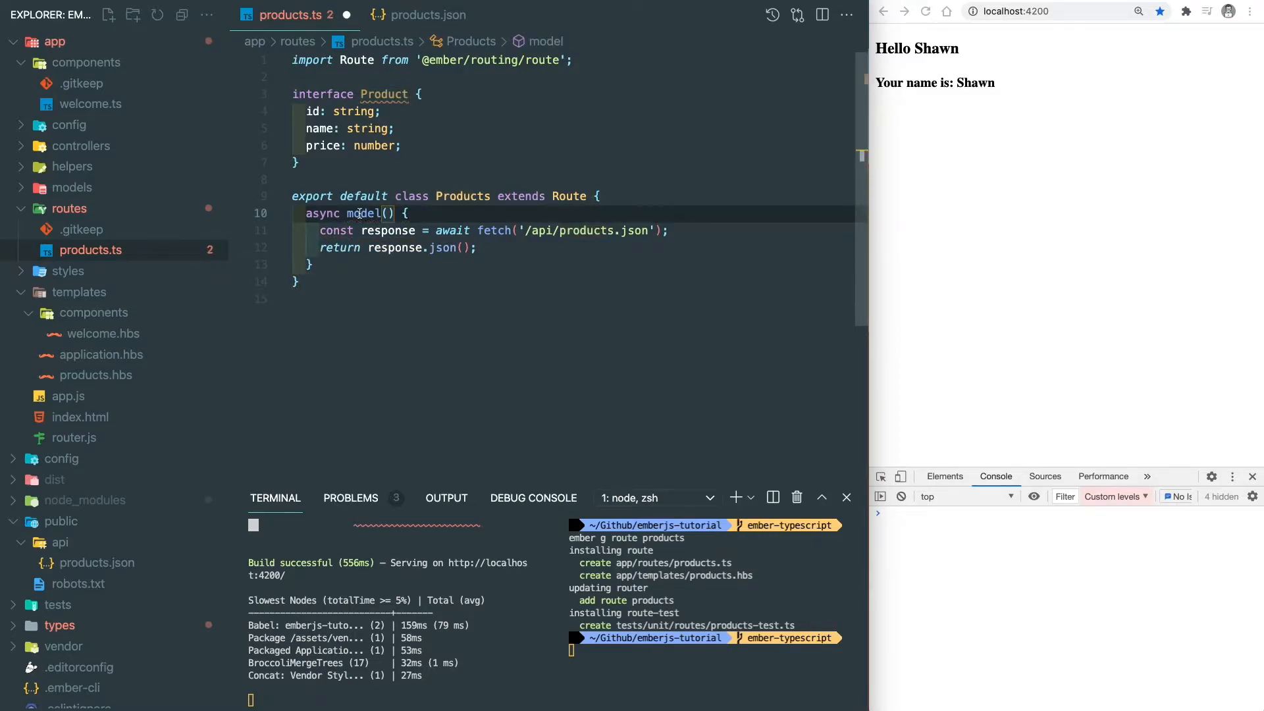
mouse_move(364, 212)
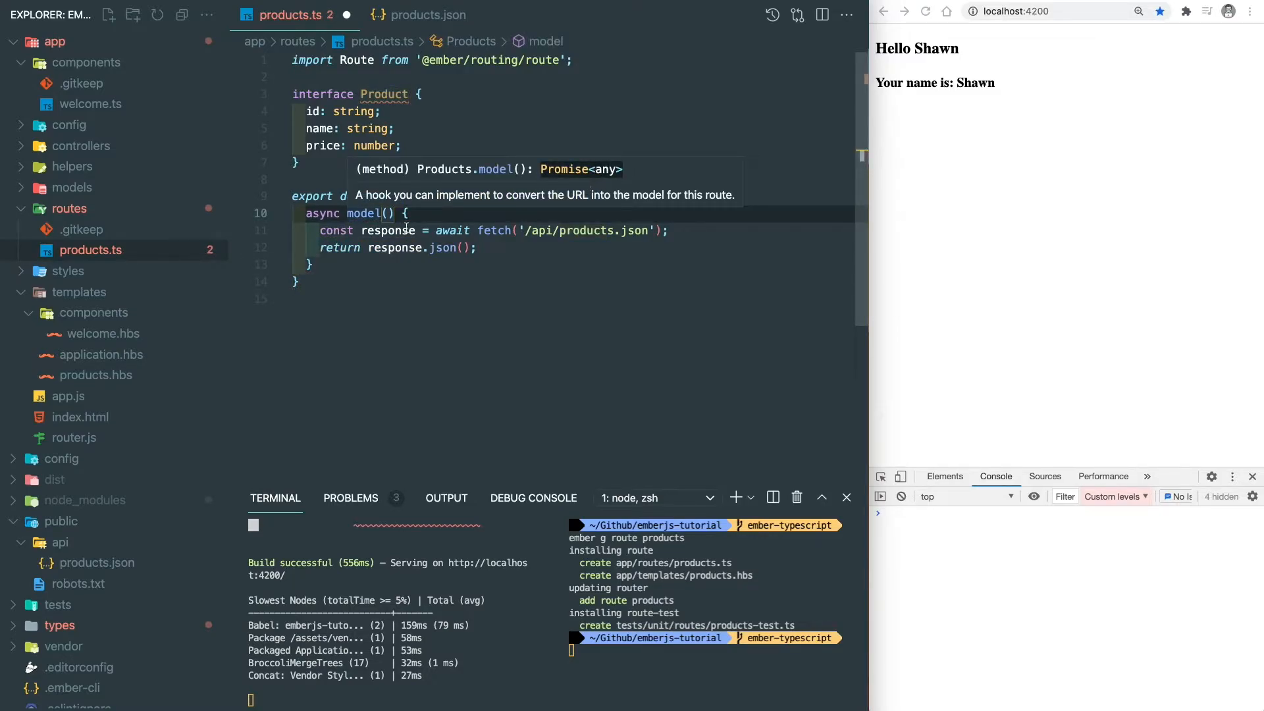
type(": Products;")
type("ember g controller products")
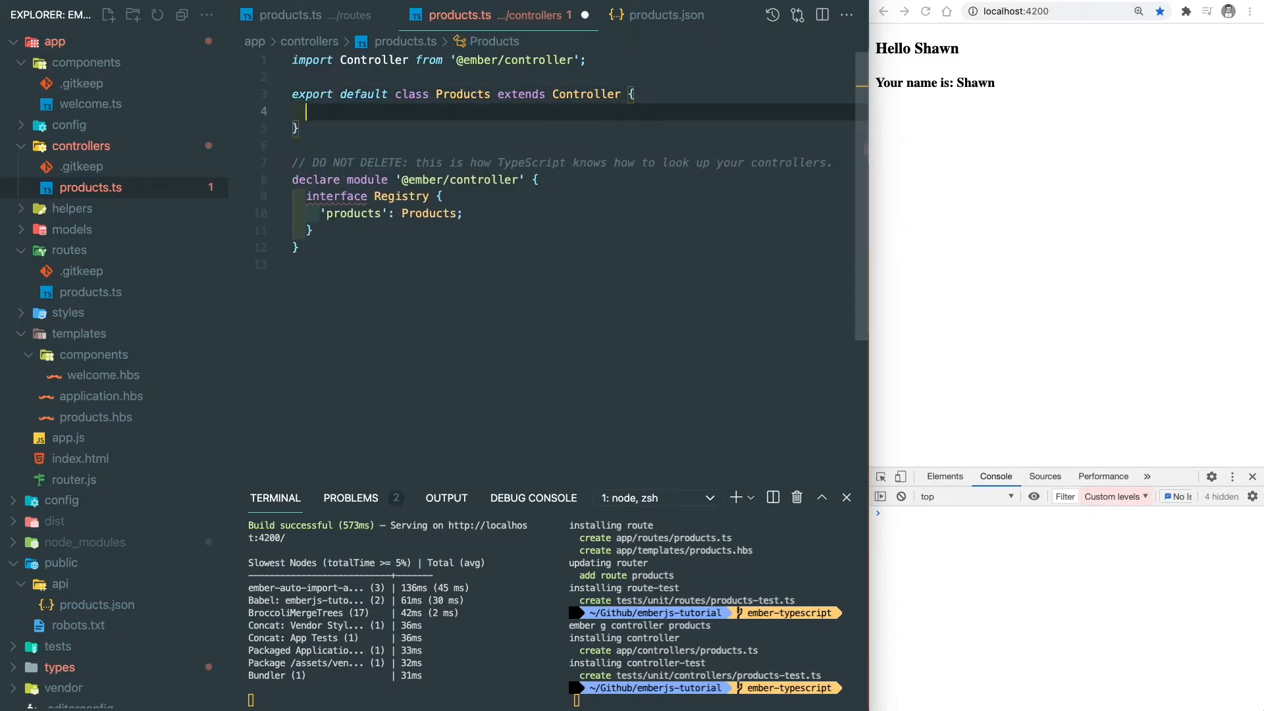
Type the products controller model as Product[] = [] and start exporting the route's Product interface.
type("model:")
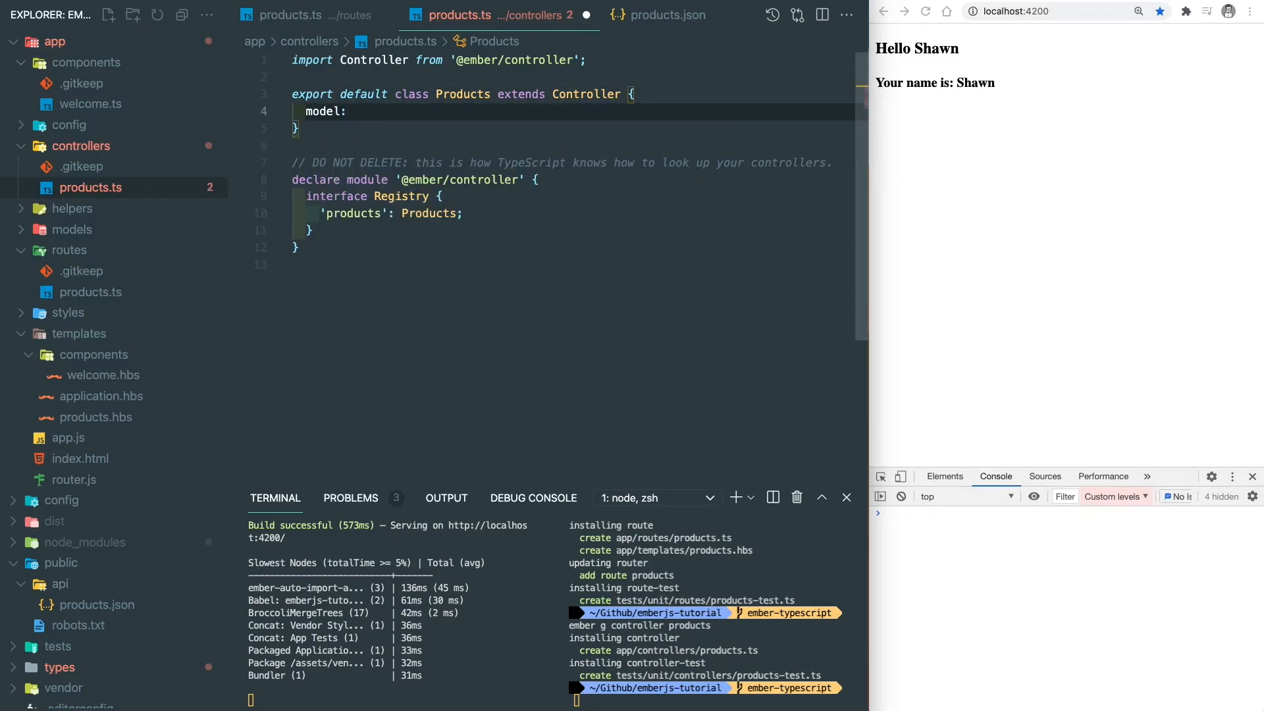
type("Product[] = [];")
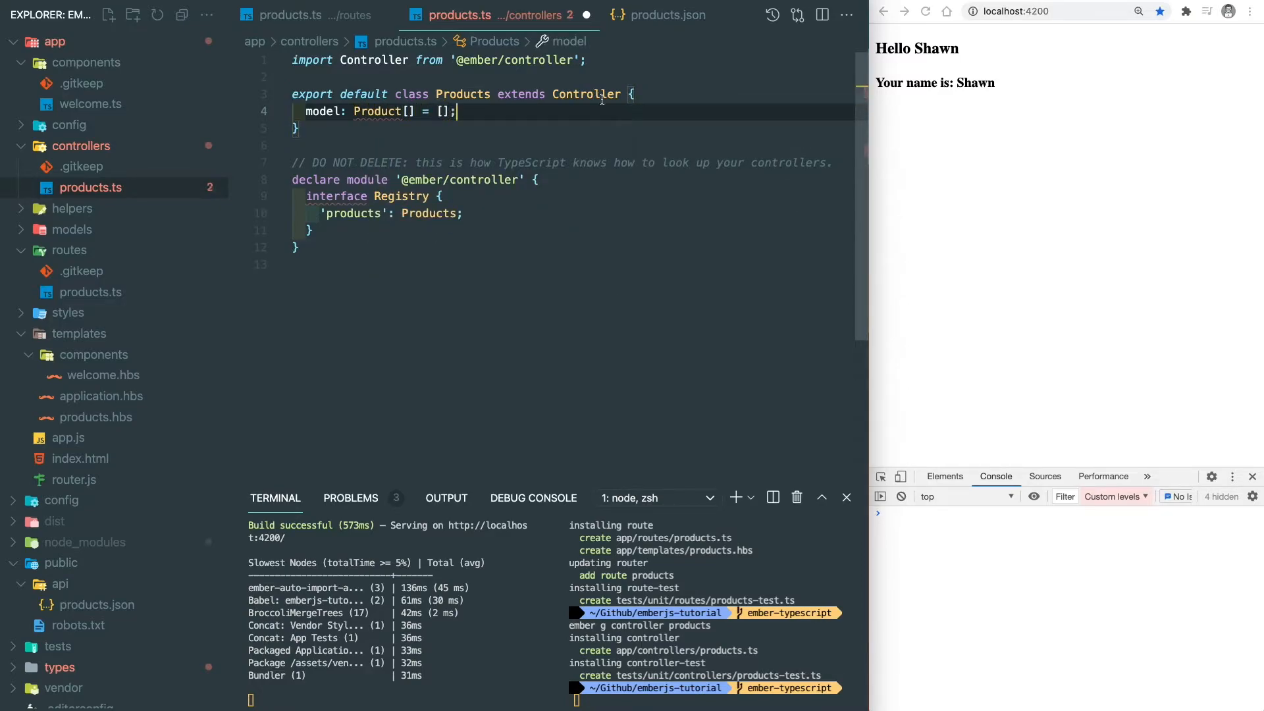
left_click(312, 14)
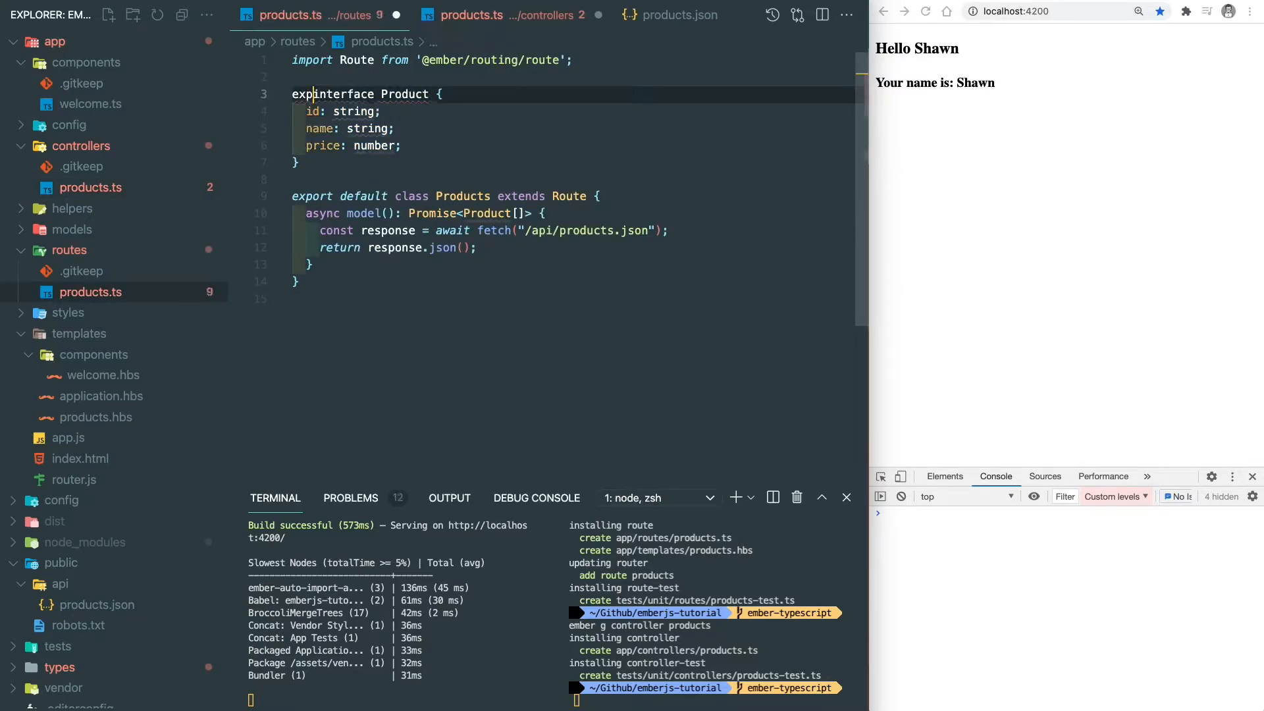
left_click(471, 15)
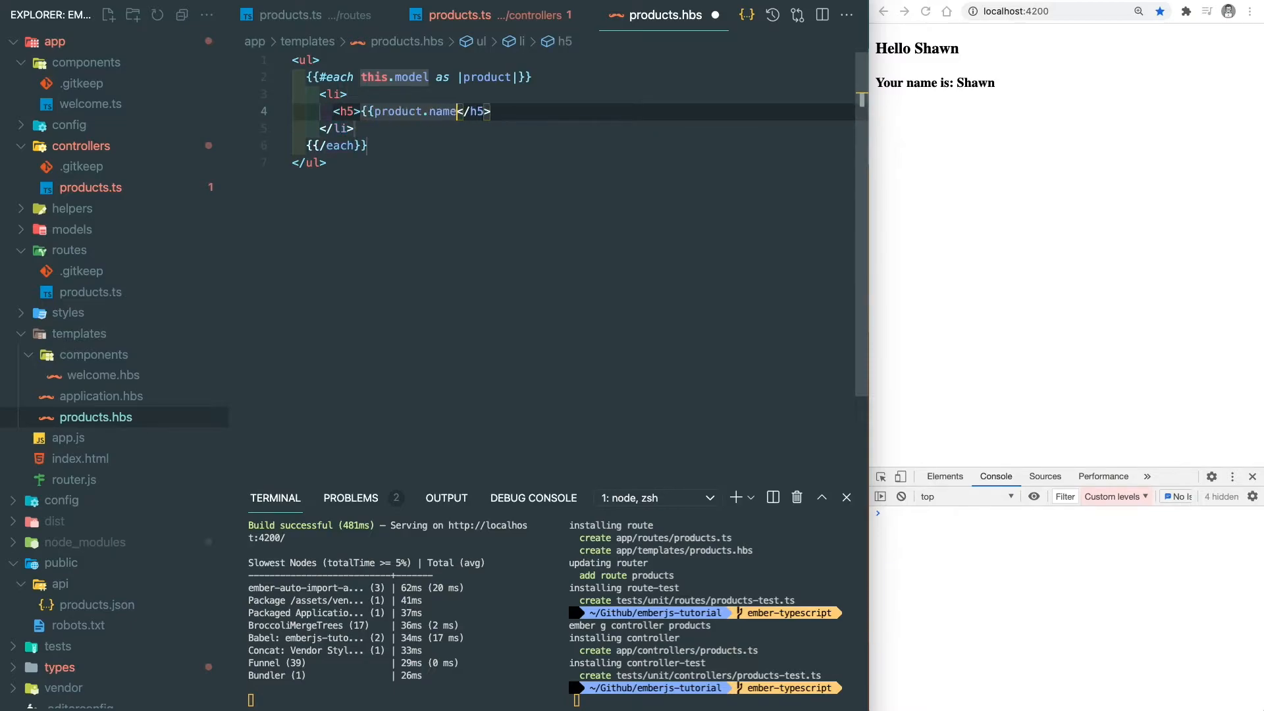
Show each product's price with <p>{{product.price}}</p> in the products template.
type("<p>{{product.price}}</p>")
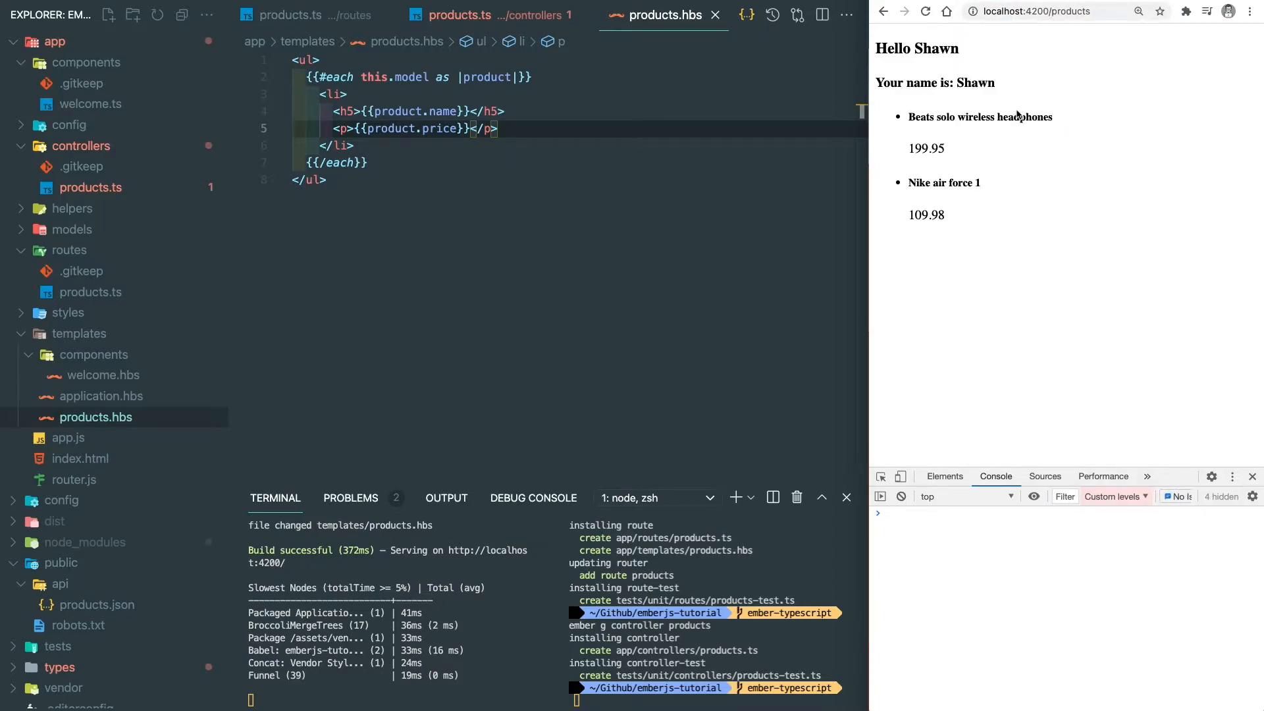
mouse_move(959, 216)
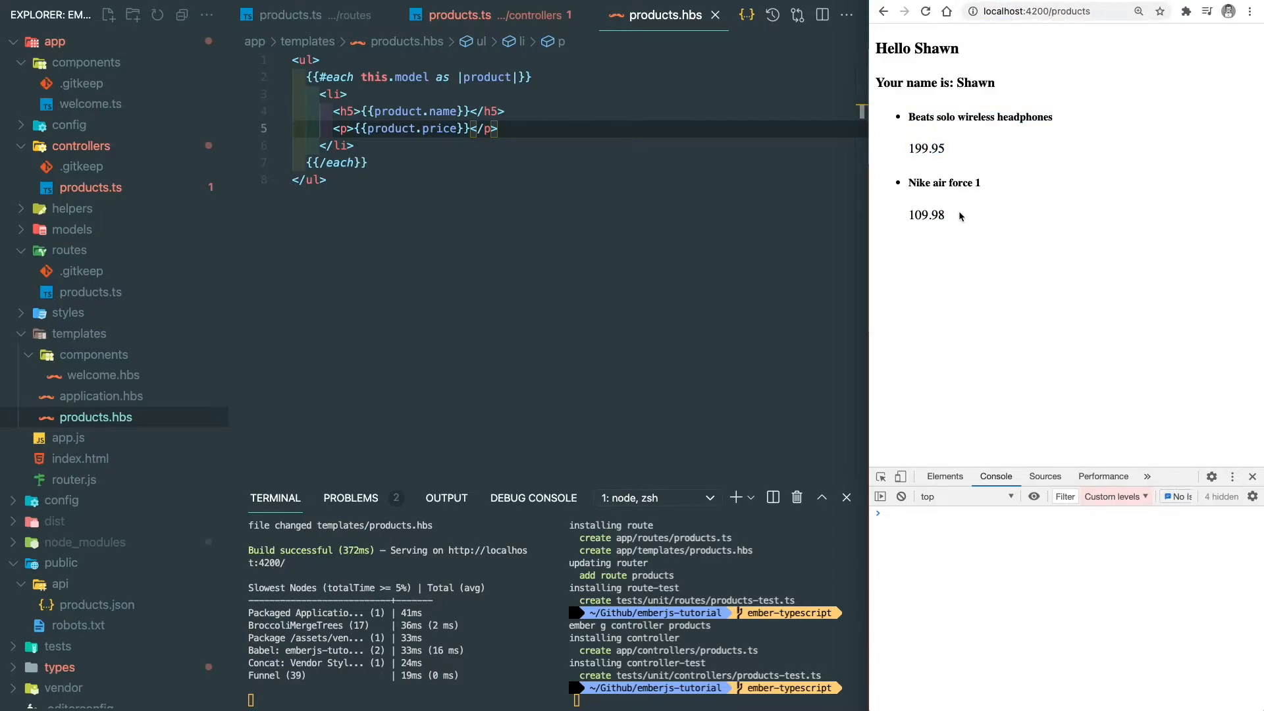
Add a numberOfProducts getter returning the model's length to the Products controller.
left_click(457, 14)
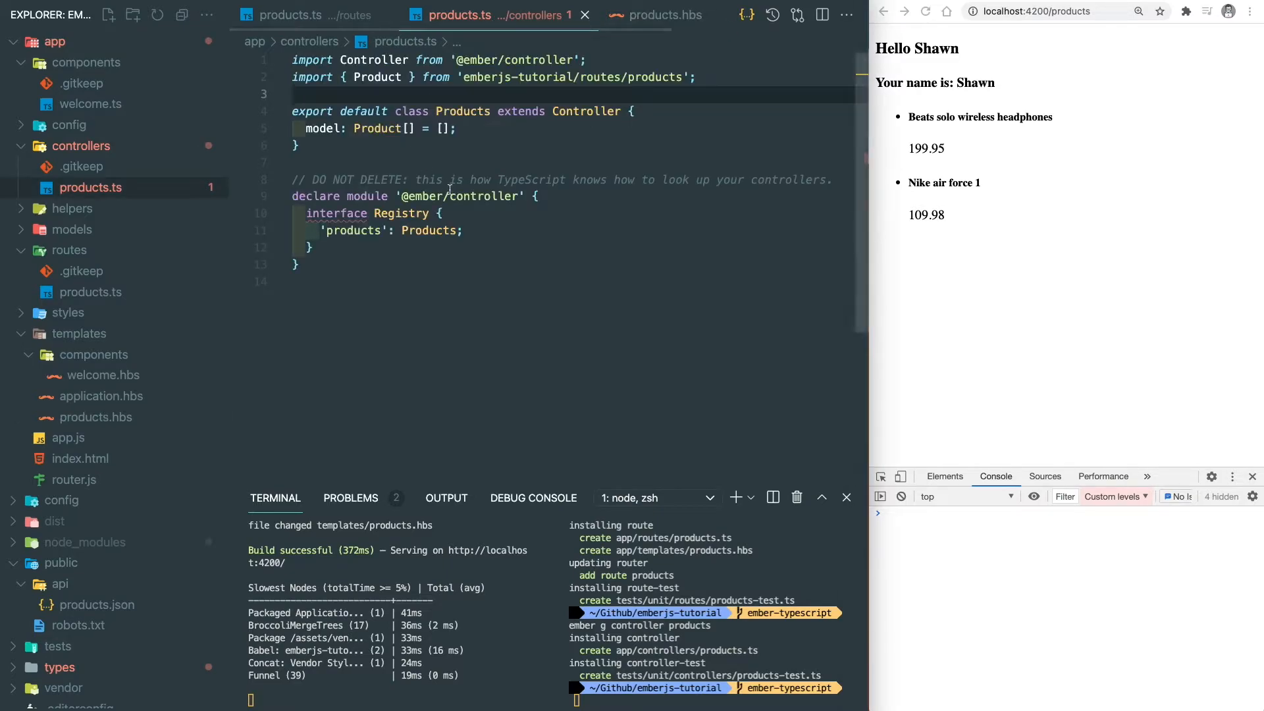
type("get numberO")
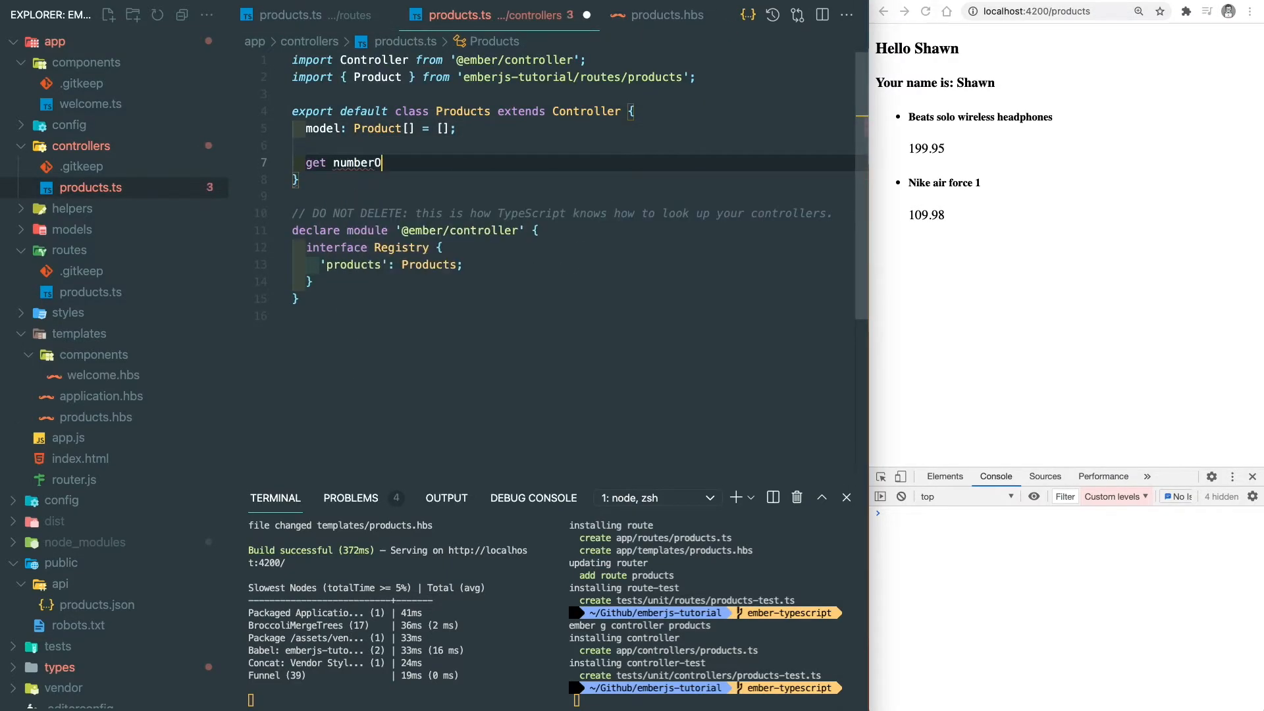
type("fProducts(): number {")
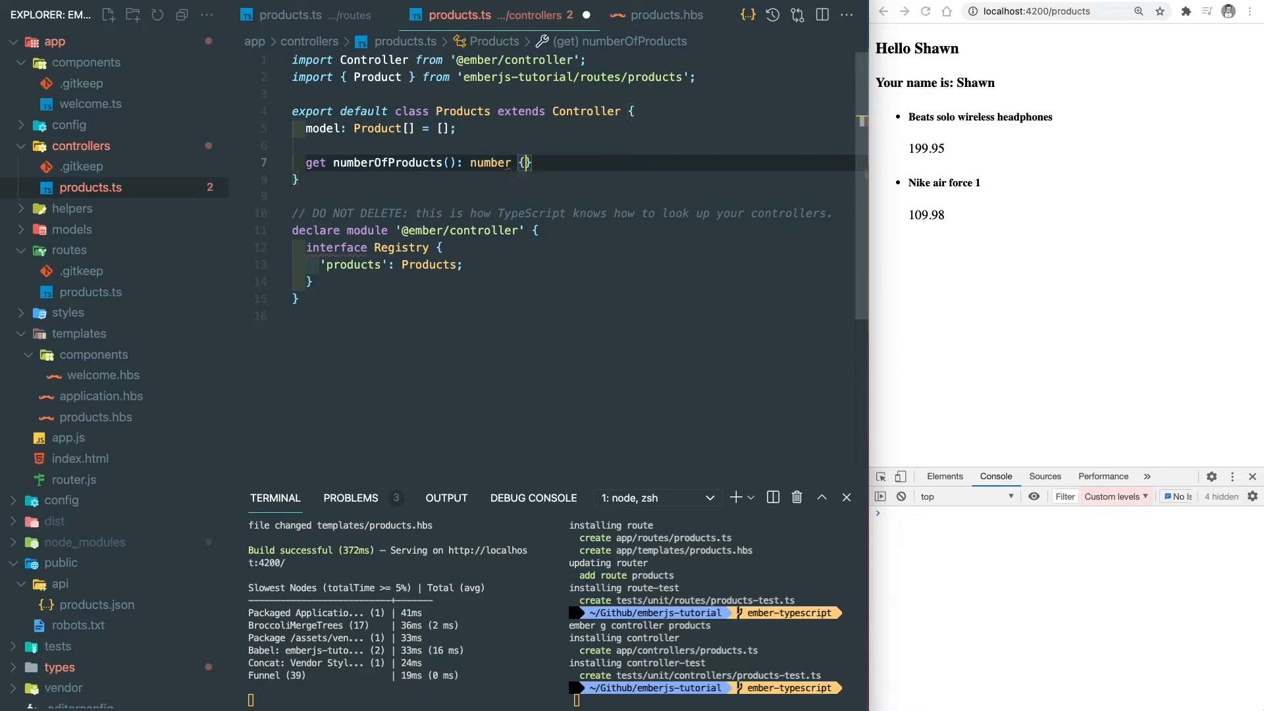
type("return this.model.")
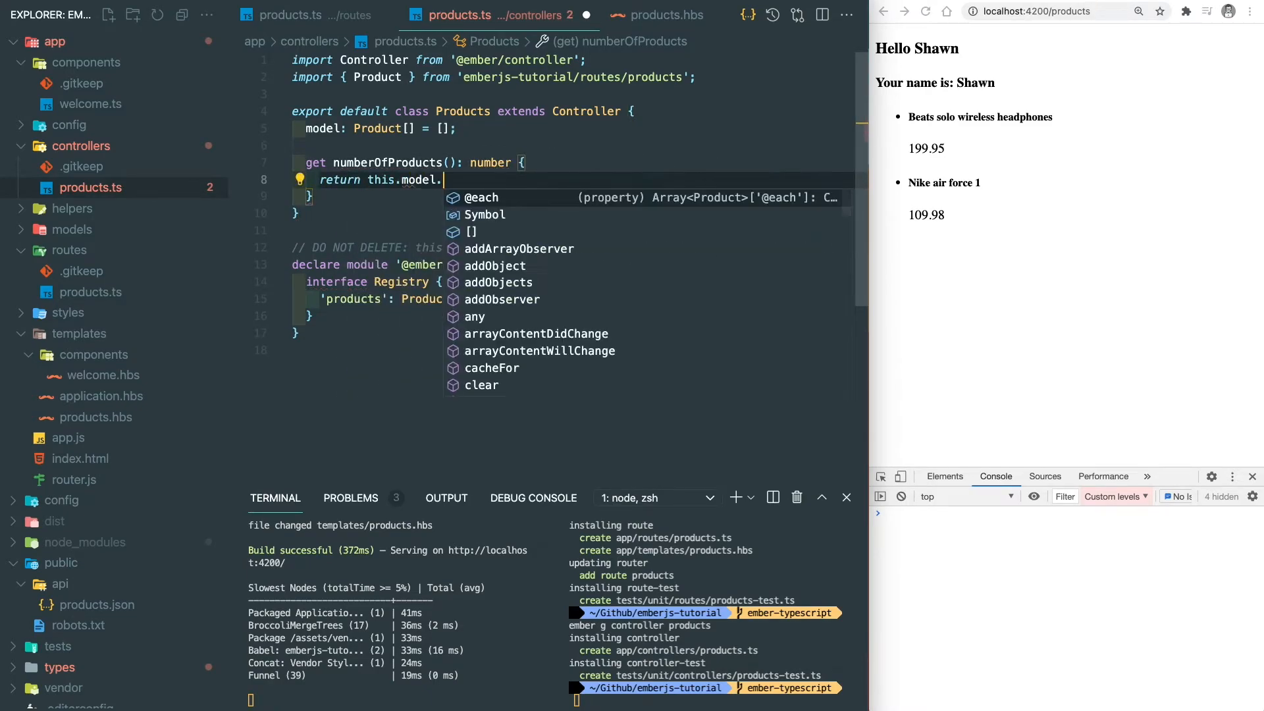
type("length;")
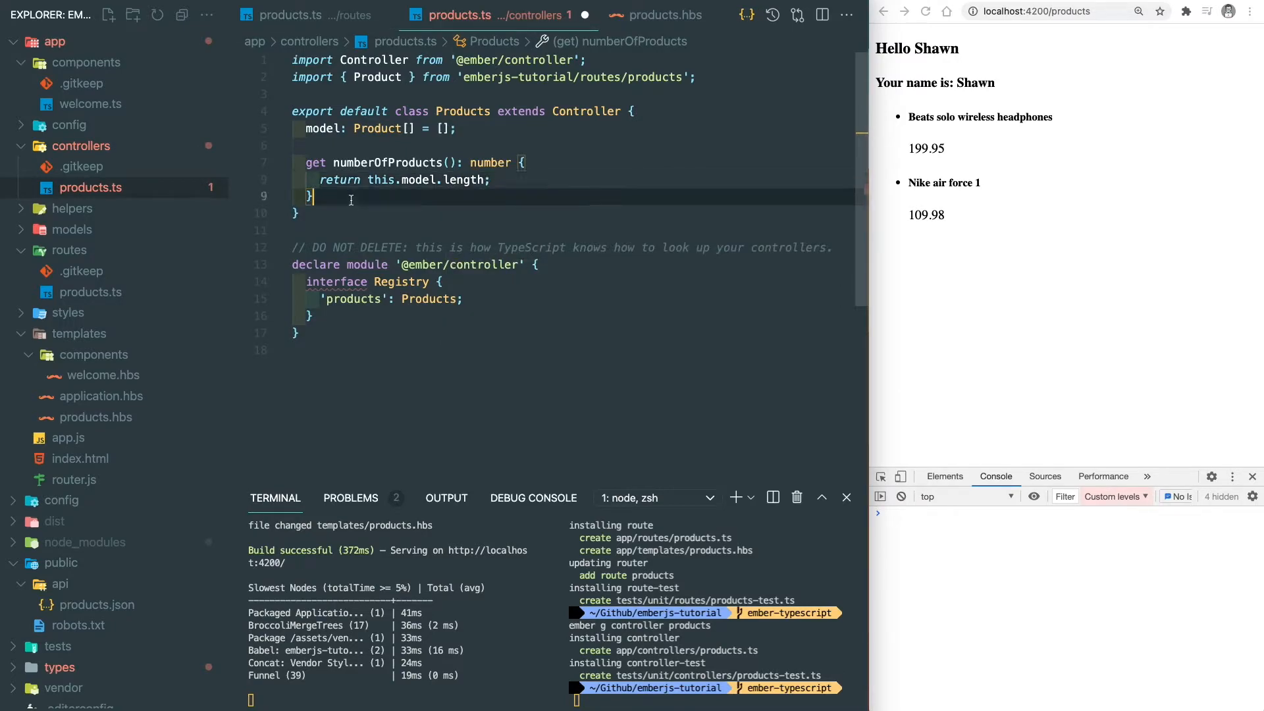
Add a totalPrice getter reducing the model to total plus each product's price.
type("get totalPrice(): number {")
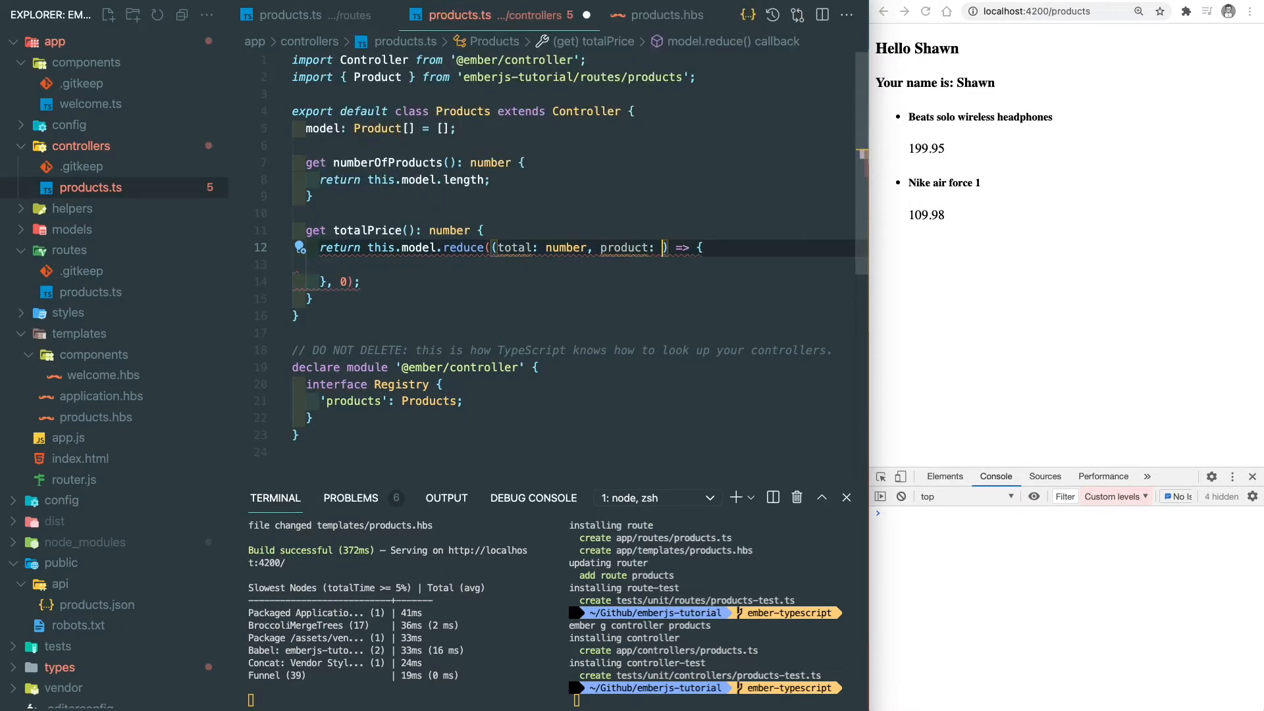
type("Product")
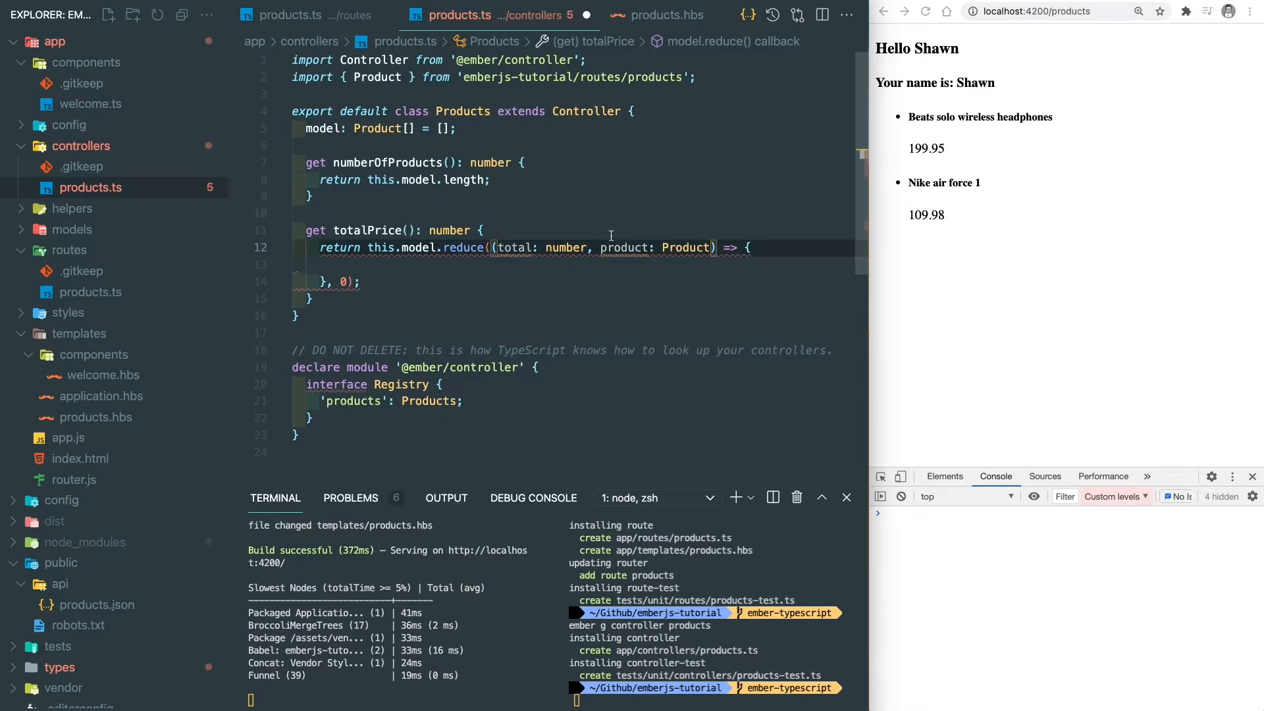
type("return total + product")
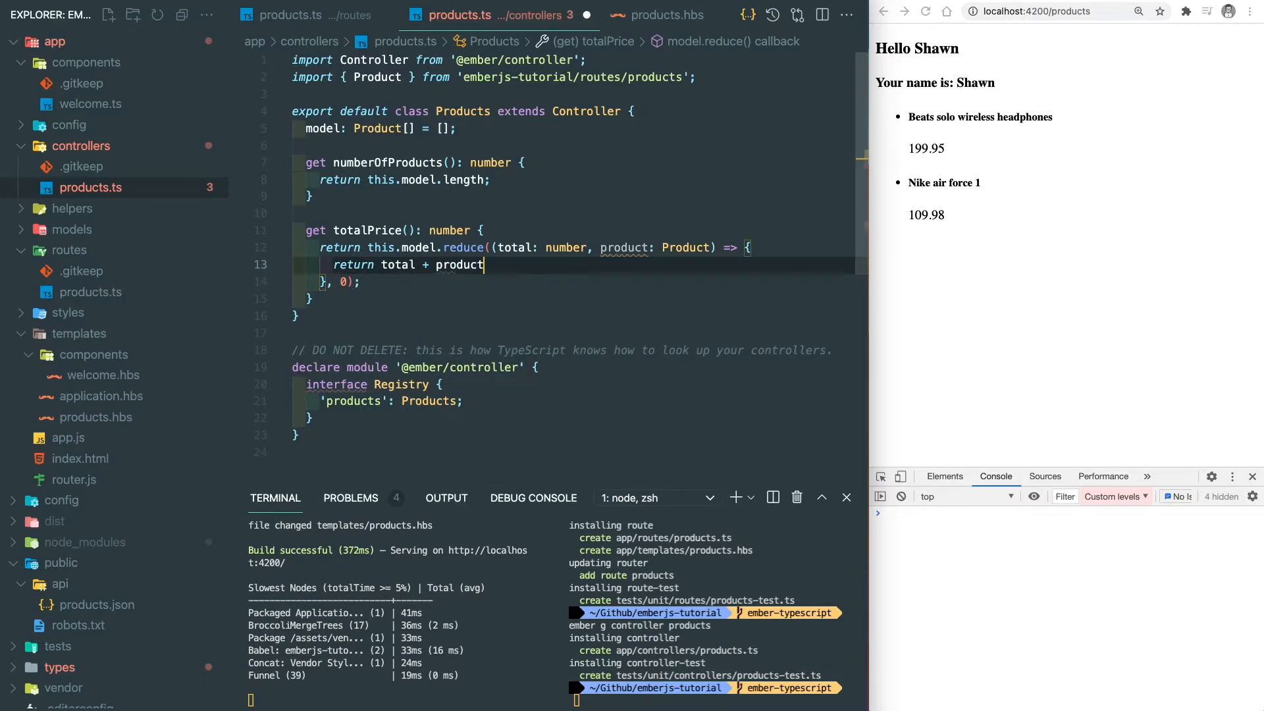
type(".")
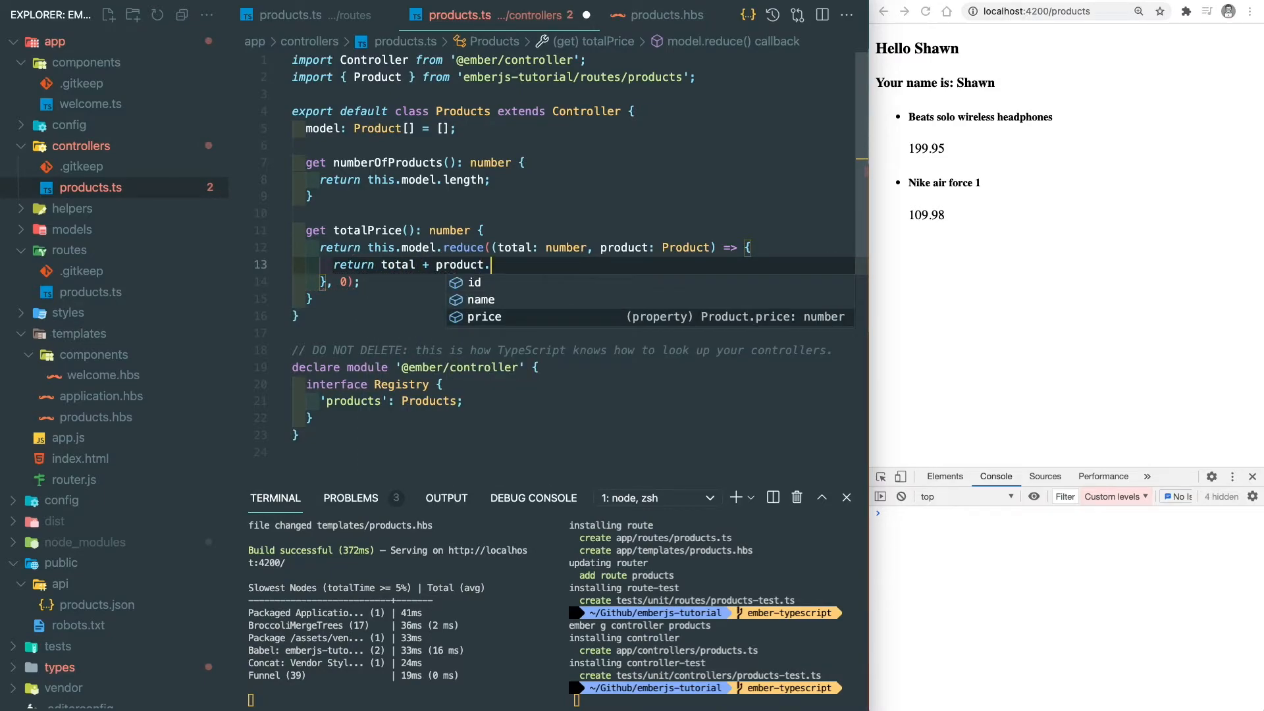
type("price;")
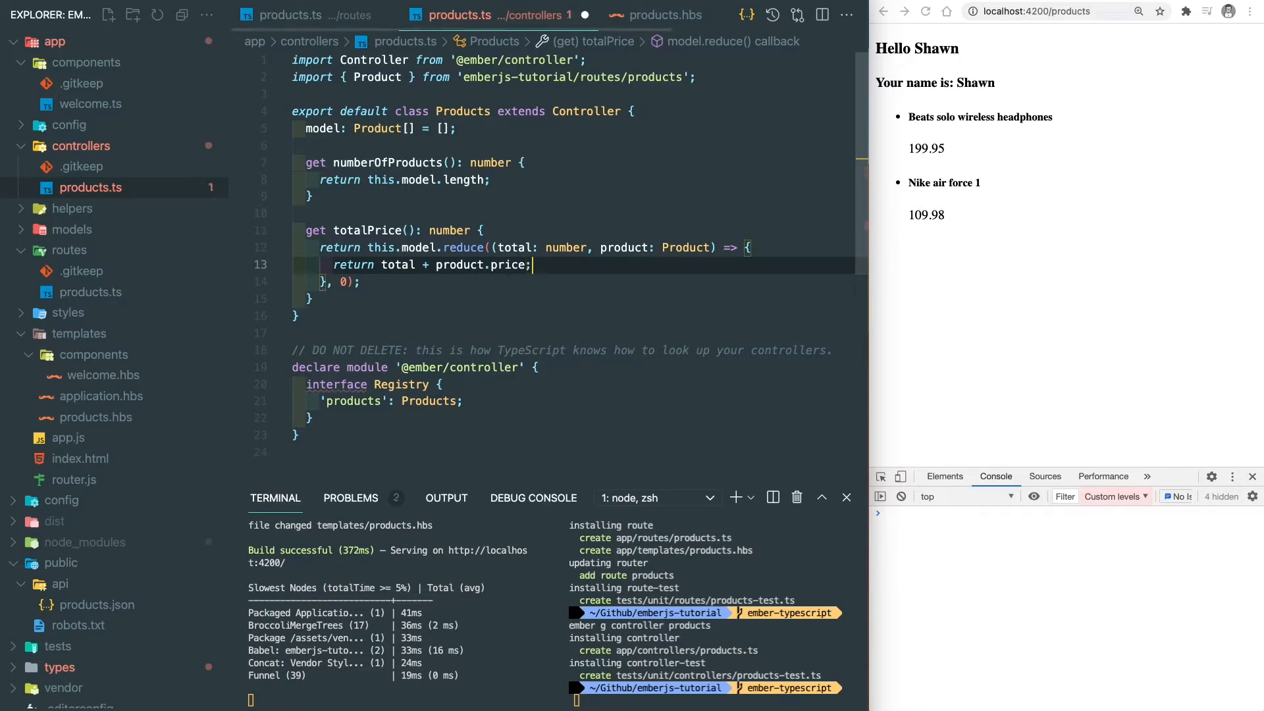
Add h4 headings for this.numberOfProducts and this.totalPrice to products.hbs.
left_click(666, 15)
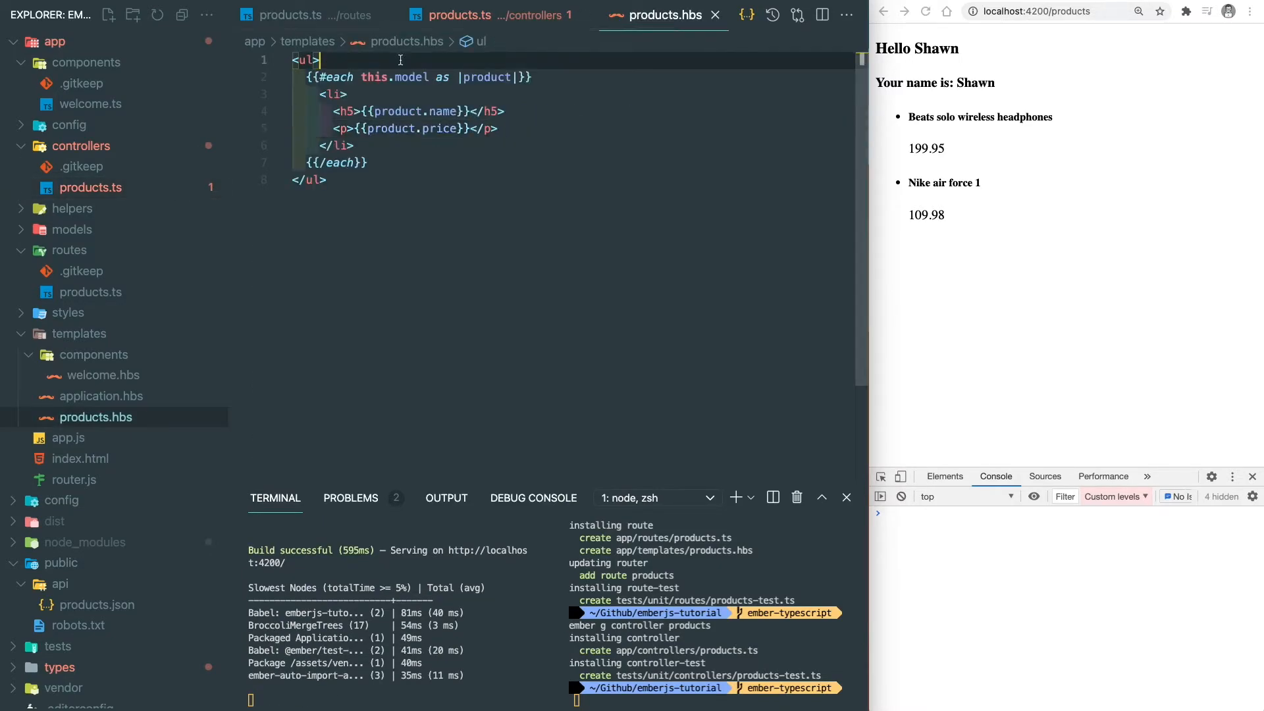
type("h4>Total price:</h4>")
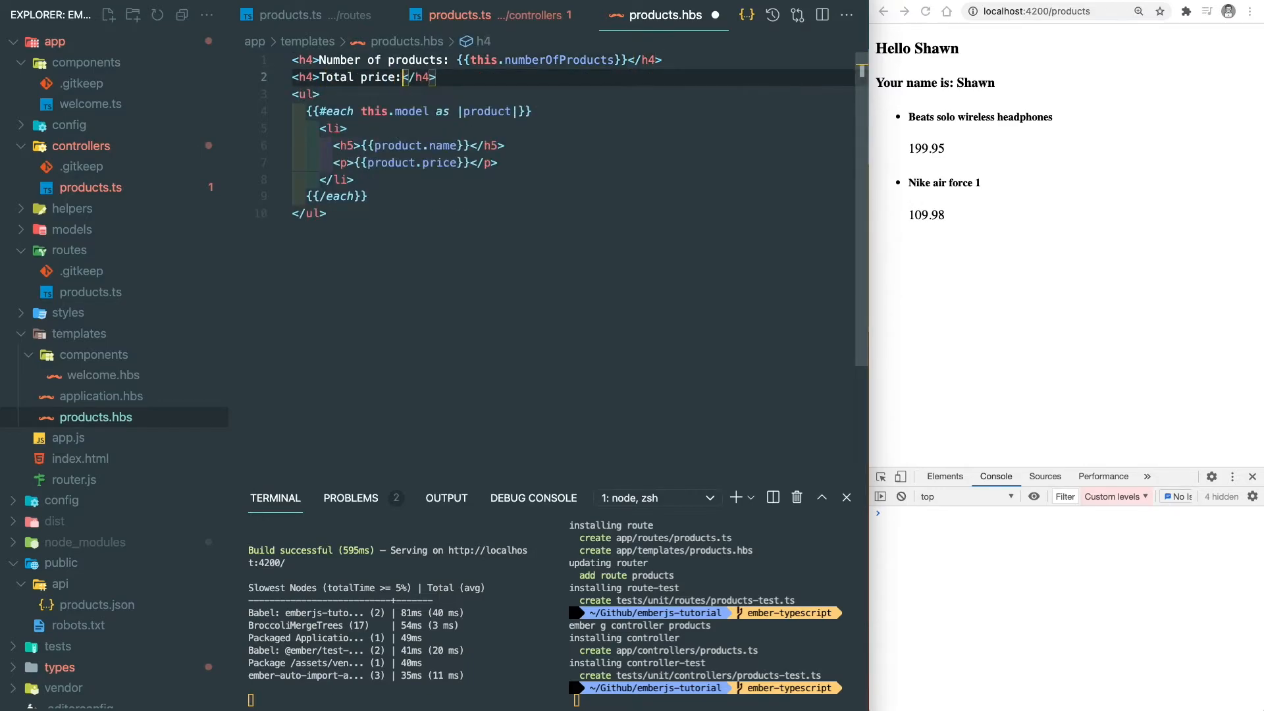
type("{{this.totalPrice}}")
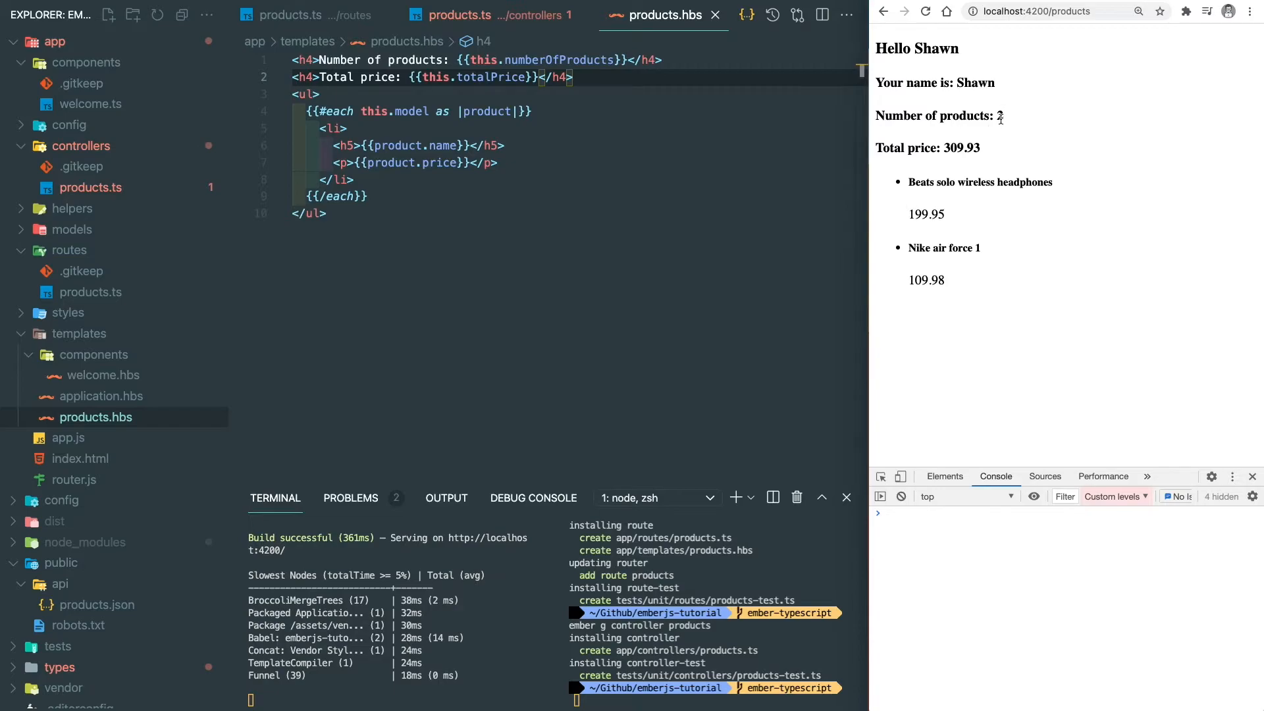
double_click(960, 147)
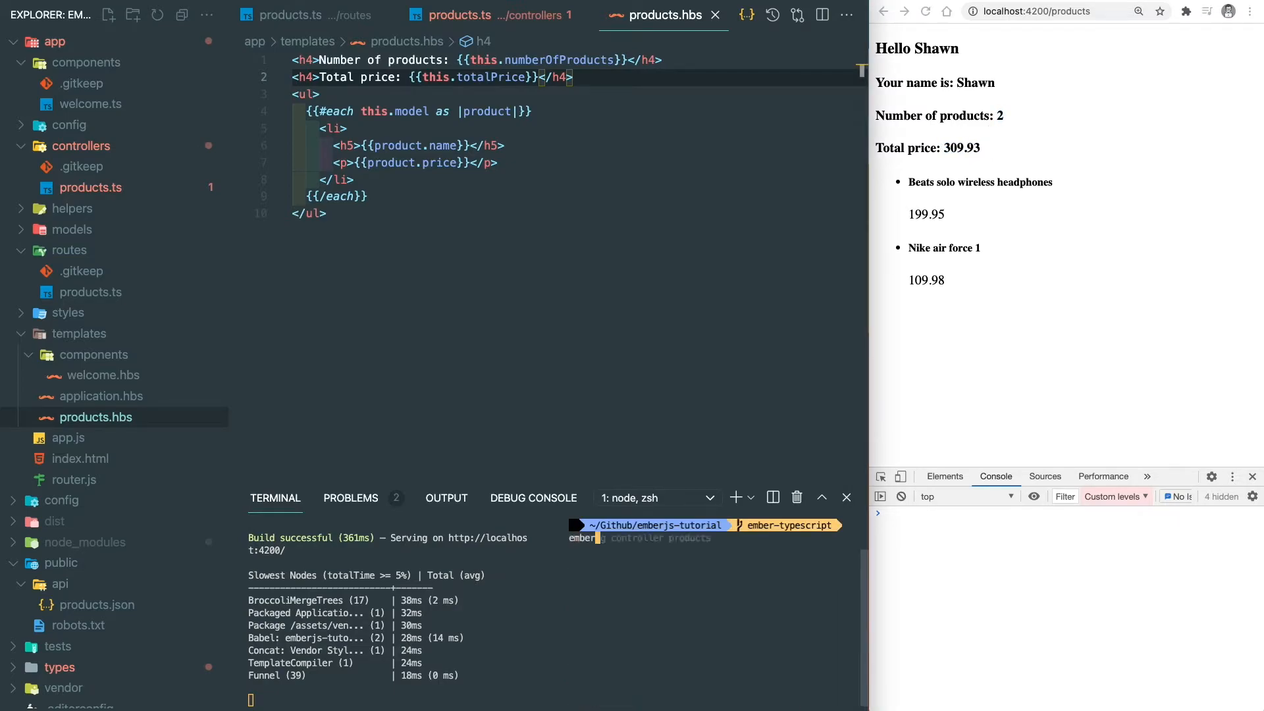
Generate the counter service with count = 0 and increaseCount/decreaseCount methods.
type("ember g service counter")
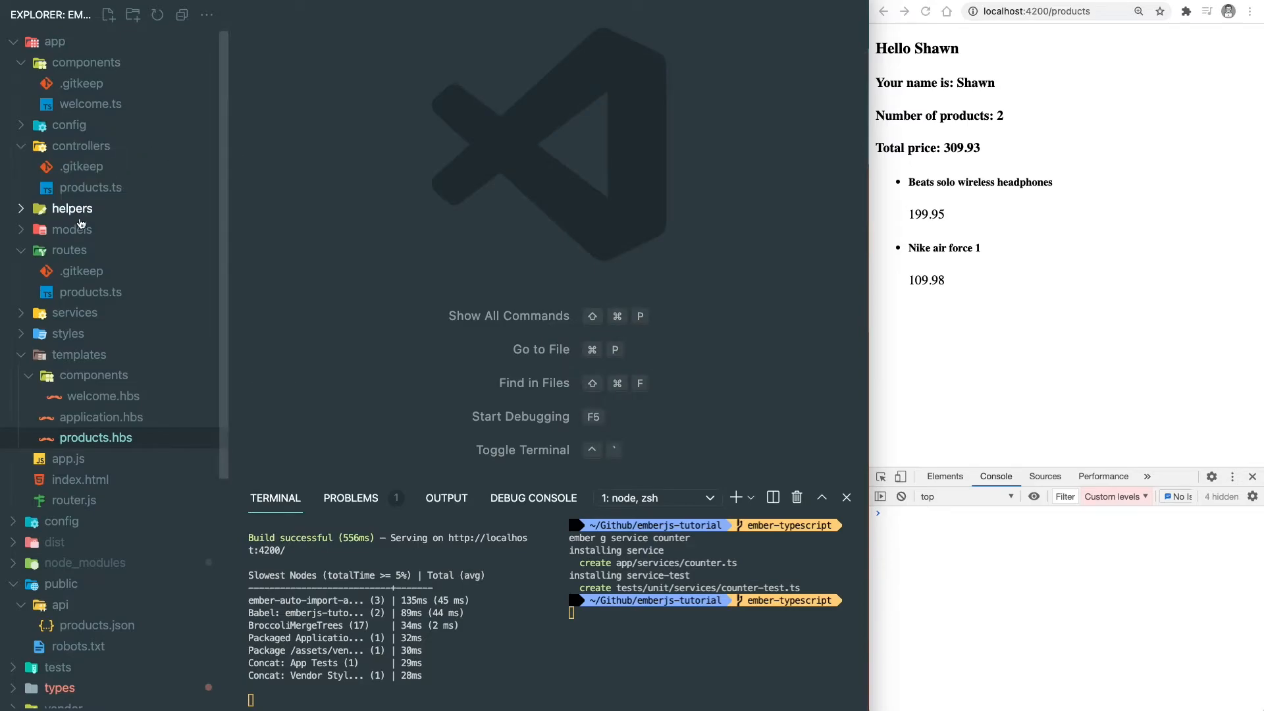
left_click(87, 333)
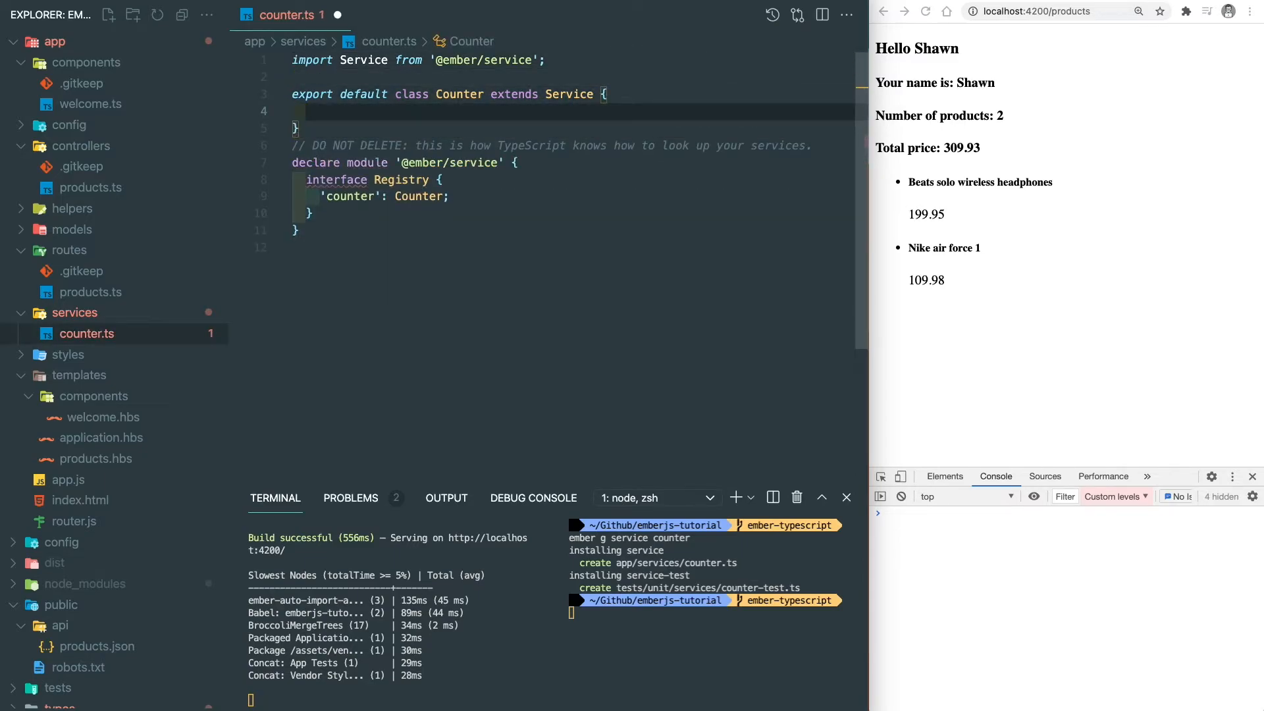
type("count: number = -")
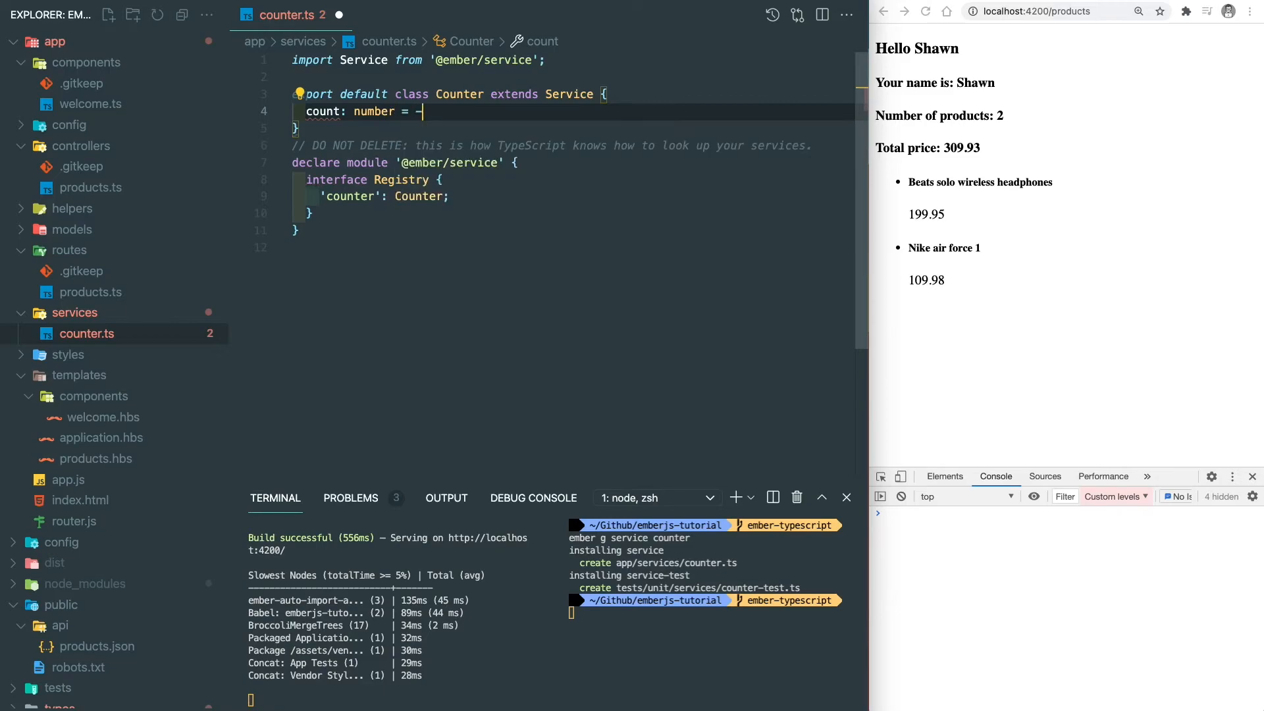
type("0;")
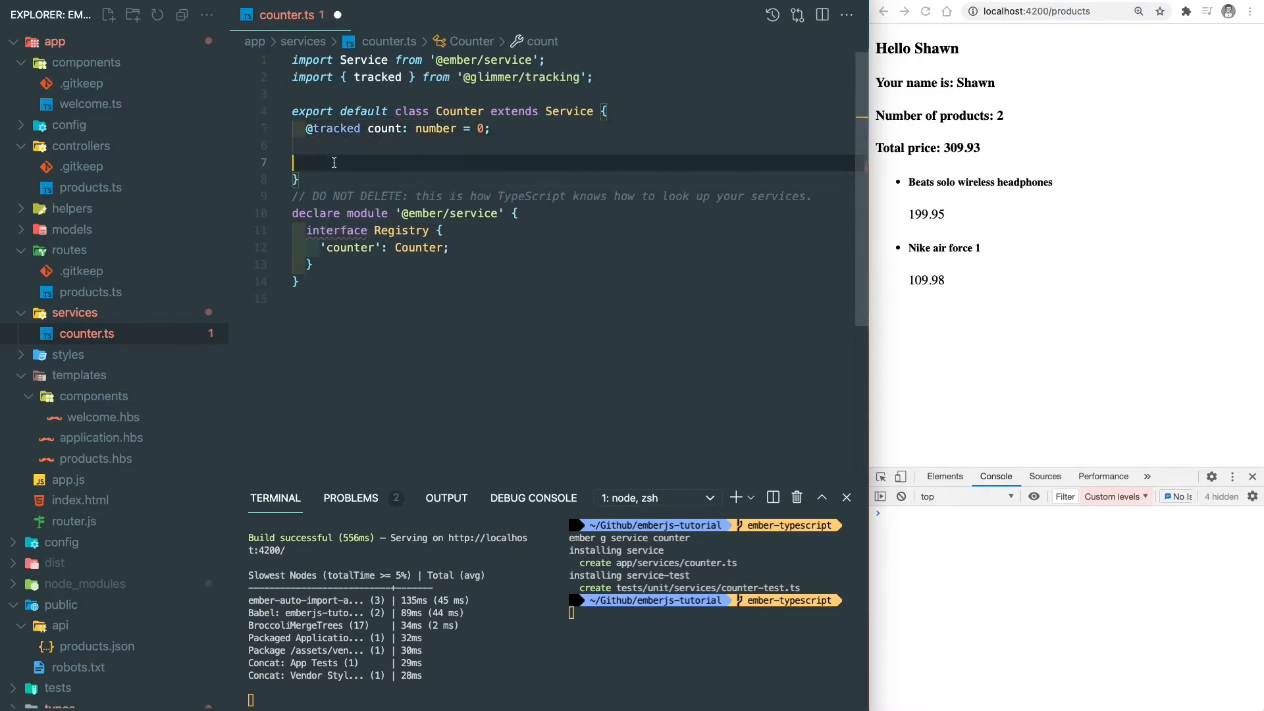
type("increaseCount() {")
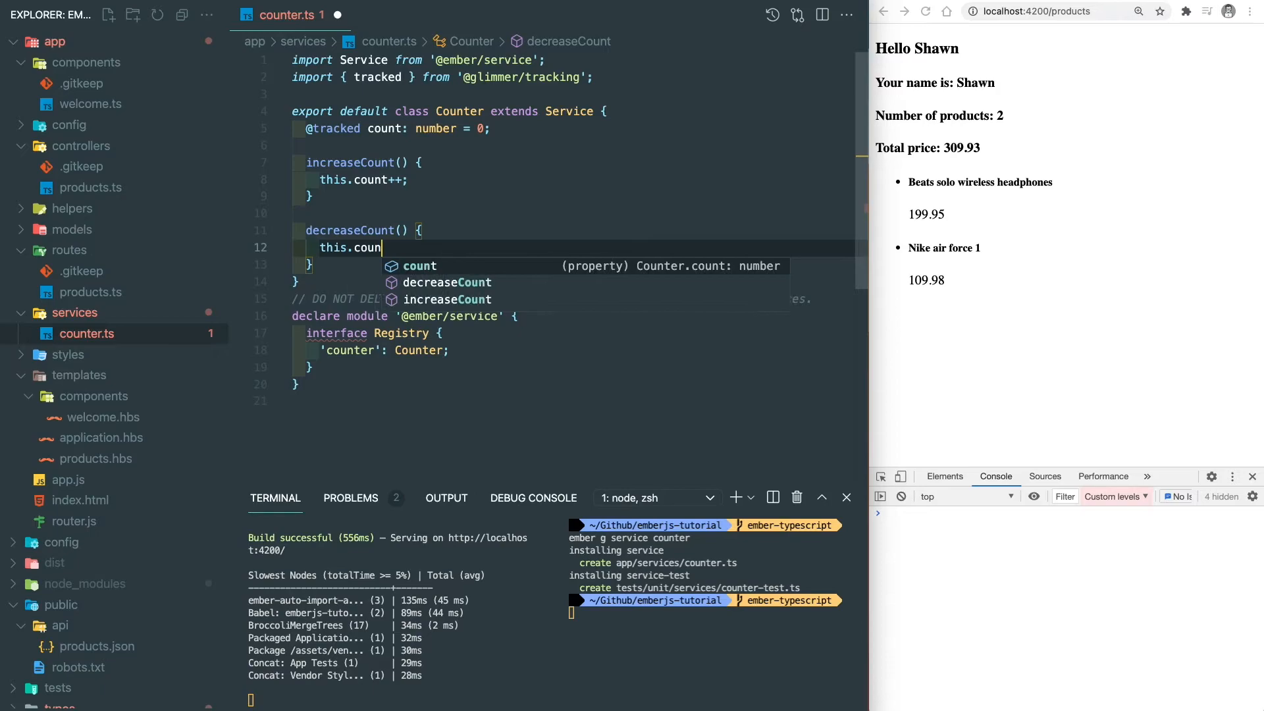
type("--;")
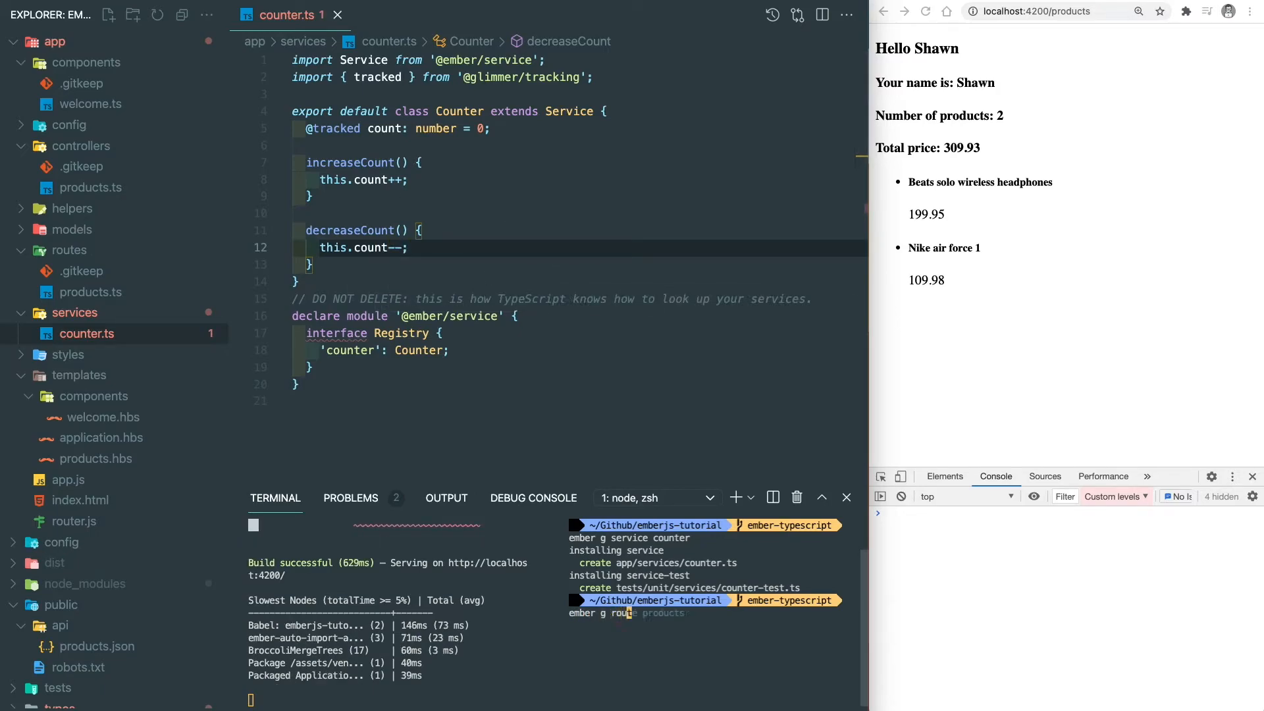
Generate 'counting' route and controller, injecting the counter service typed as Counter.
type("counting")
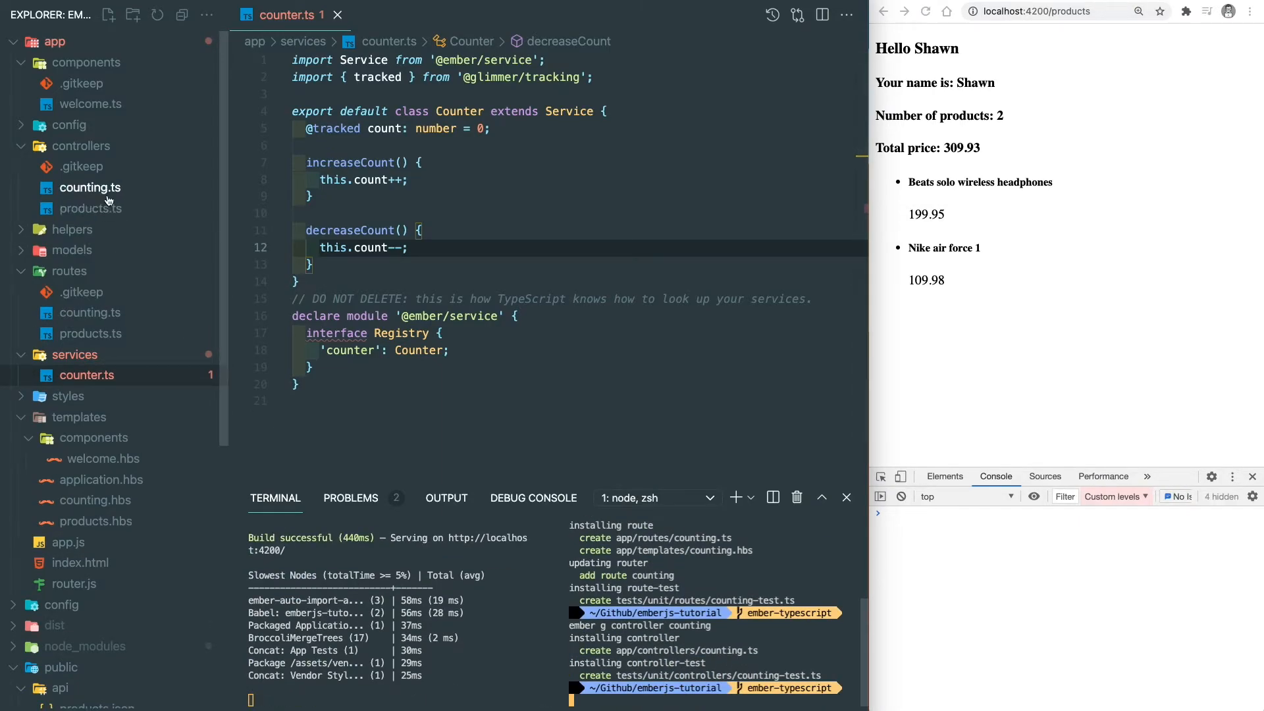
left_click(89, 187)
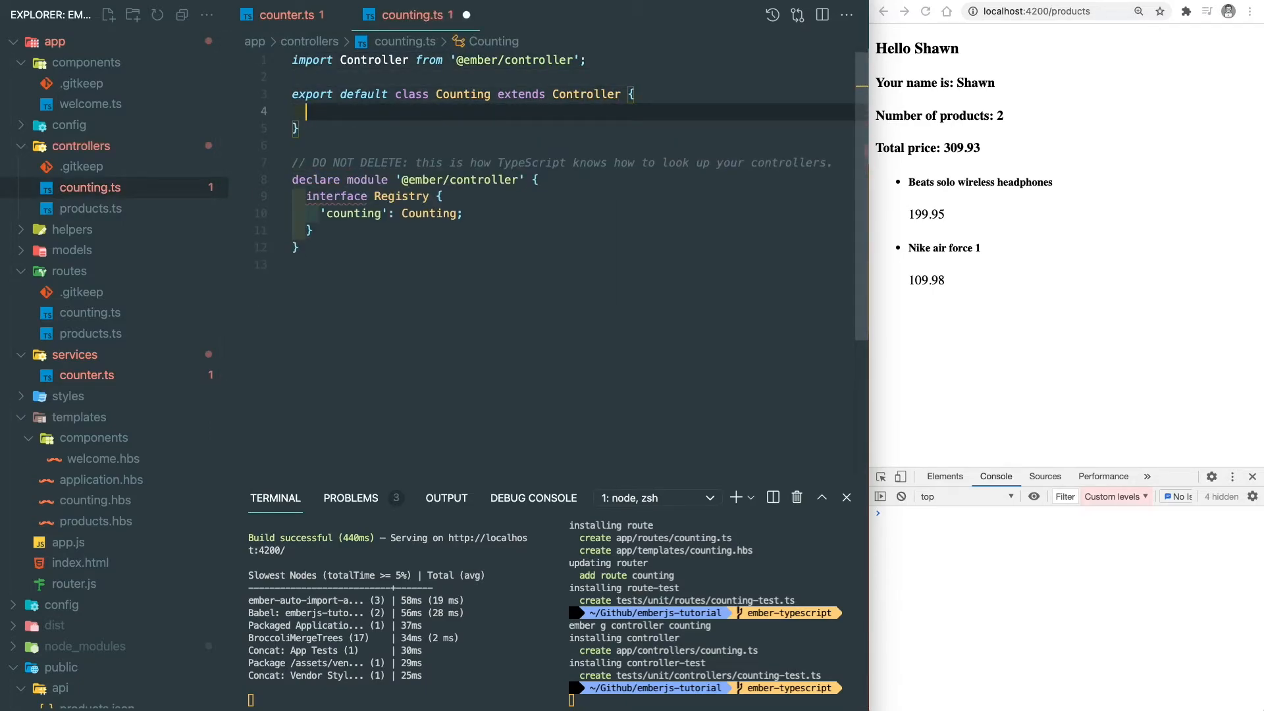
type("import { inject as service } from '@ember/service';")
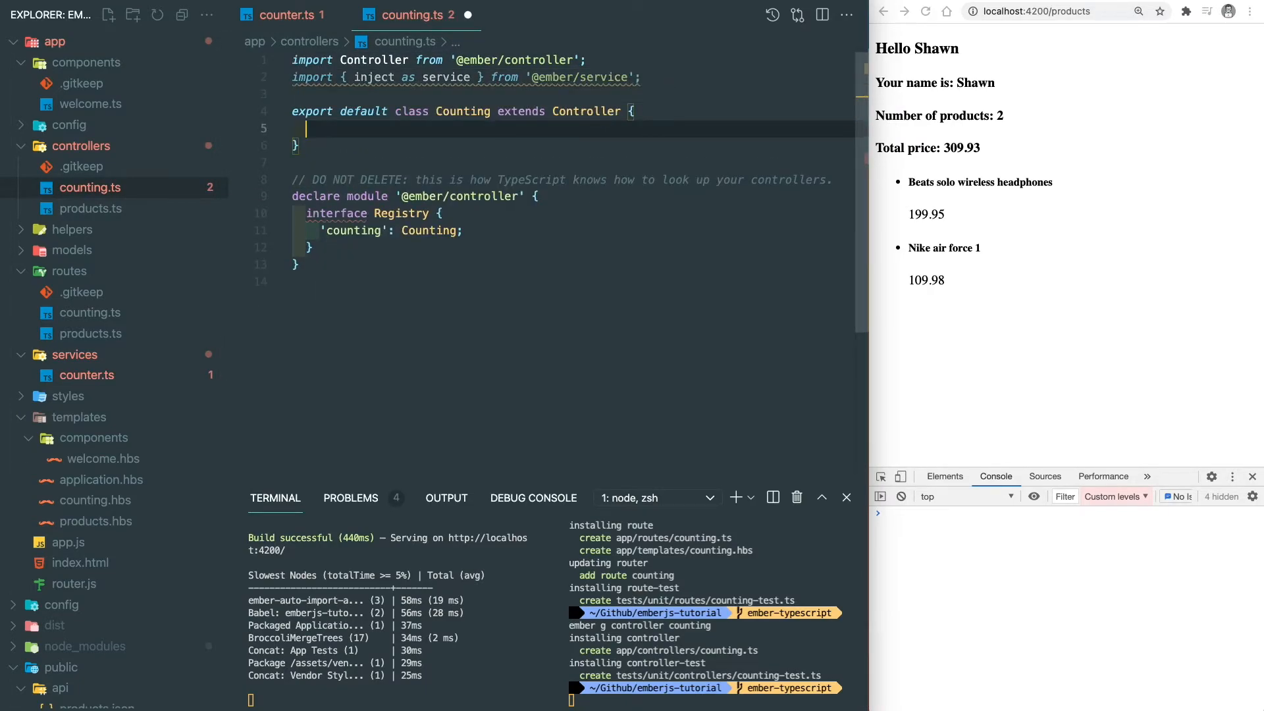
type("@service counter;")
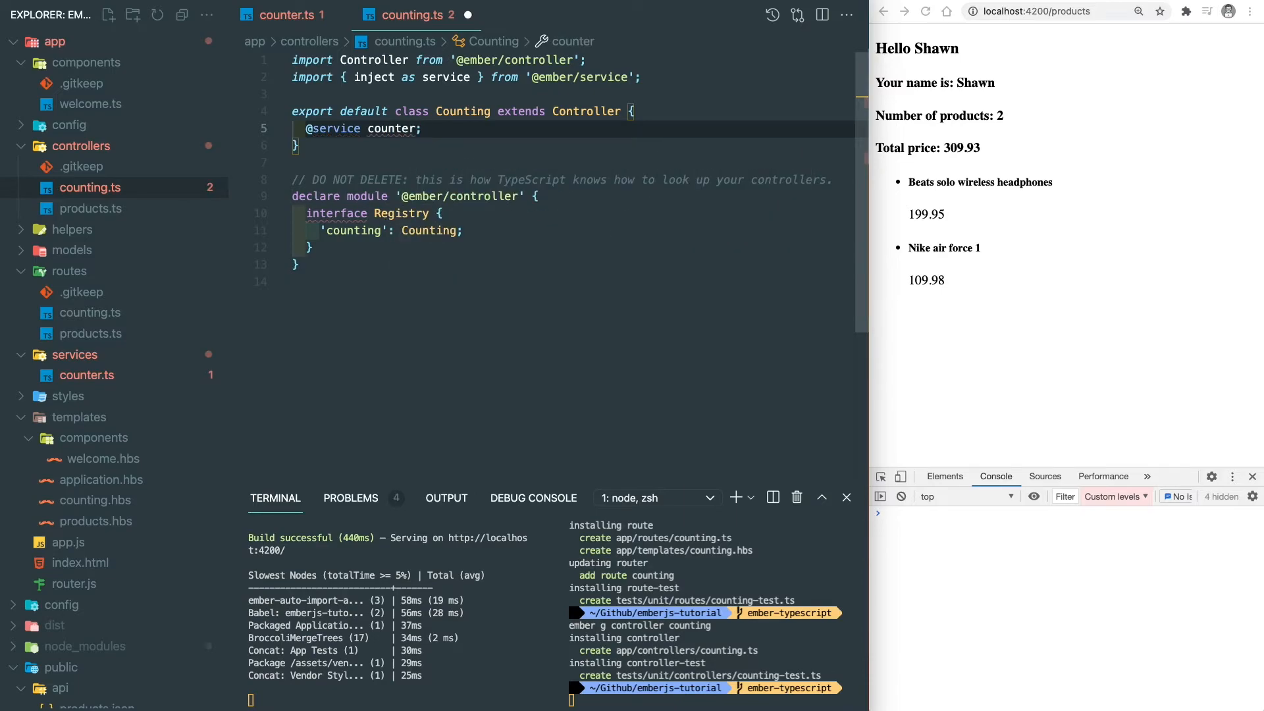
mouse_move(395, 128)
type(": Counte")
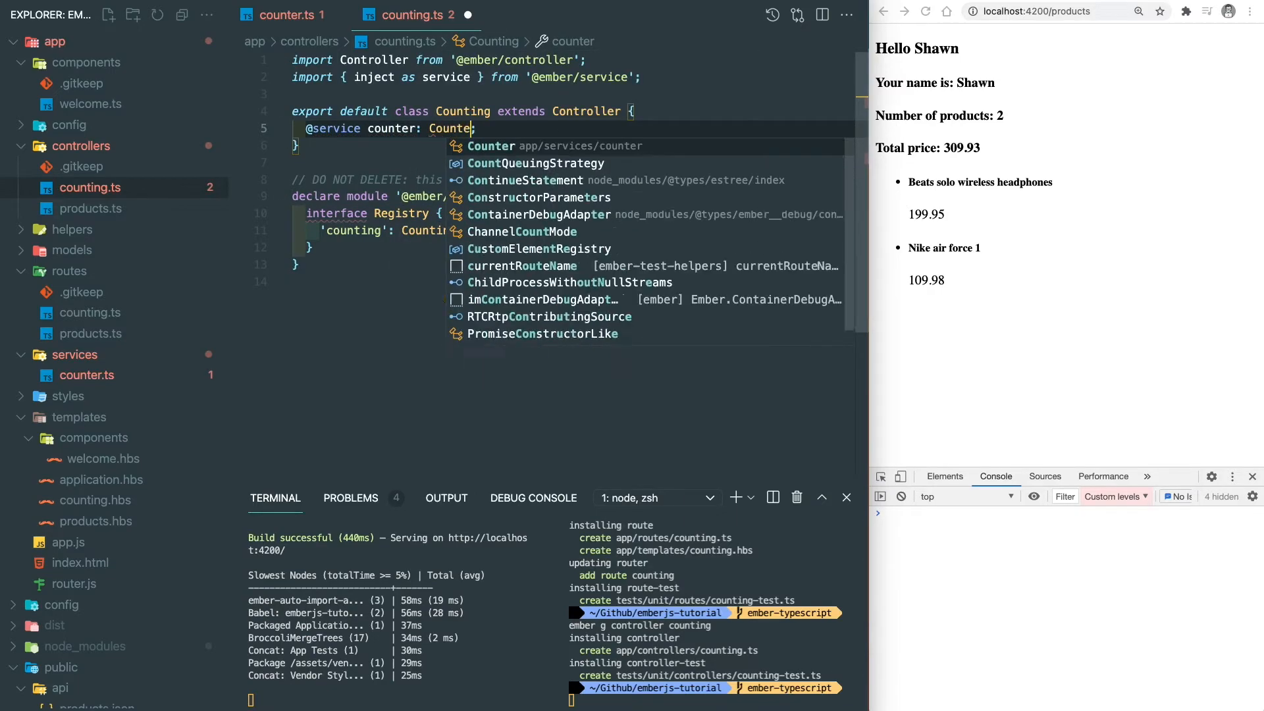
left_click(491, 146)
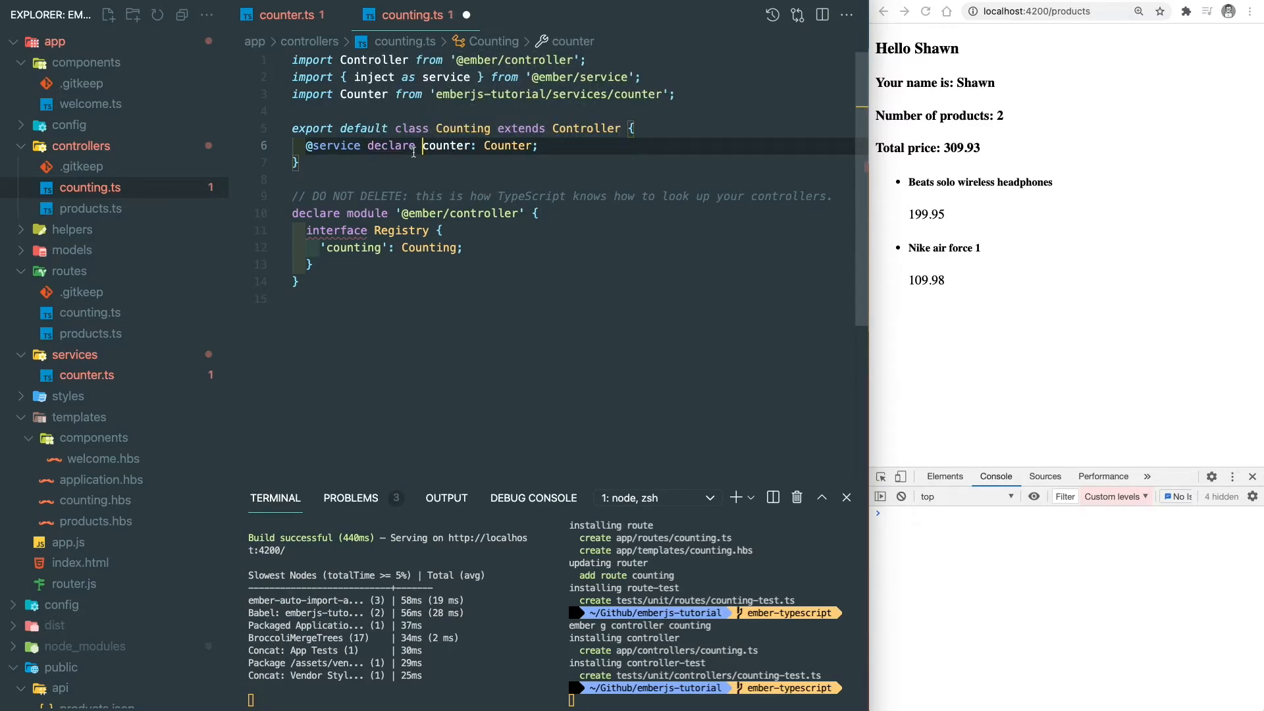
Add + and − buttons to counting.hbs and increase/decrease actions in counting.ts.
left_click(95, 500)
type("coun")
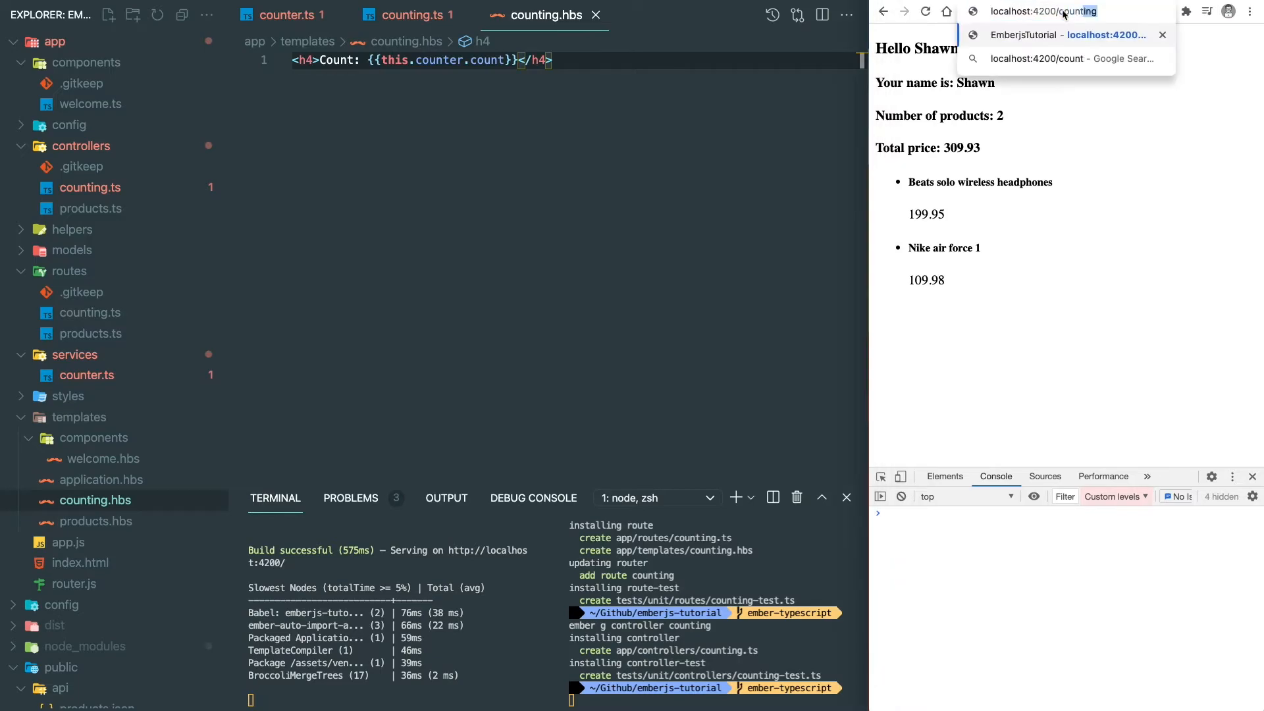
type("<button></button>")
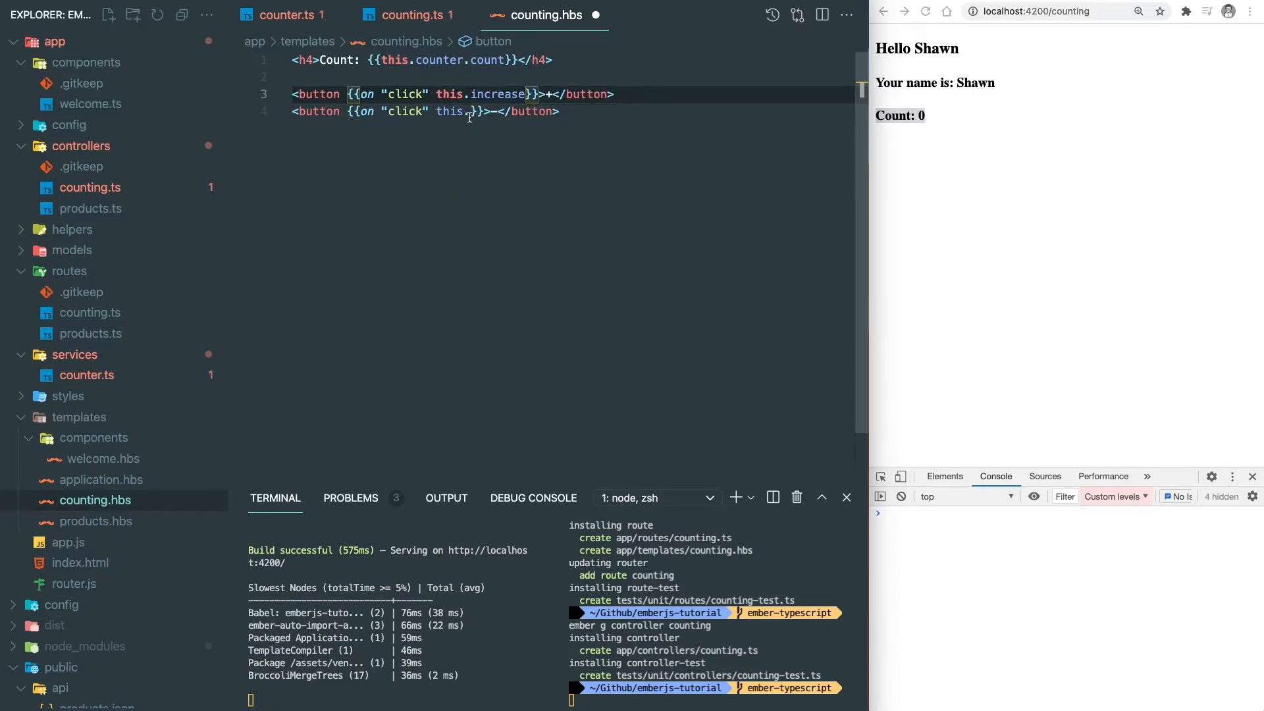
left_click(409, 14)
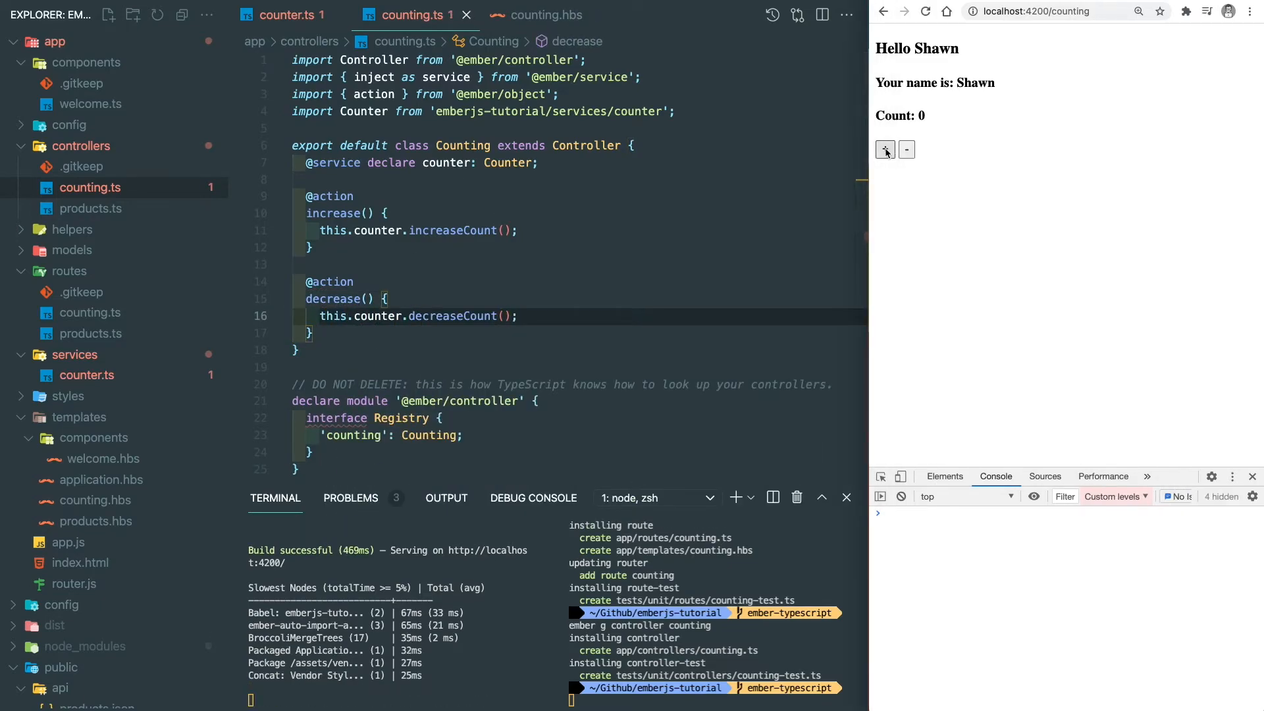
Test the + and − buttons on the counting page.
left_click(885, 149)
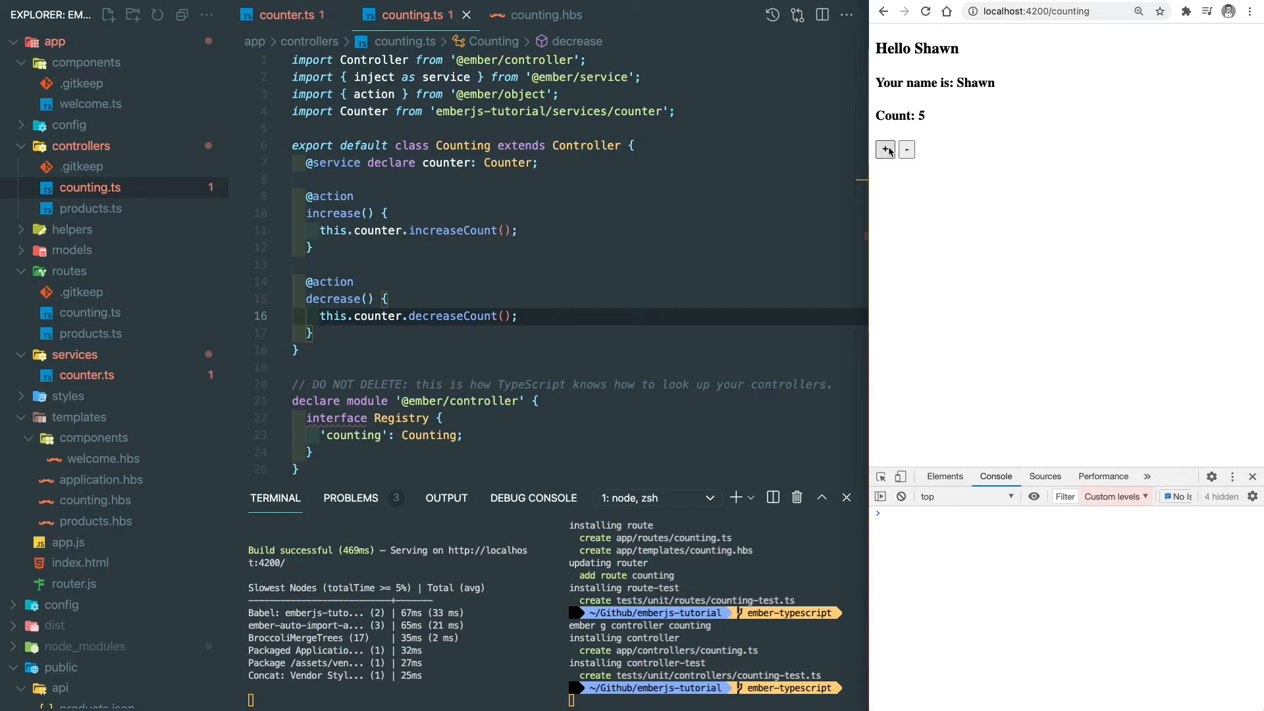
left_click(906, 149)
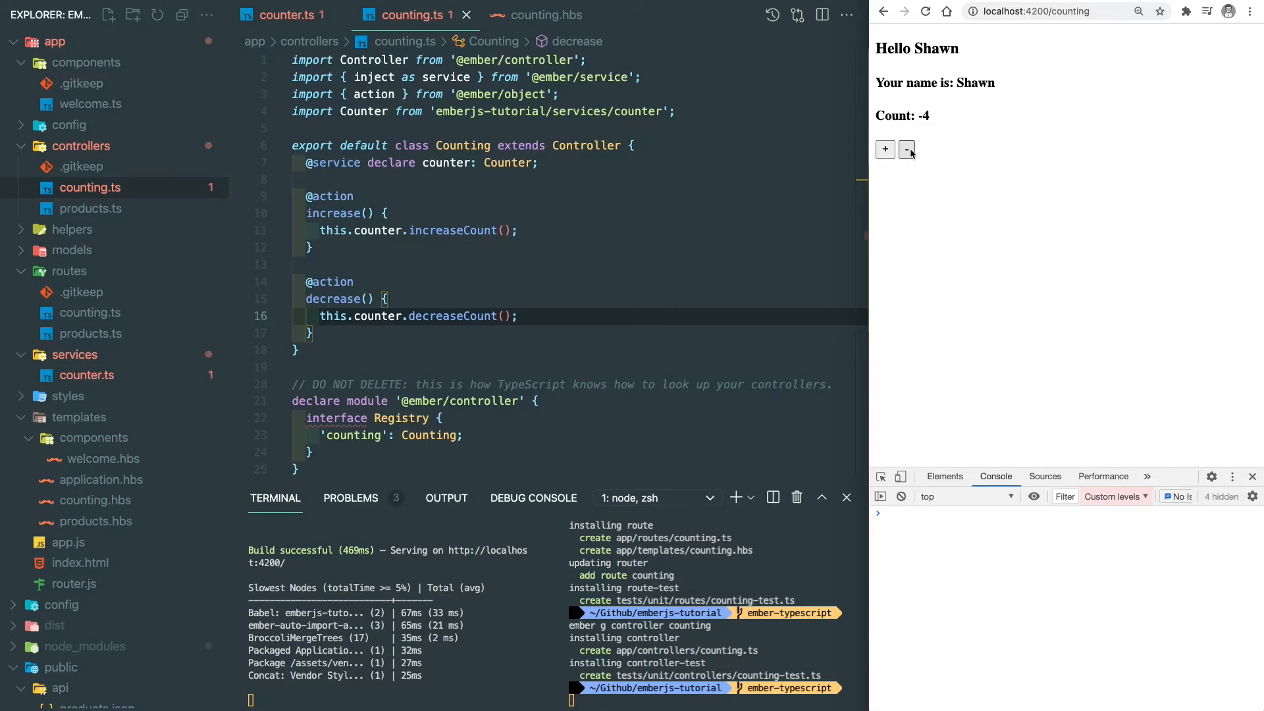
left_click(543, 265)
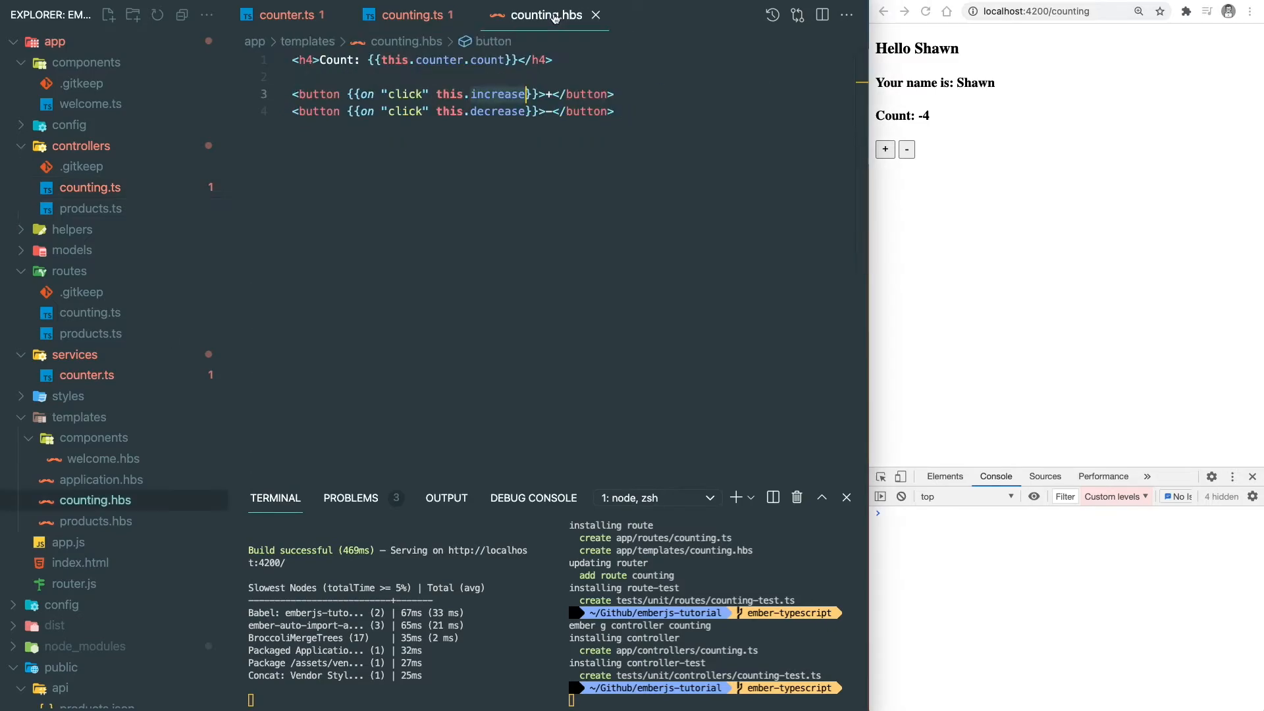
Add a 'Back to home' button calling this.backToHome to counting.hbs.
type("<button></button>")
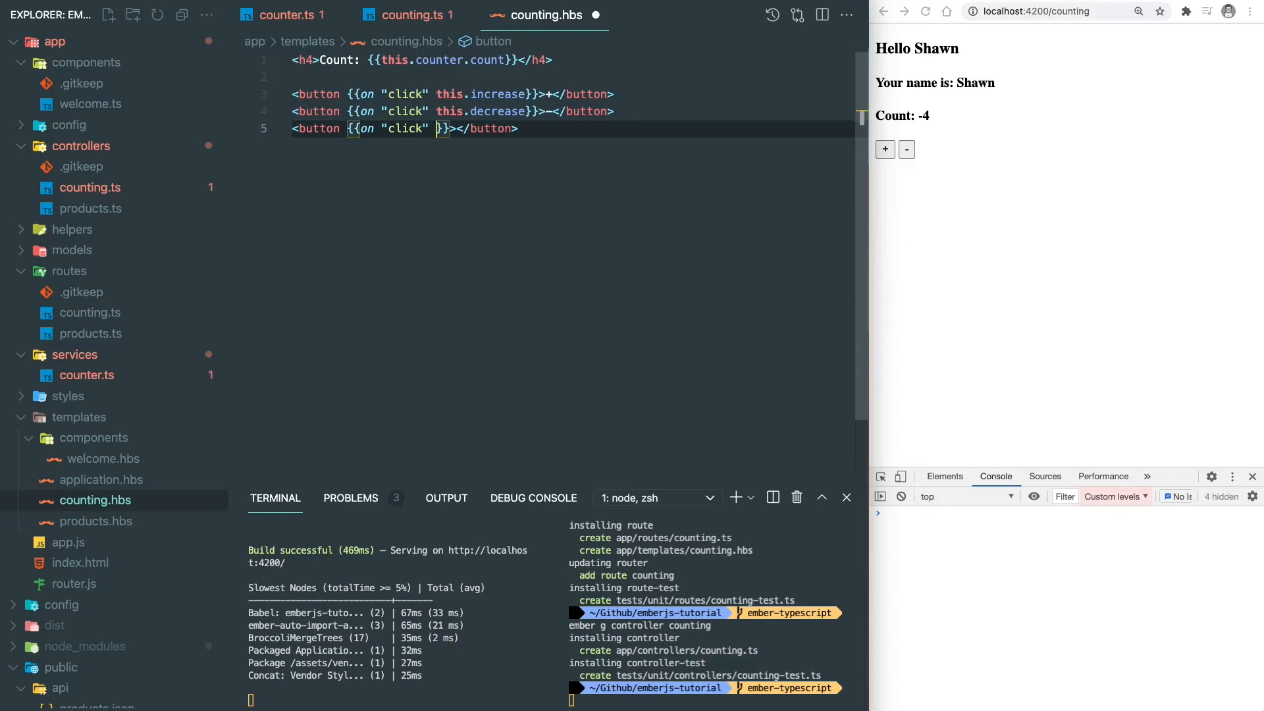
type("this.backToHome")
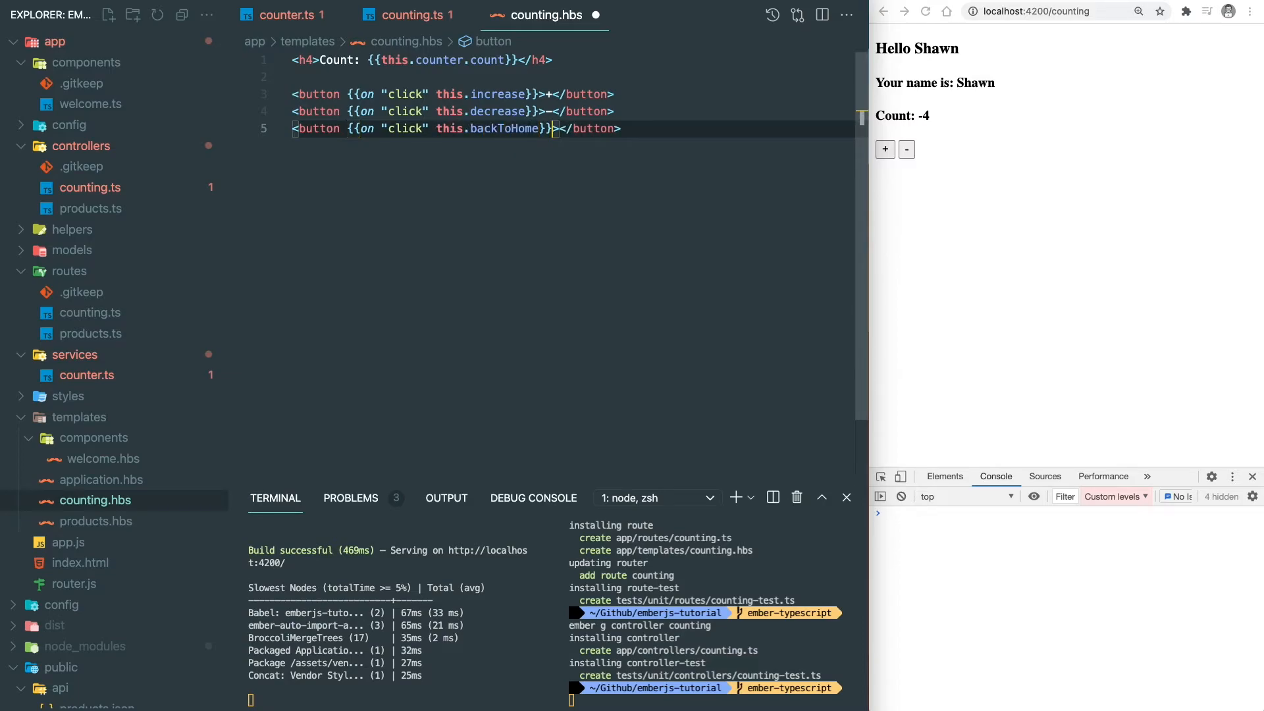
type("Back to home")
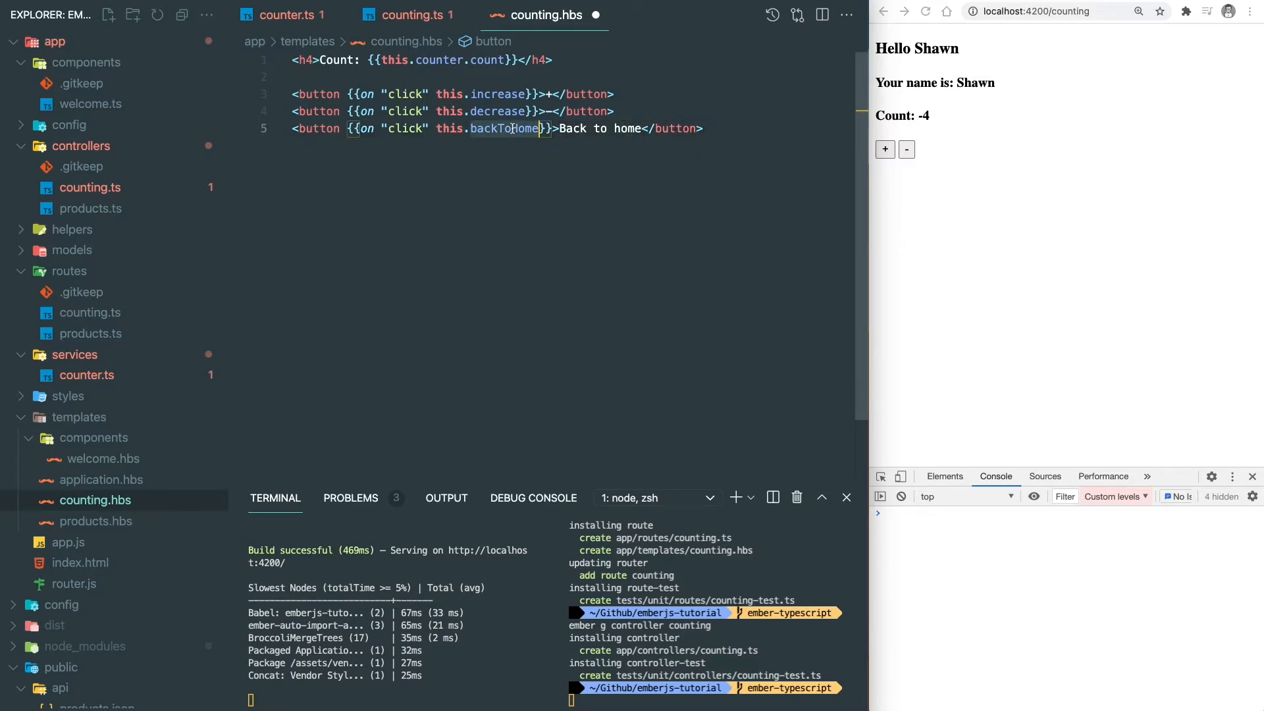
Add a backToHome action calling this.router.transitionTo('') and try the button.
left_click(413, 15)
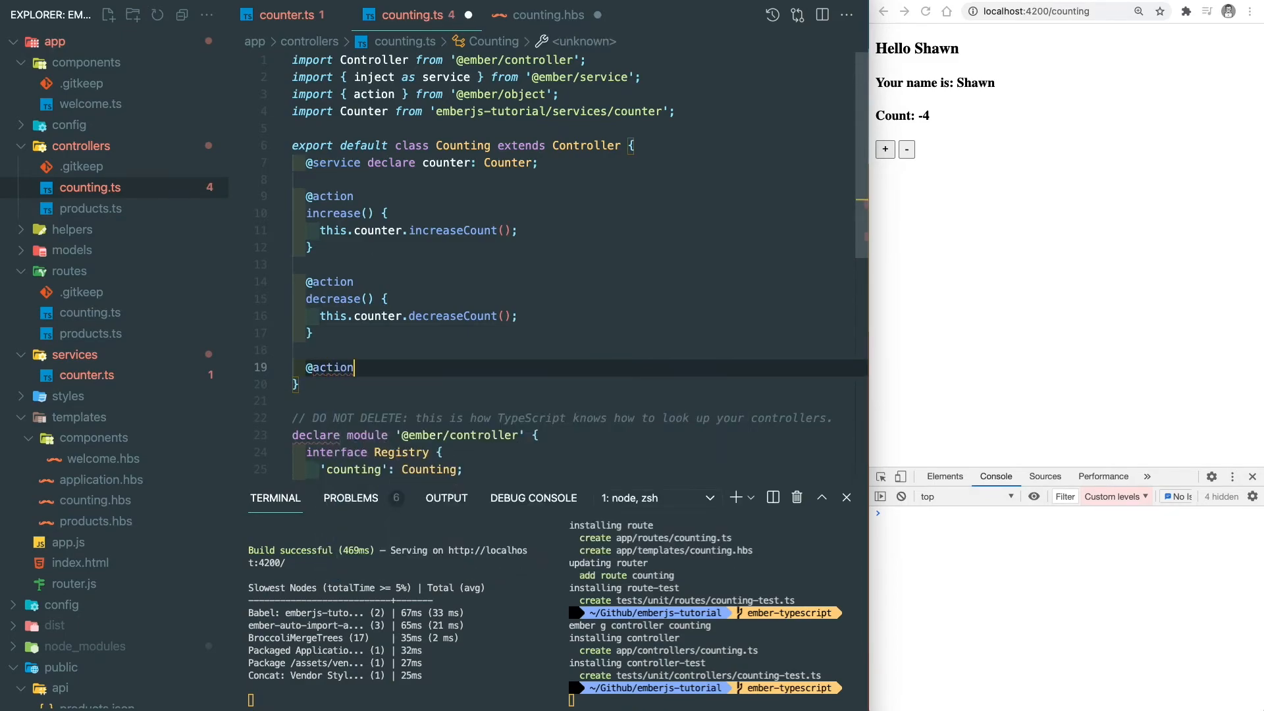
type("backToHome() {")
type("@service declare ro")
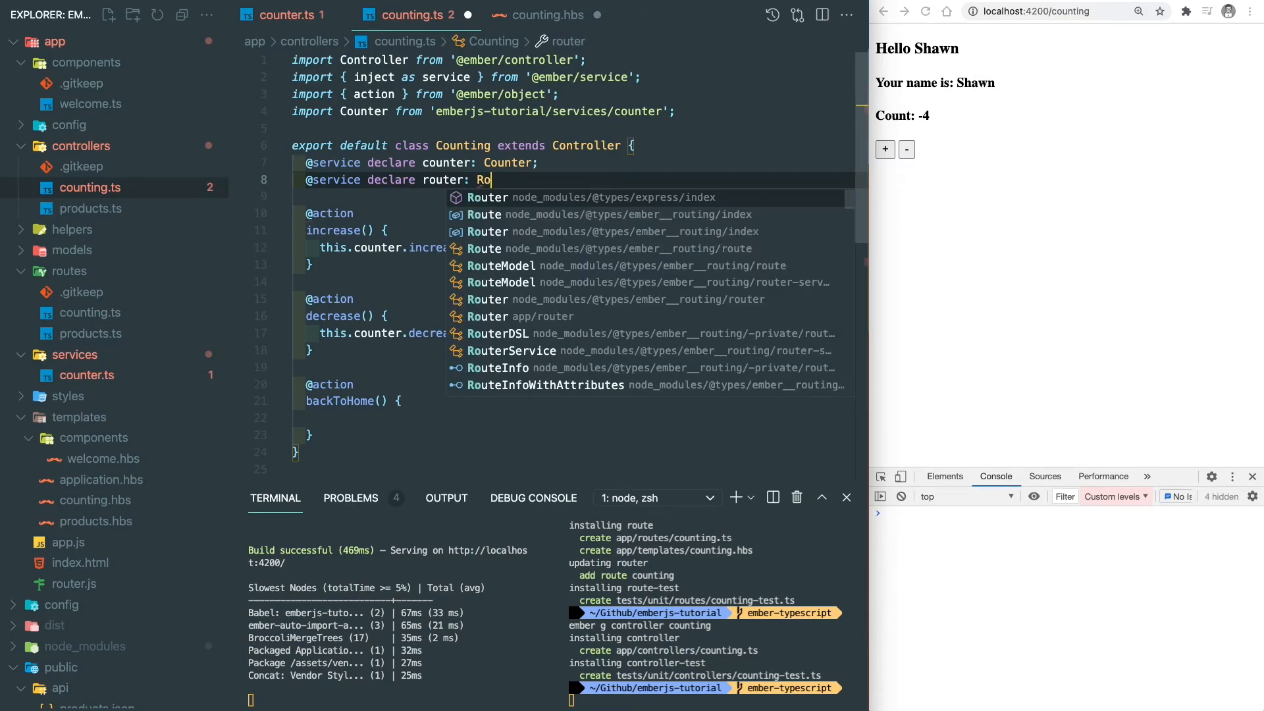
type("uter")
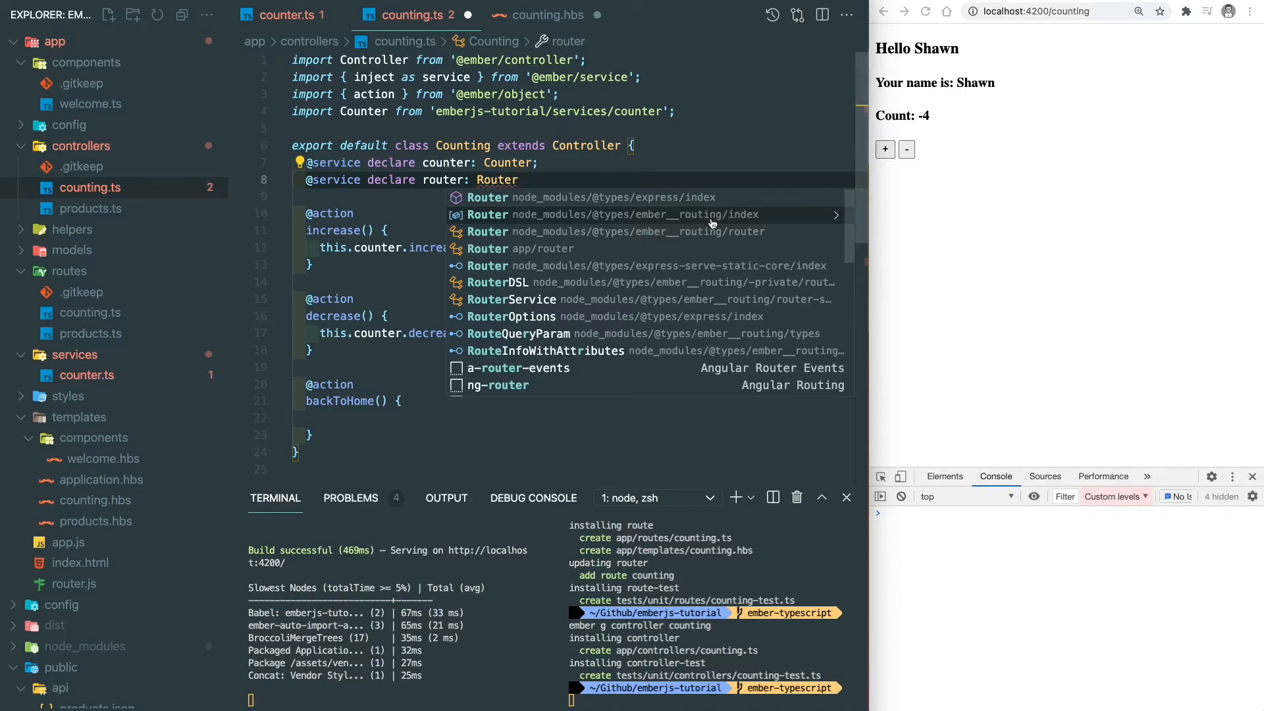
mouse_move(705, 235)
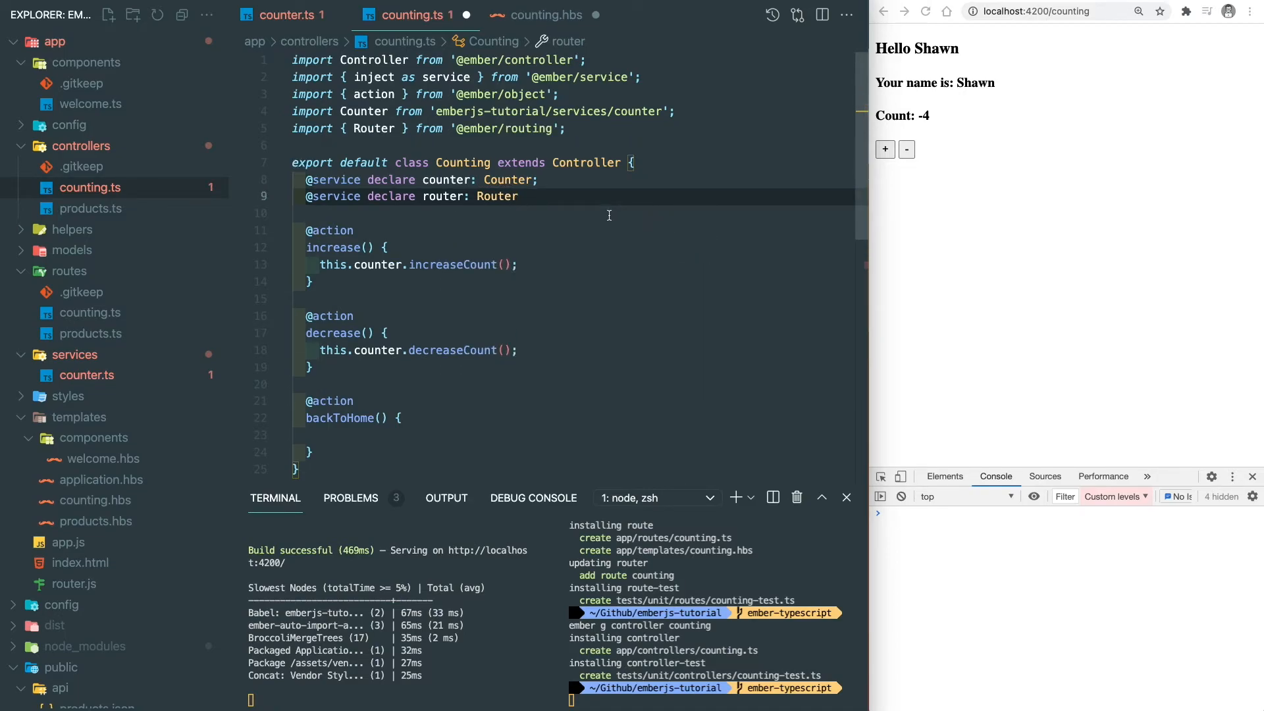
type("this.router")
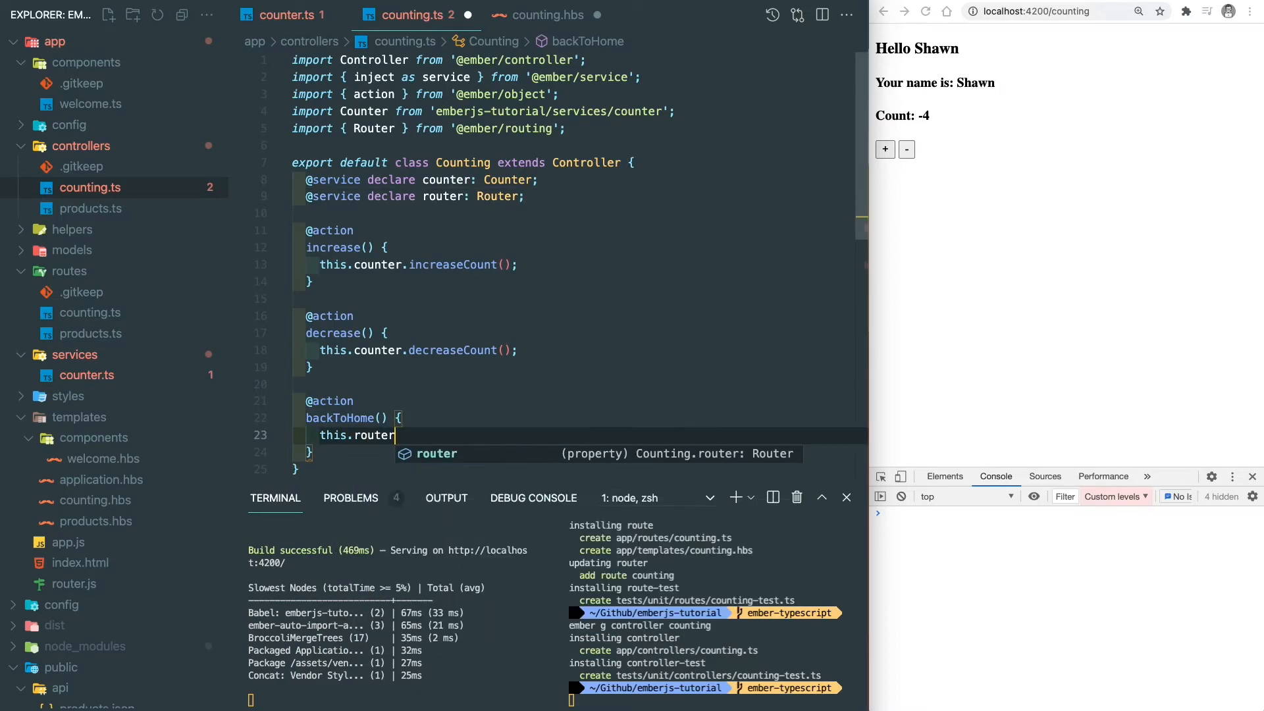
type(".tran")
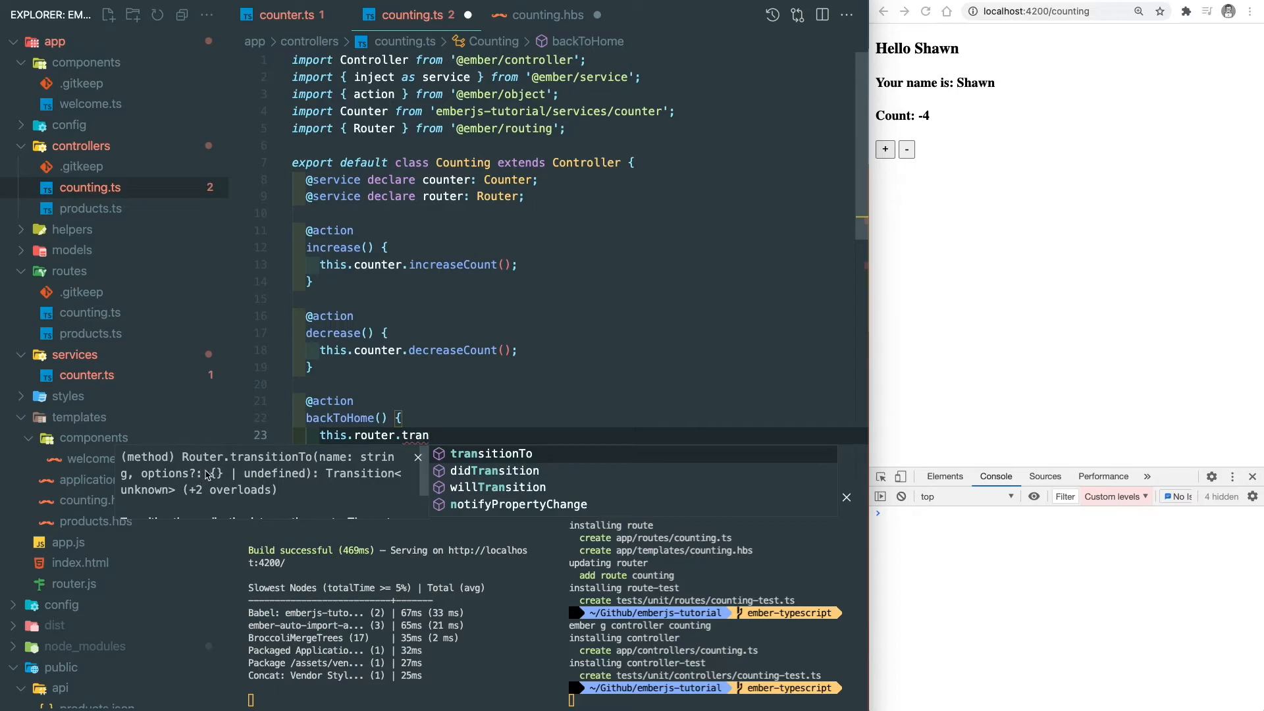
mouse_move(345, 462)
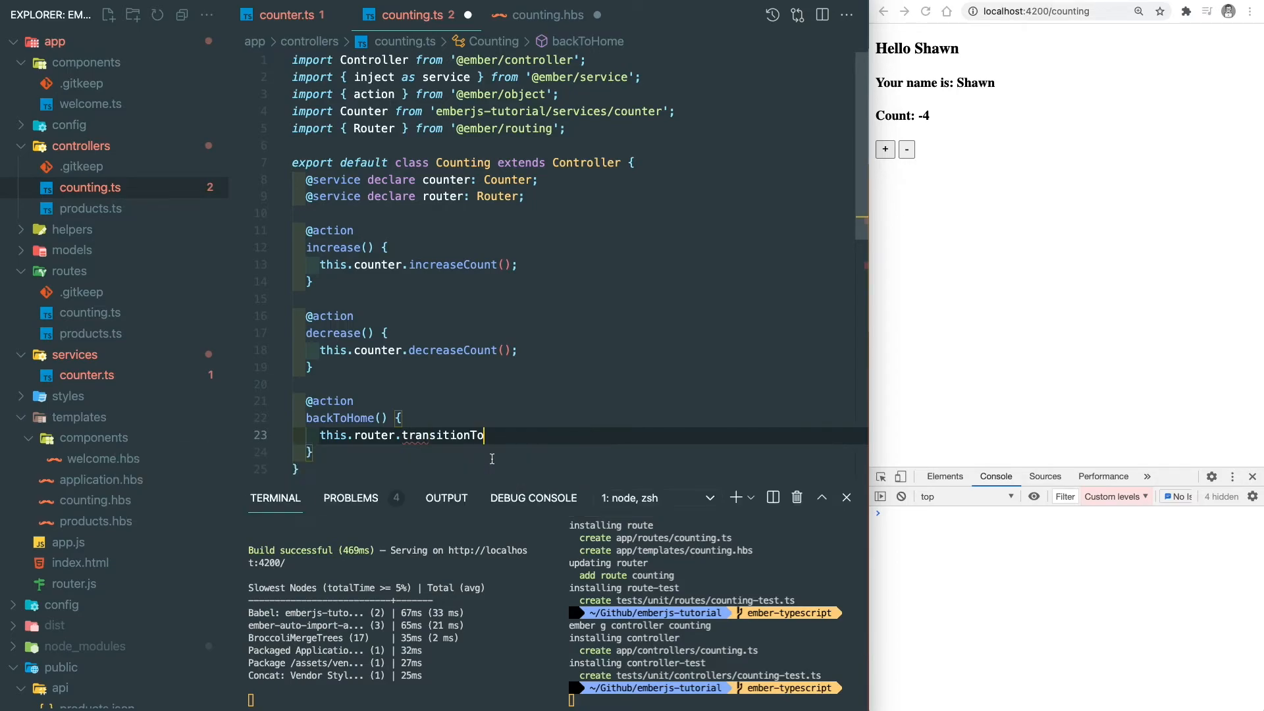
type("('')")
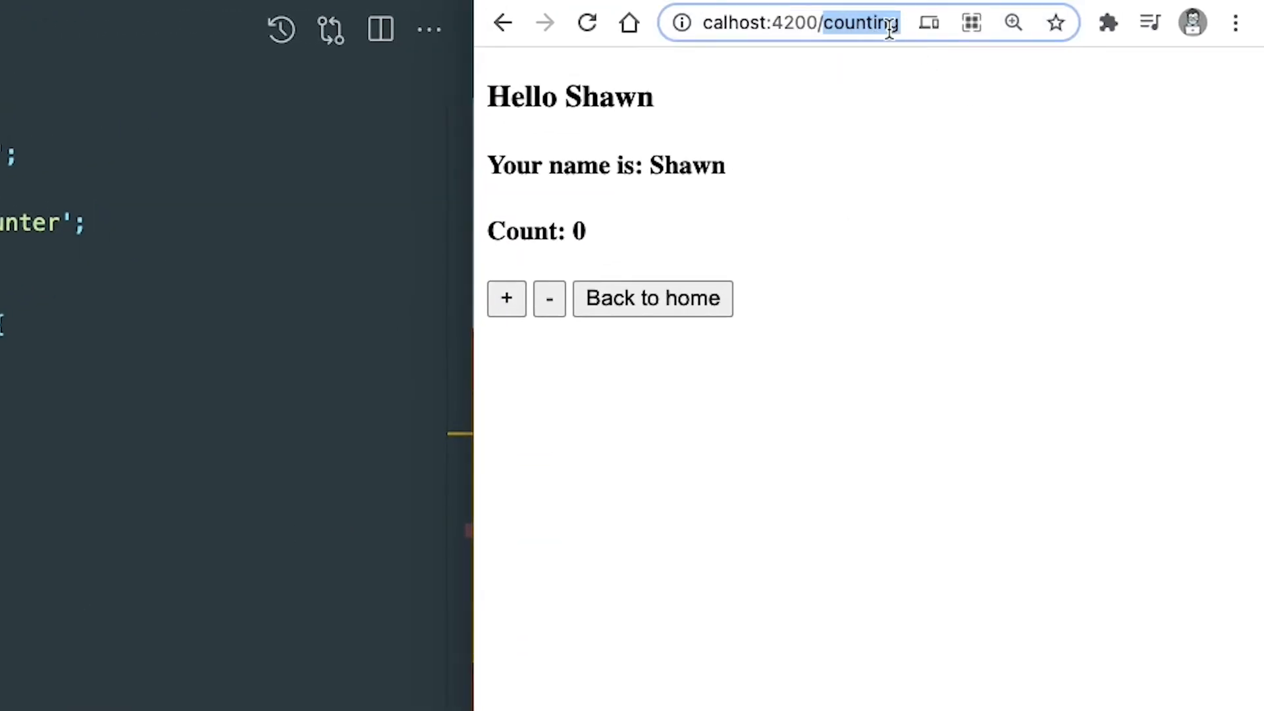
left_click(651, 298)
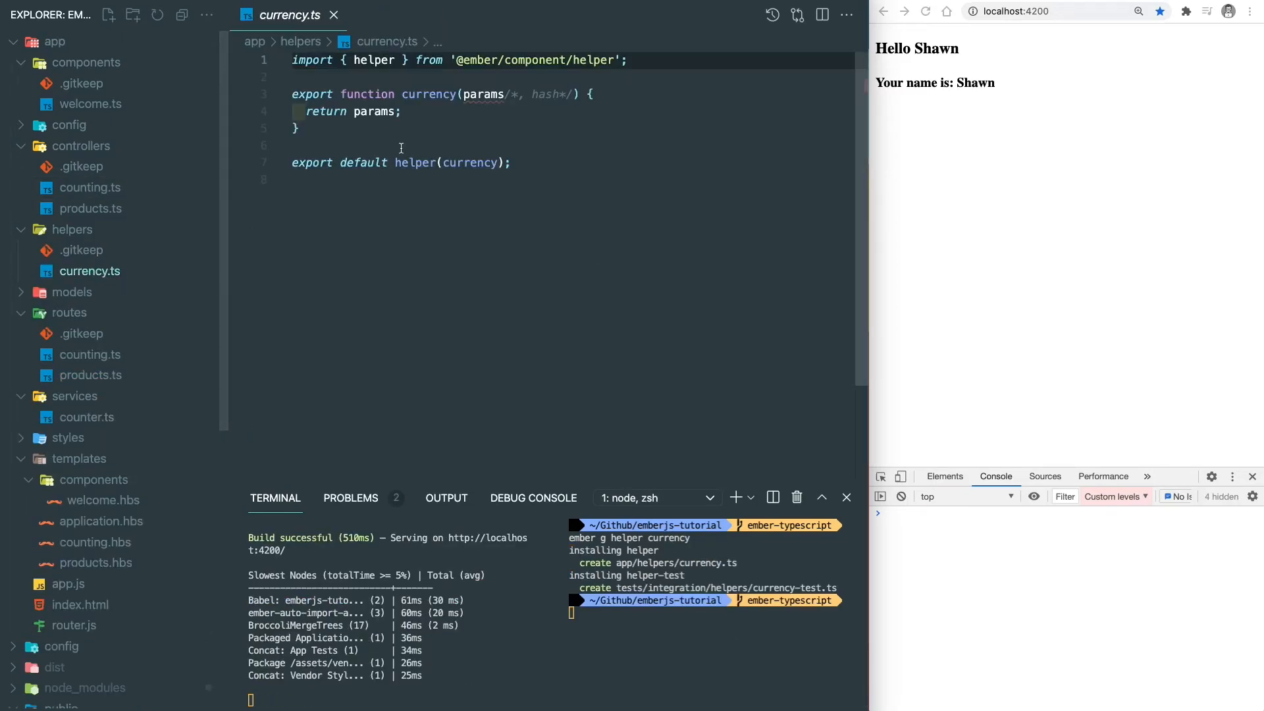
mouse_move(484, 93)
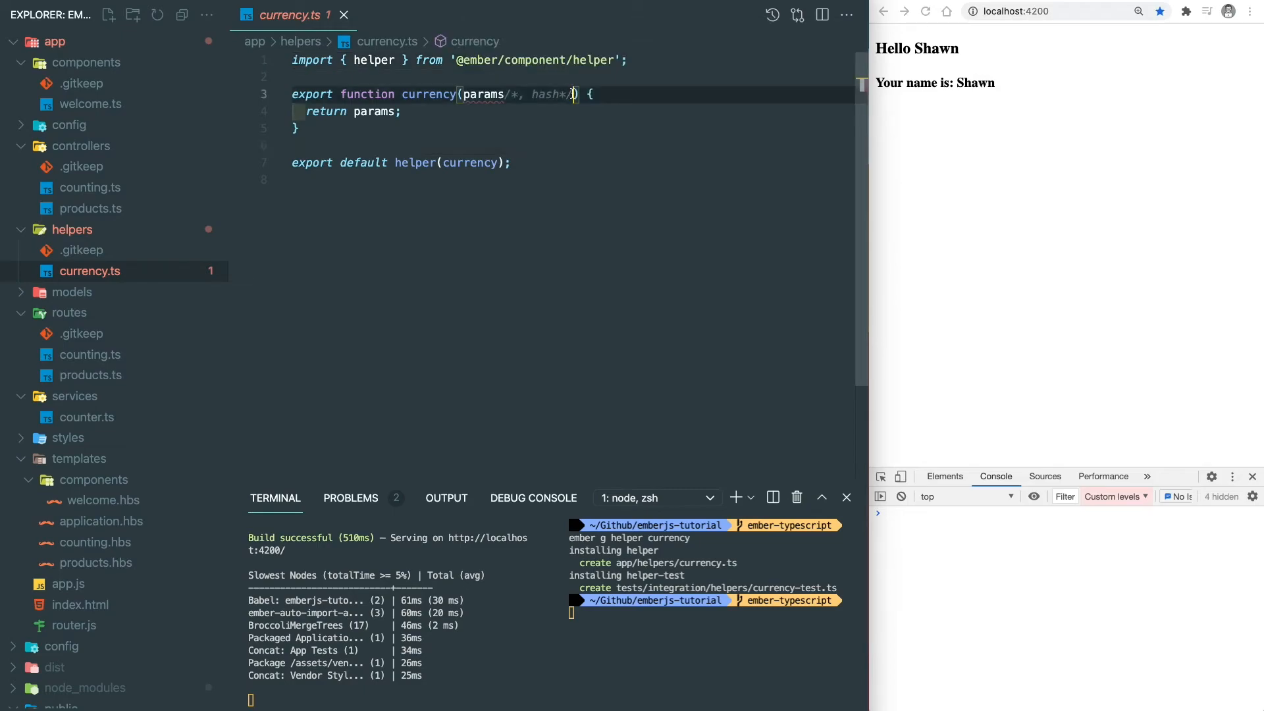
Make the currency helper return `${sign} ${number}` with sign '$', checking products.hbs.
type(": any[")
type("const [number] = params;")
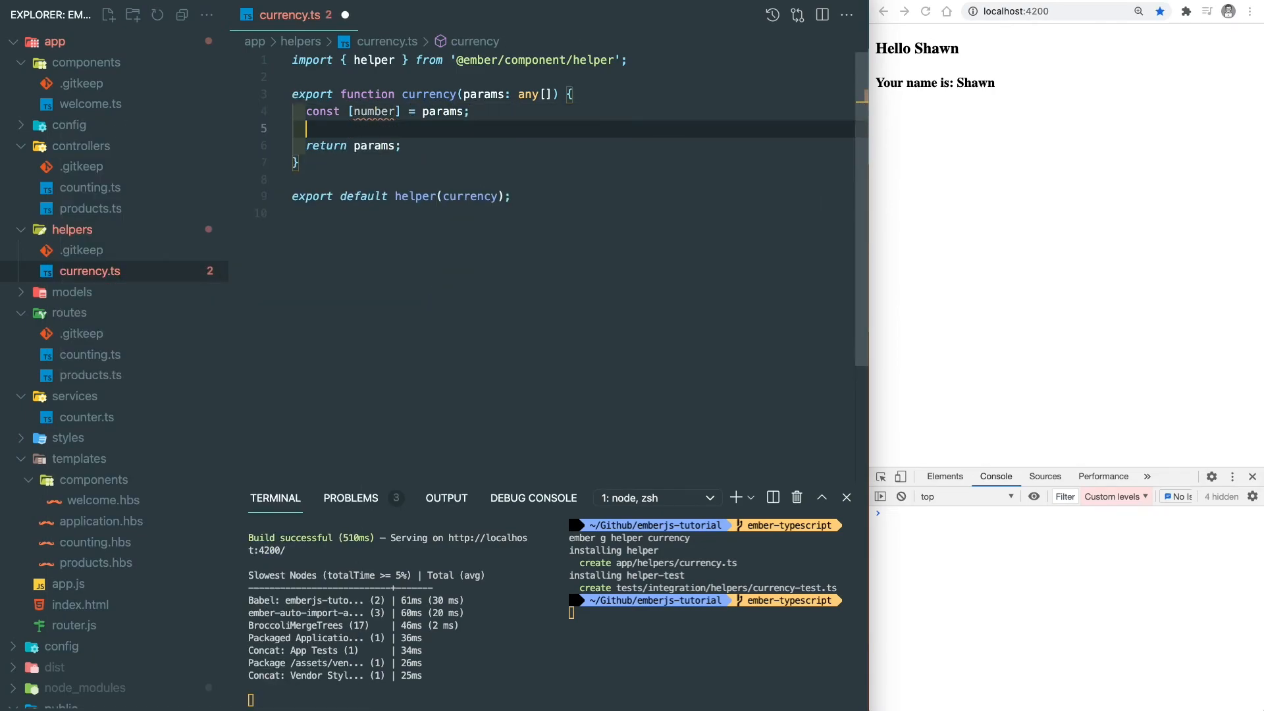
type("const sign = '$';")
left_click(574, 146)
type("`${si")
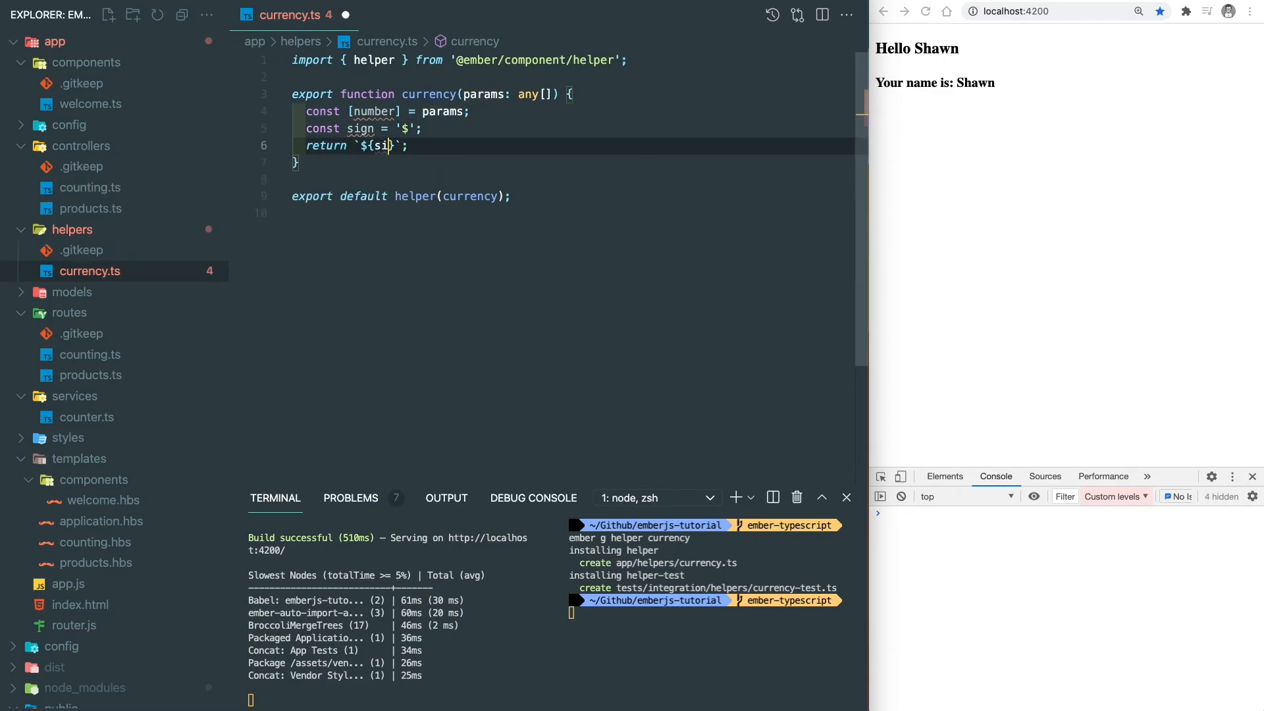
type("gn}")
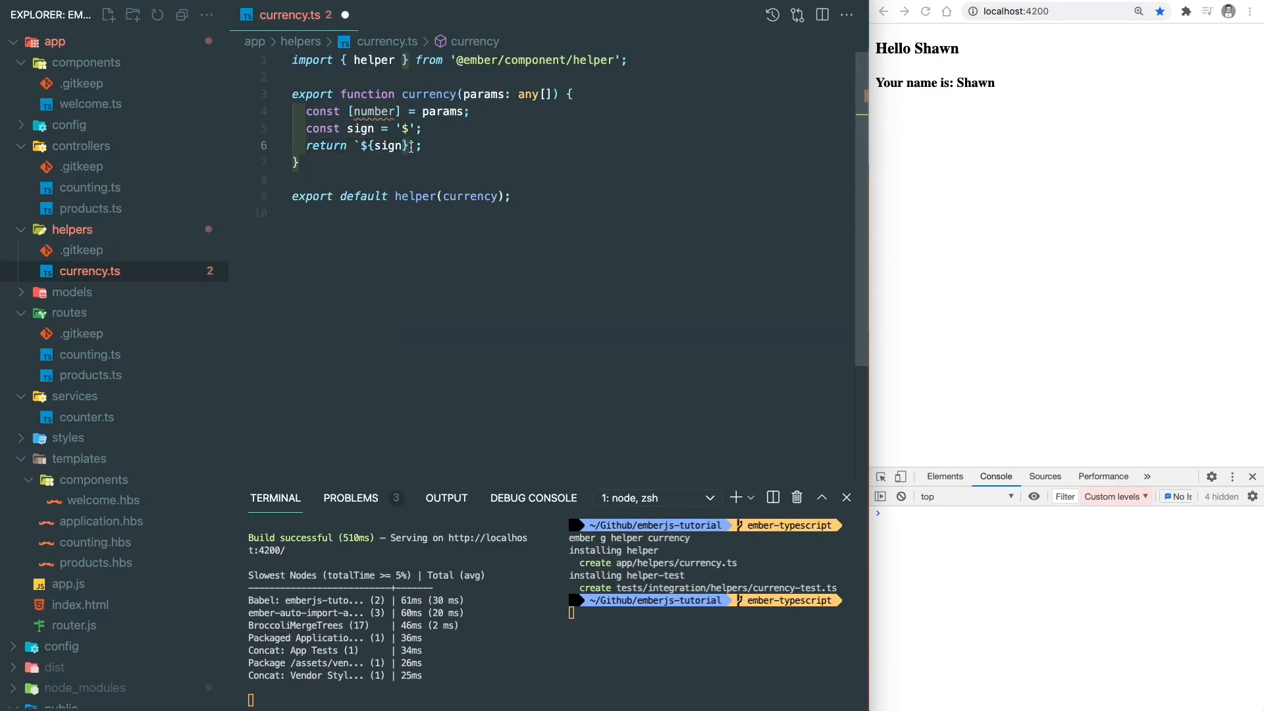
type("${number}")
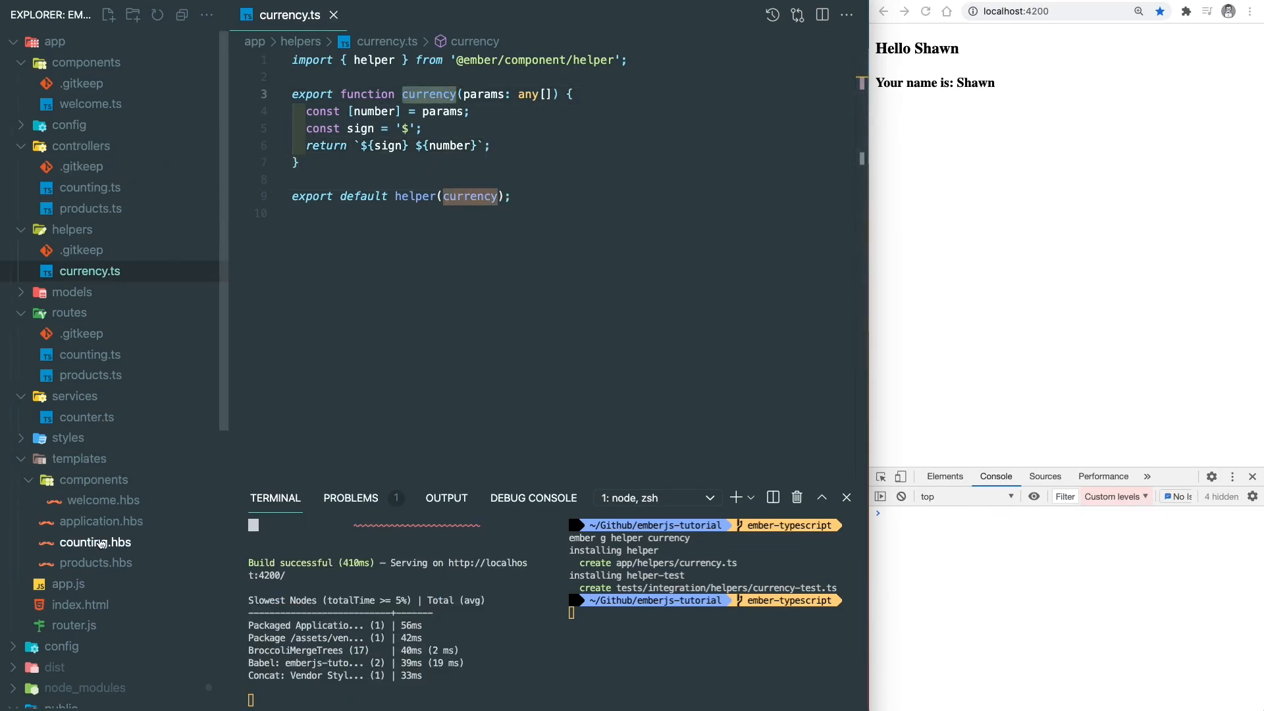
left_click(96, 563)
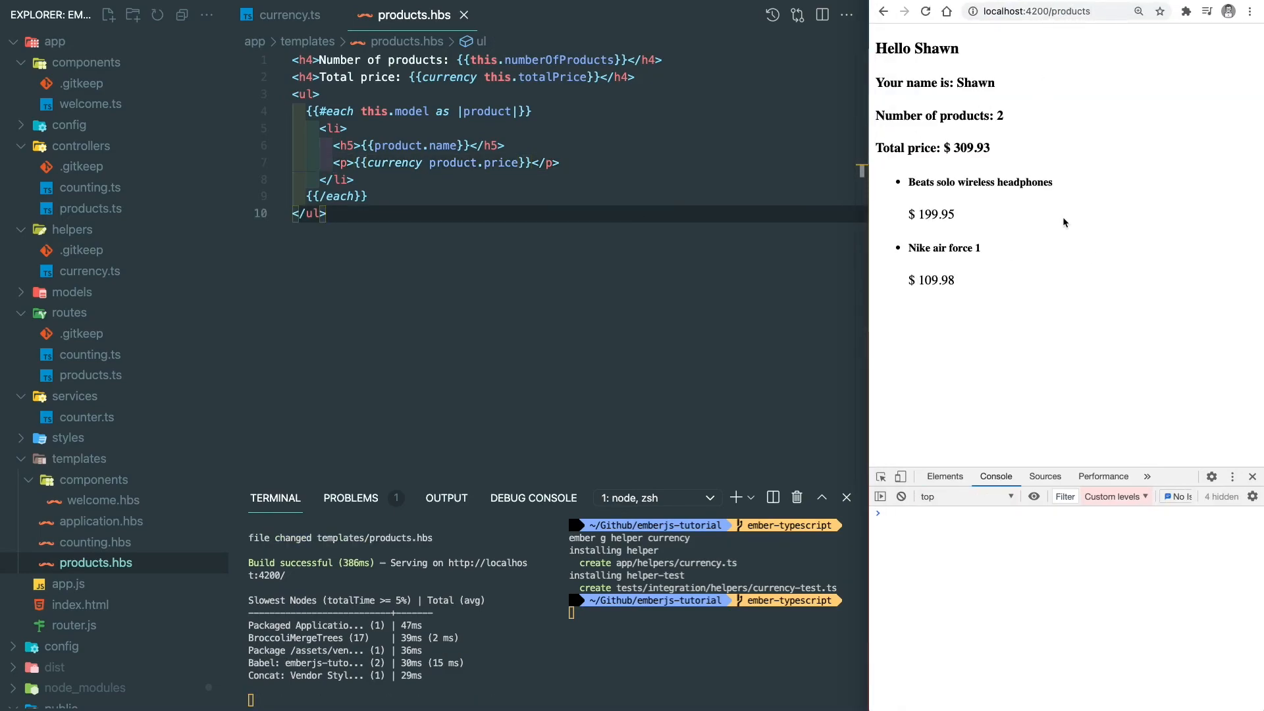
mouse_move(967, 295)
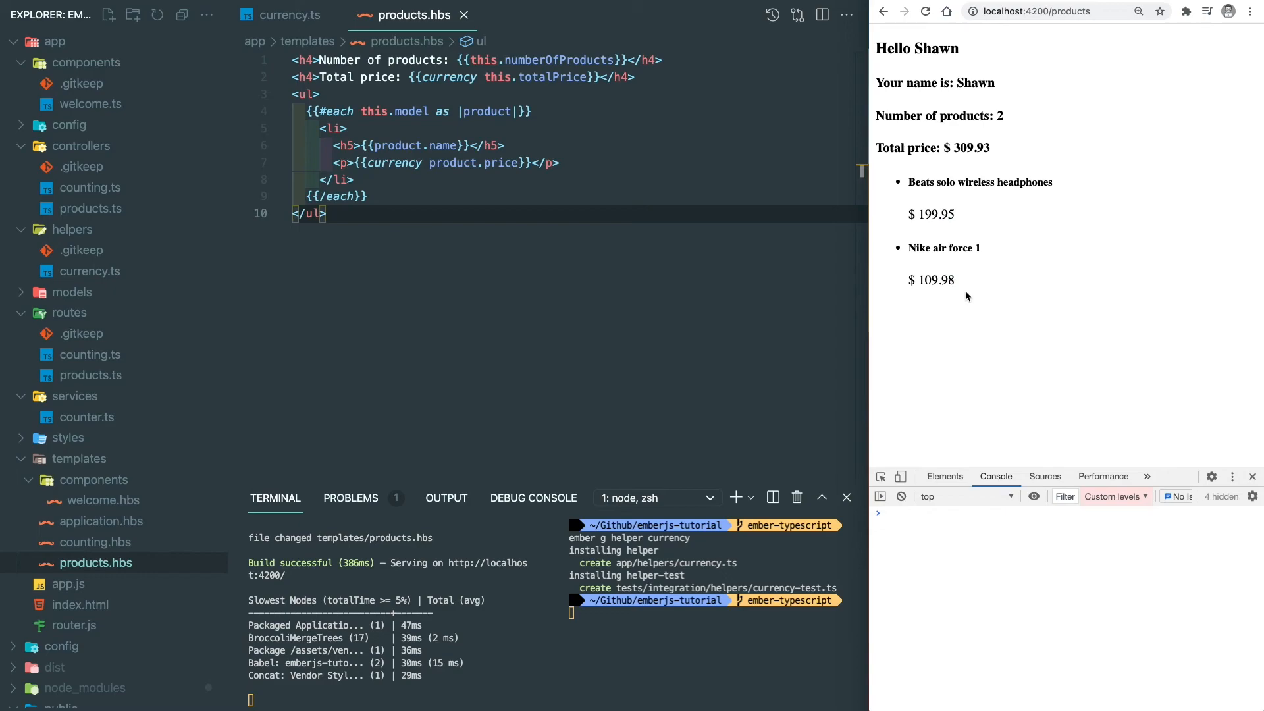
left_click(290, 16)
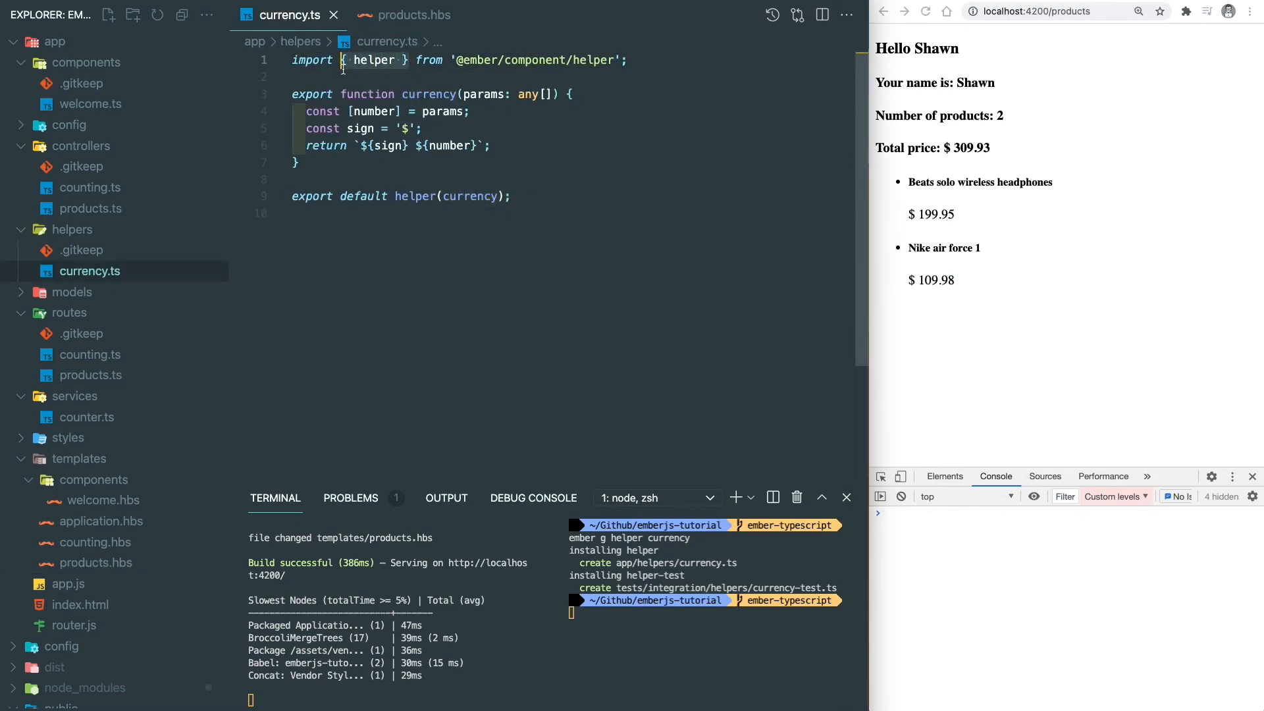
Import Helper and wrap the logic in class Currency extends Helper, renaming it compute.
type("Helper")
type("export def")
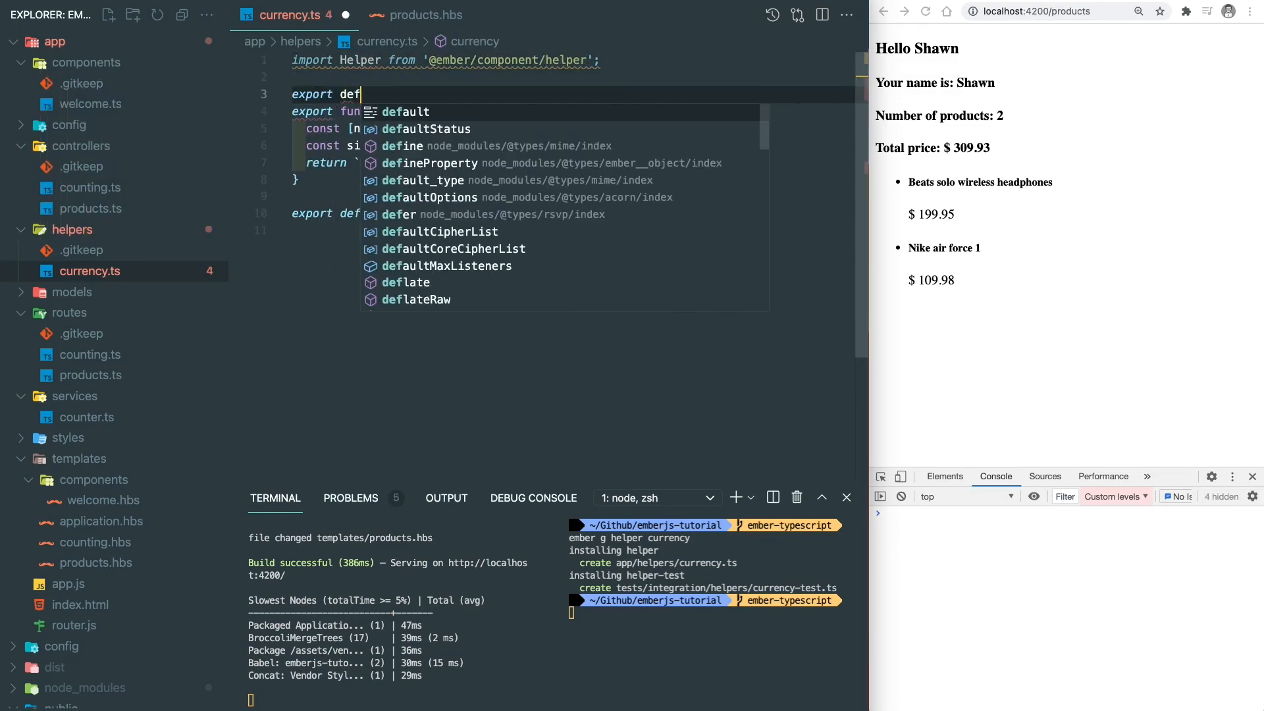
type("ault class Currency extends")
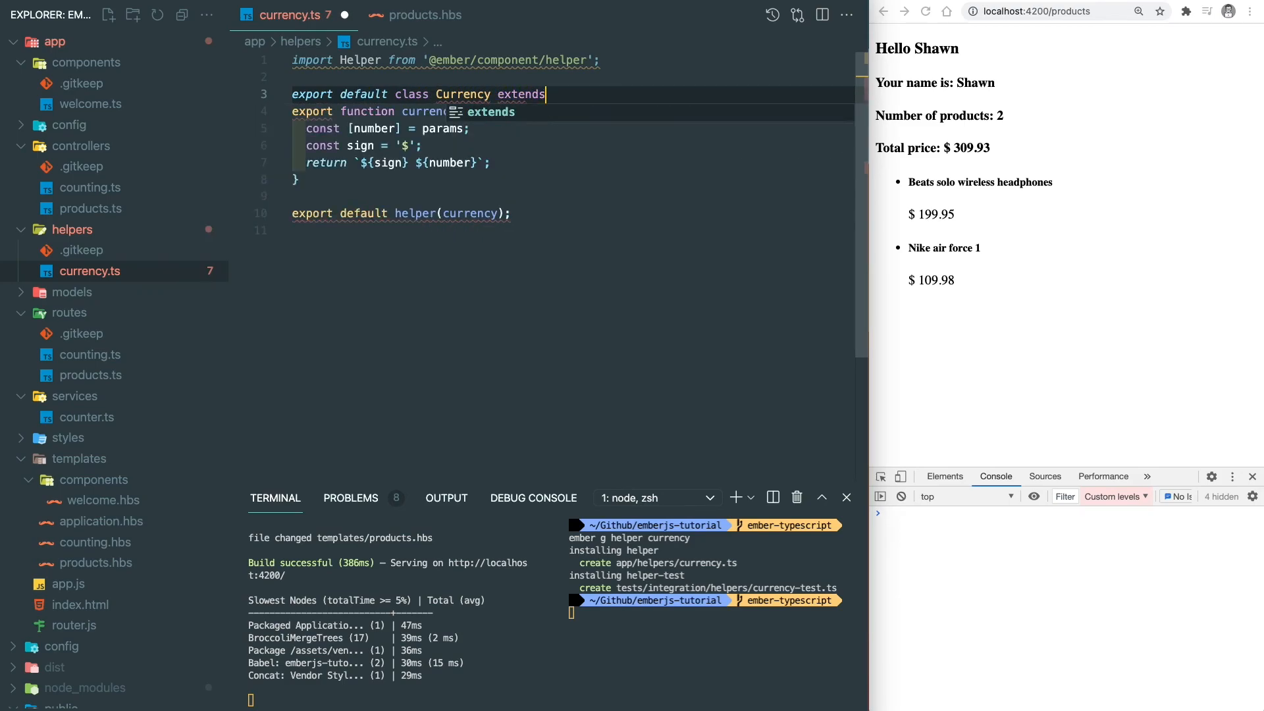
type("Helper {")
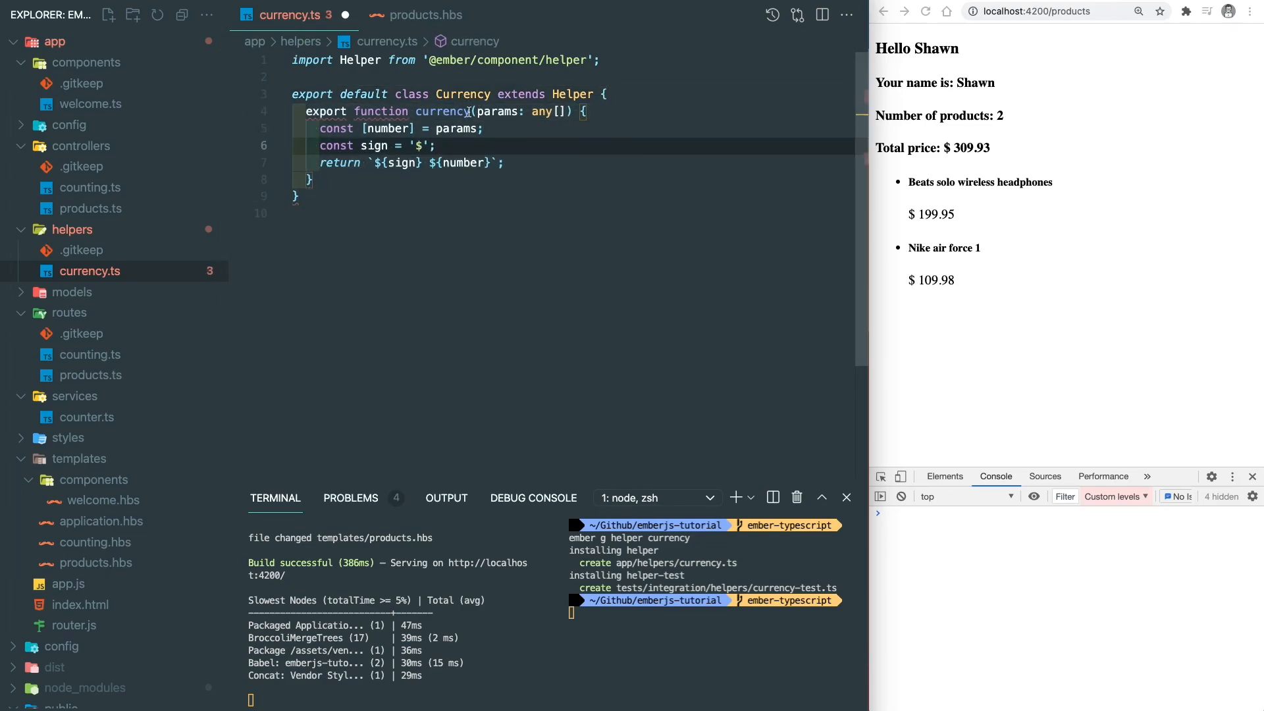
type("c(params: any[]) {")
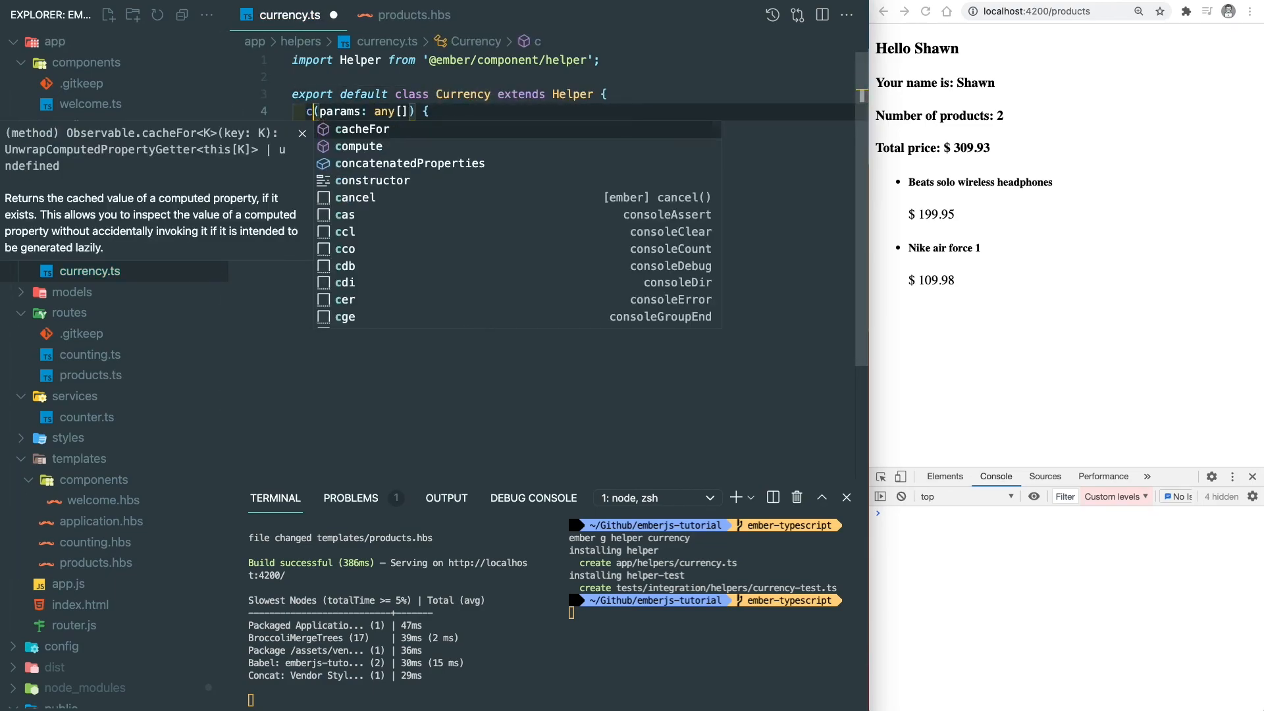
left_click(359, 147)
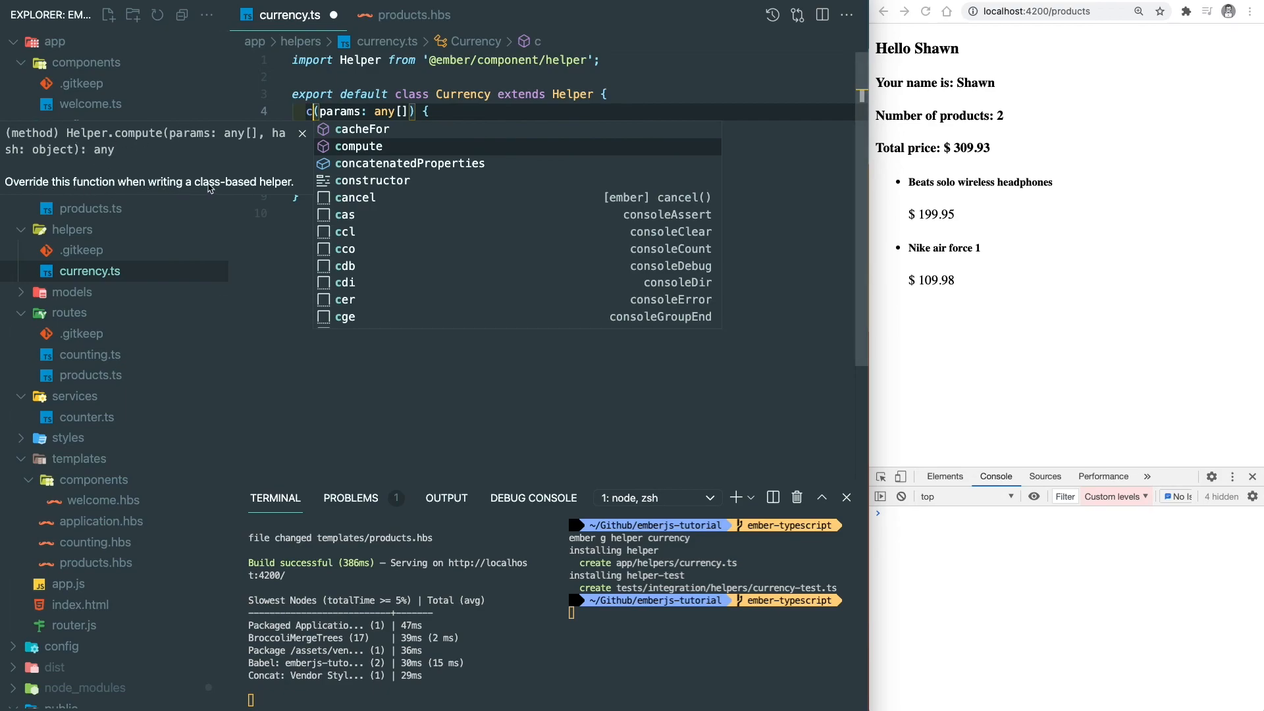